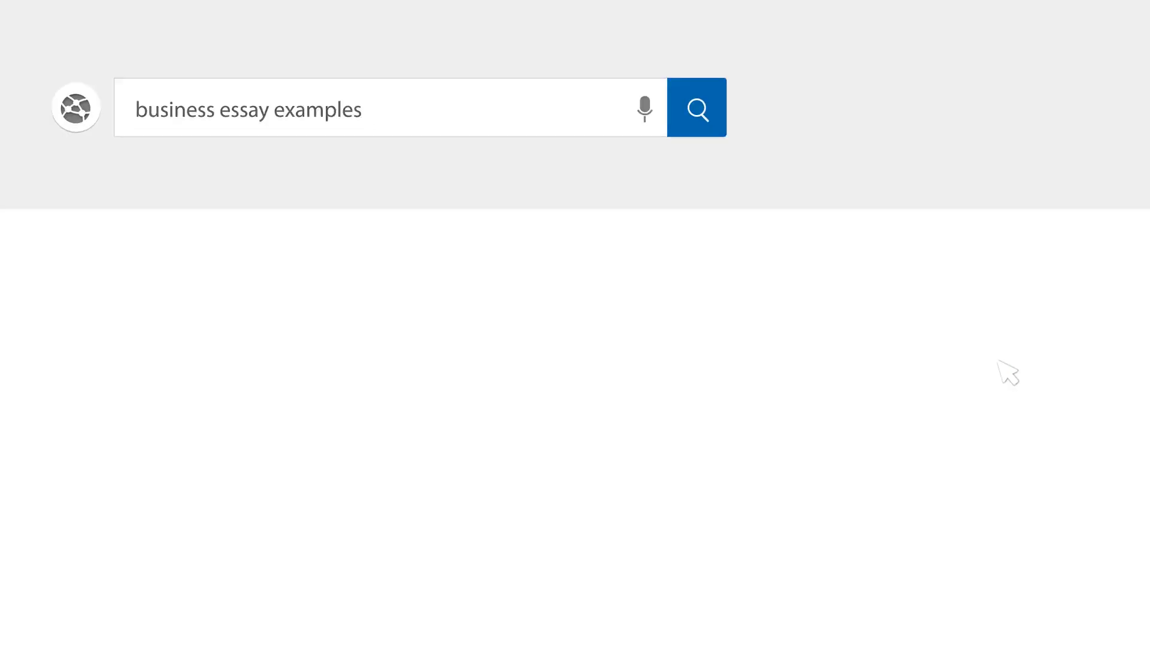
Run the web search for business essay examples and begin the bold title 'Dell Corporation Supply Chain Management'
{"action": "left_click", "coordinate": [697, 107]}
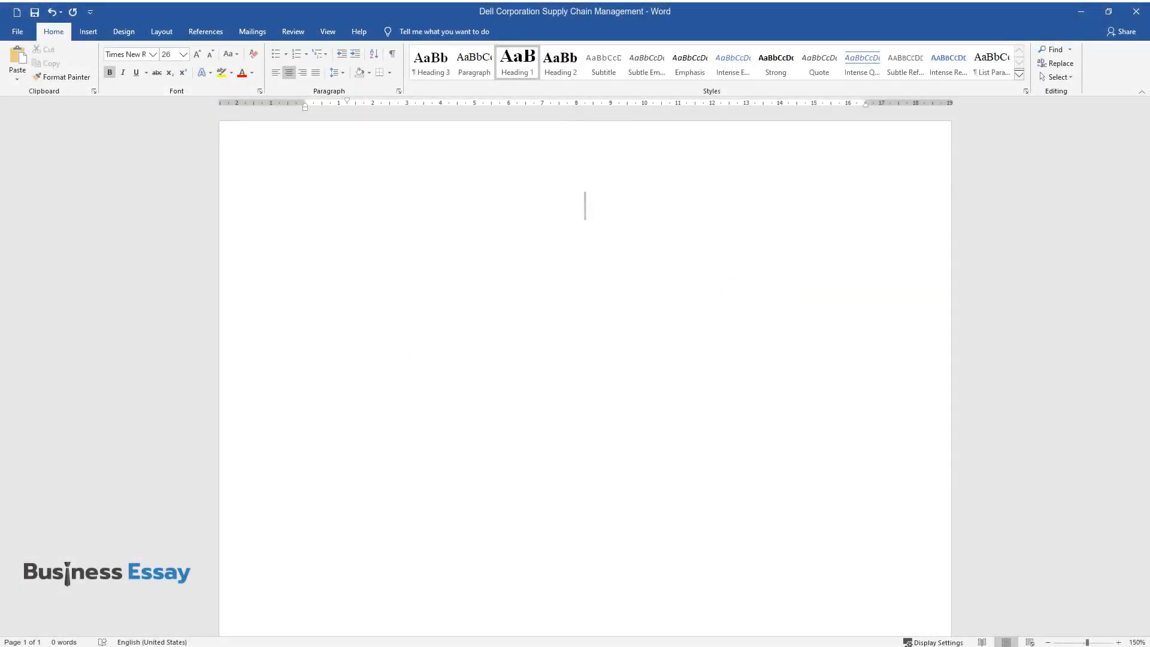
{"action": "type", "text": "Dell Corporation Supply Chain"}
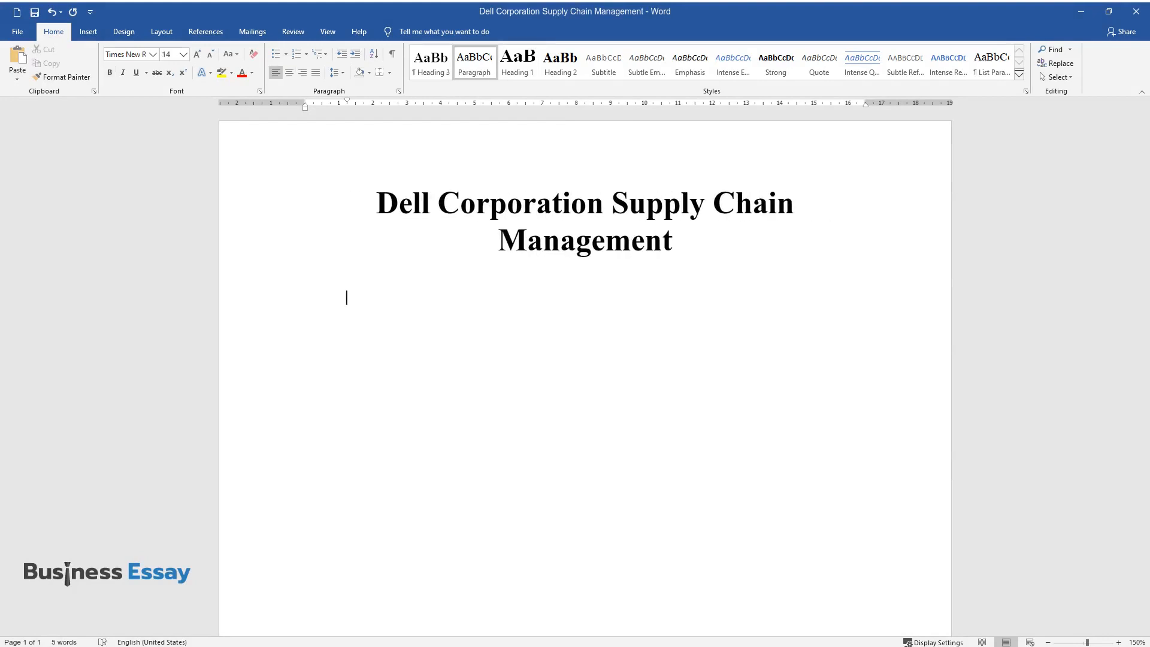
Write the opening sentences: 'Indisputably, a crucial part of success for any business is a well-structured supply chain...'
{"action": "type", "text": "Indisputably"}
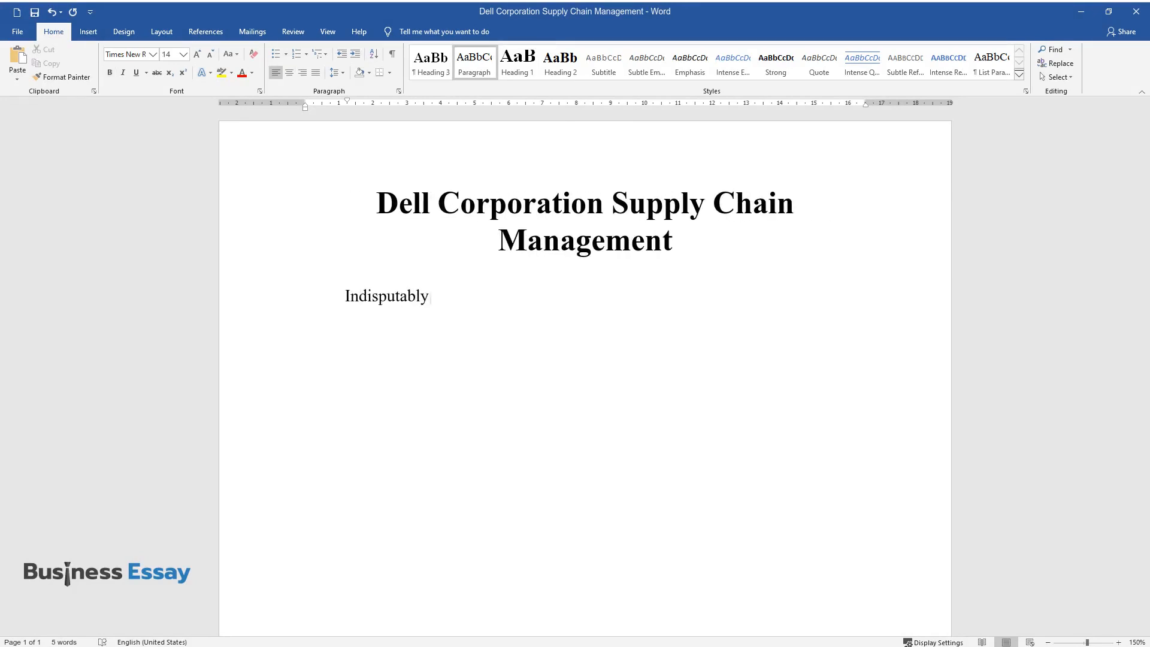
{"action": "type", "text": ", a crucial part of success for any"}
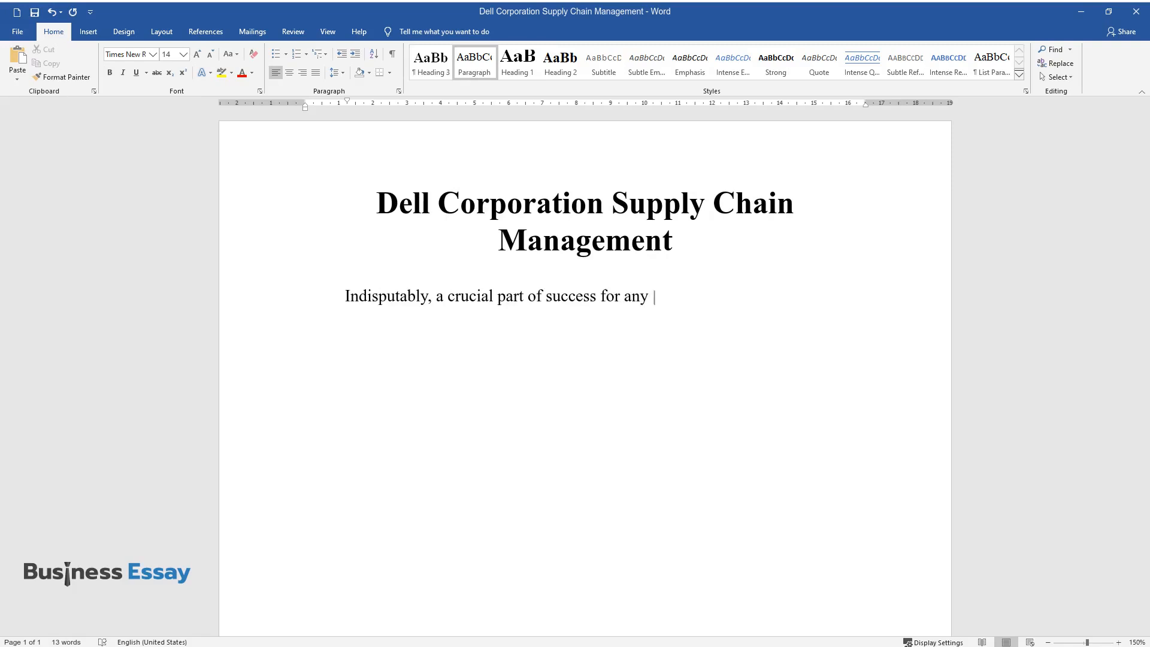
{"action": "type", "text": "business is a well-structured supply"}
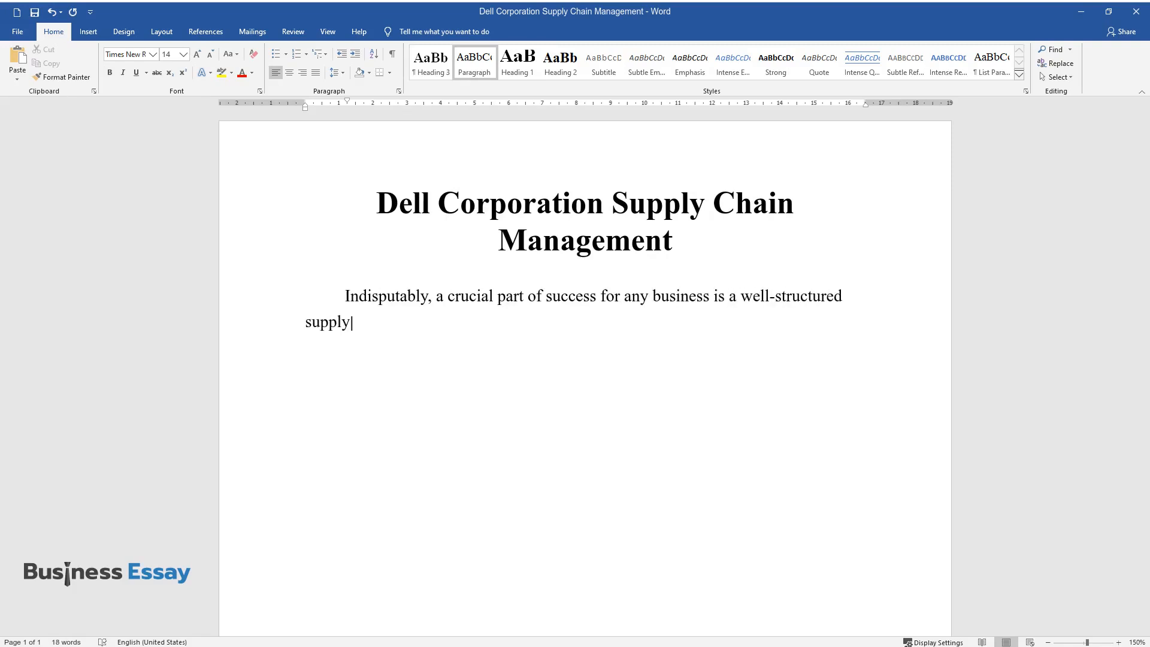
{"action": "type", "text": "chain. It might seem like a challe"}
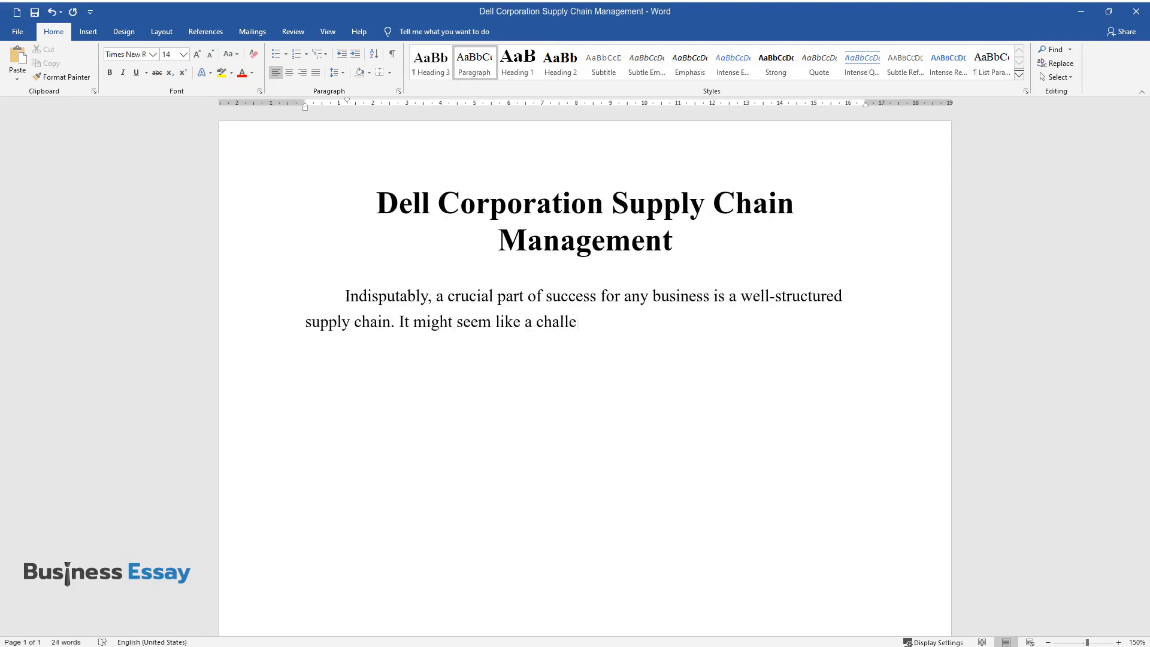
{"action": "type", "text": "nging task for a company to choose t"}
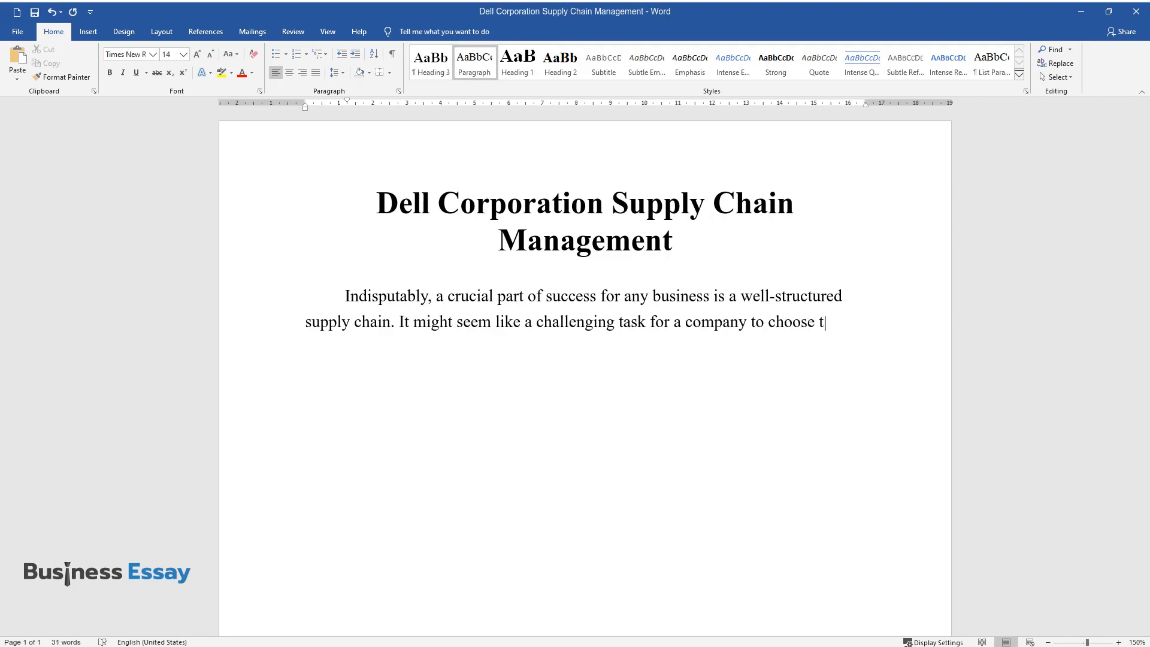
{"action": "type", "text": "he right strategy that would benefit"}
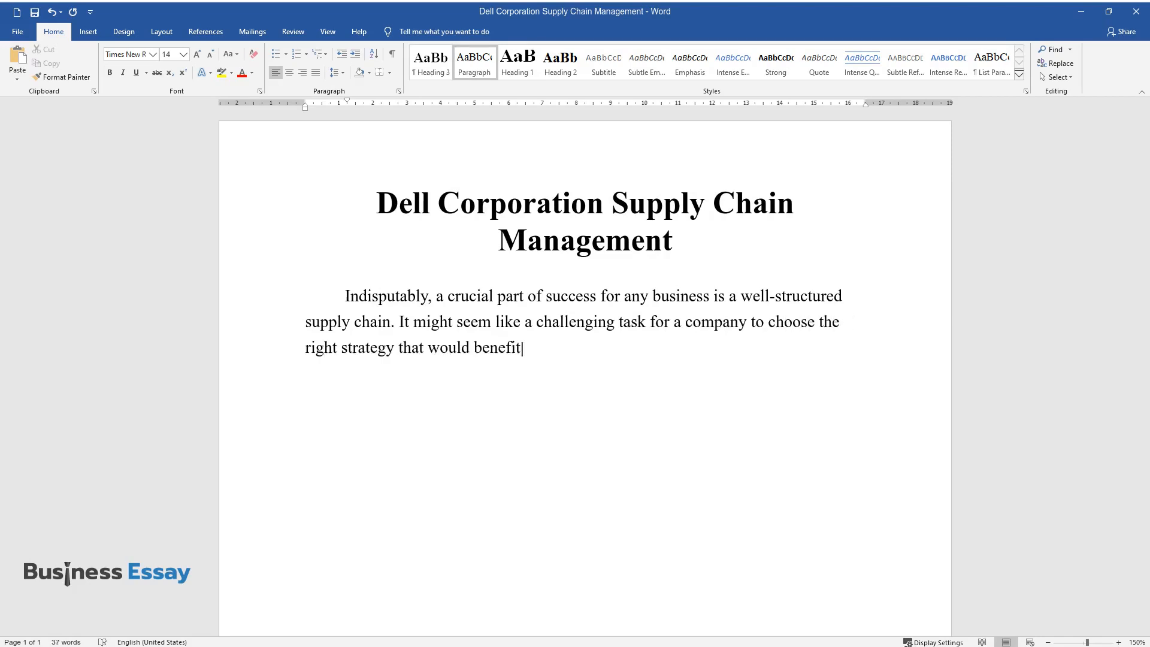
{"action": "type", "text": "it the most, but by taking an in-depth look at other"}
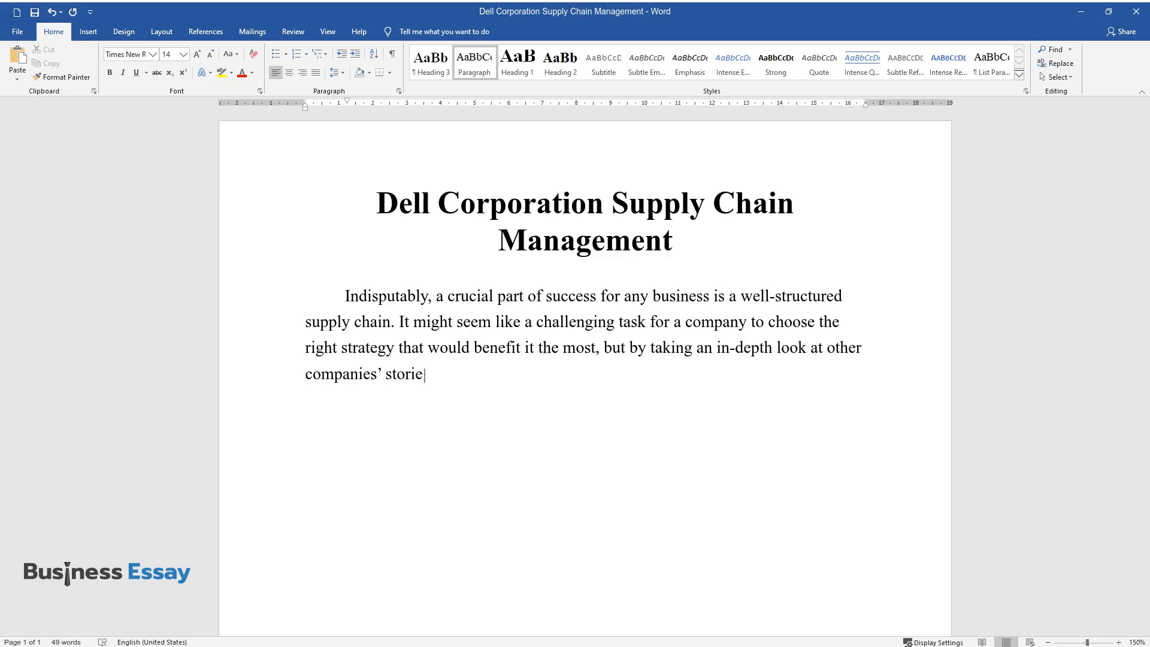
Finish the introduction on learning from other firms' supply chains, ending with Dell in the personal computer market
{"action": "type", "text": "s of success, any new business can"}
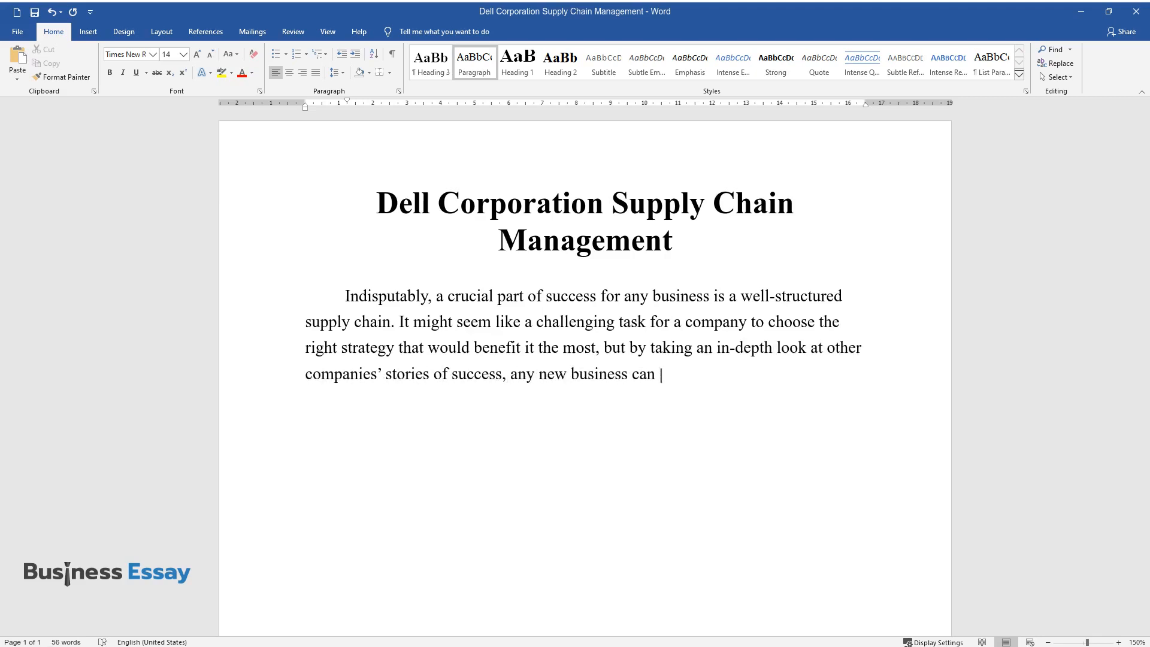
{"action": "type", "text": "devise accordingly smart and optimal"}
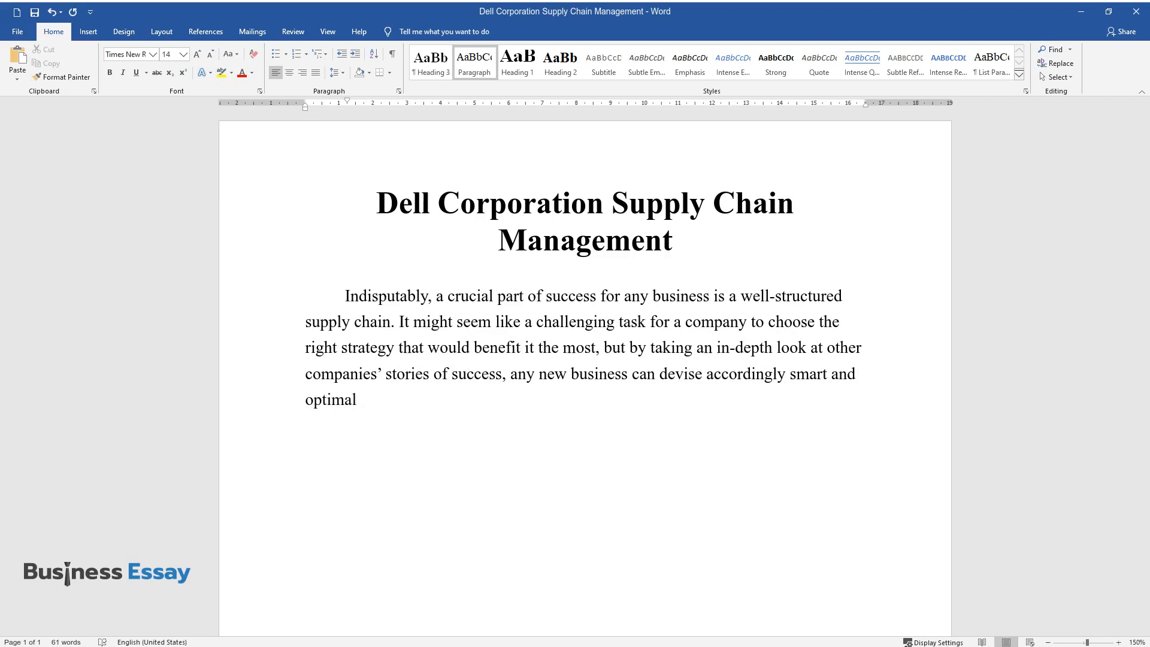
{"action": "type", "text": "supply chain accordingly. By knowin"}
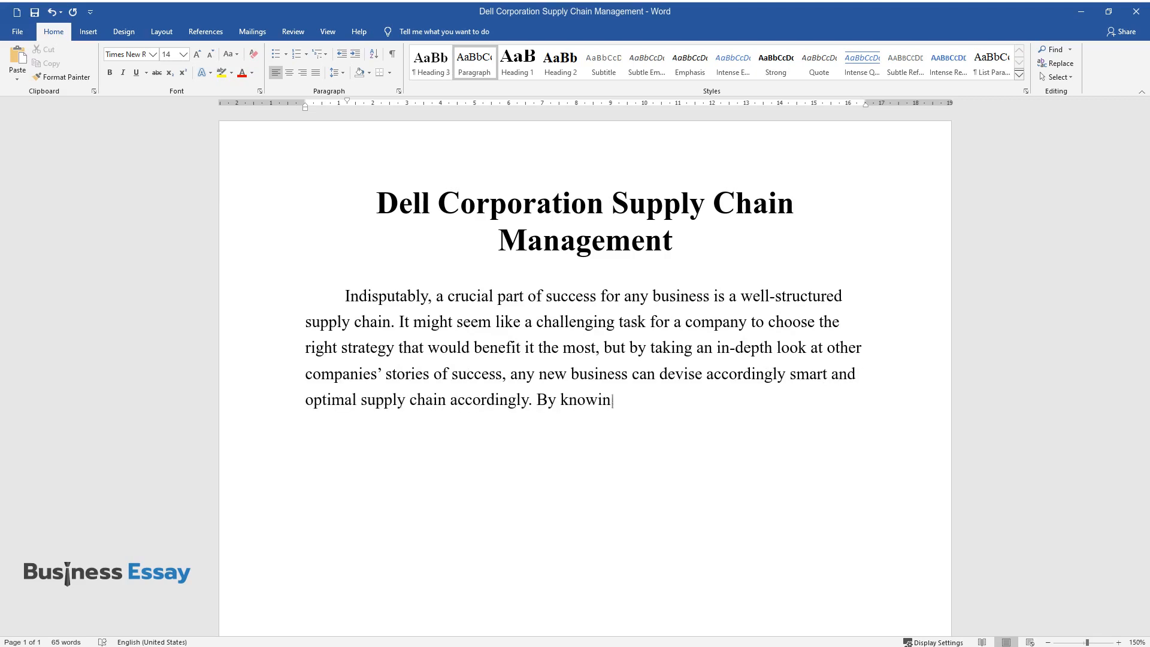
{"action": "type", "text": "g what changes that other firms atte"}
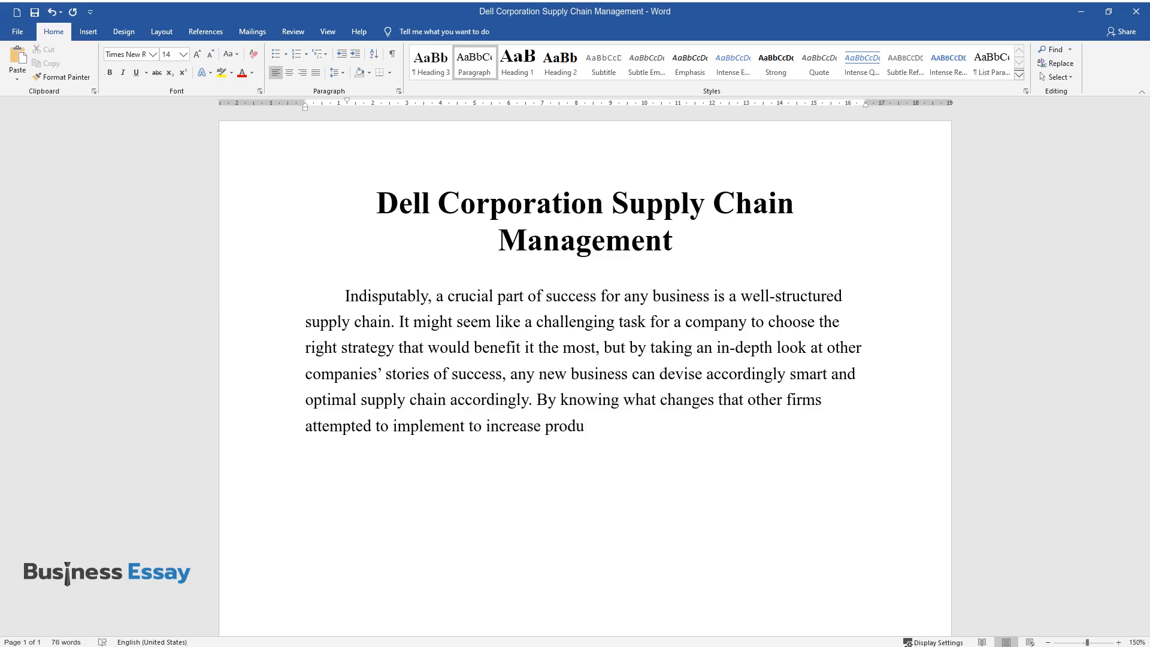
{"action": "type", "text": "ctivity and profits, it is possible to"}
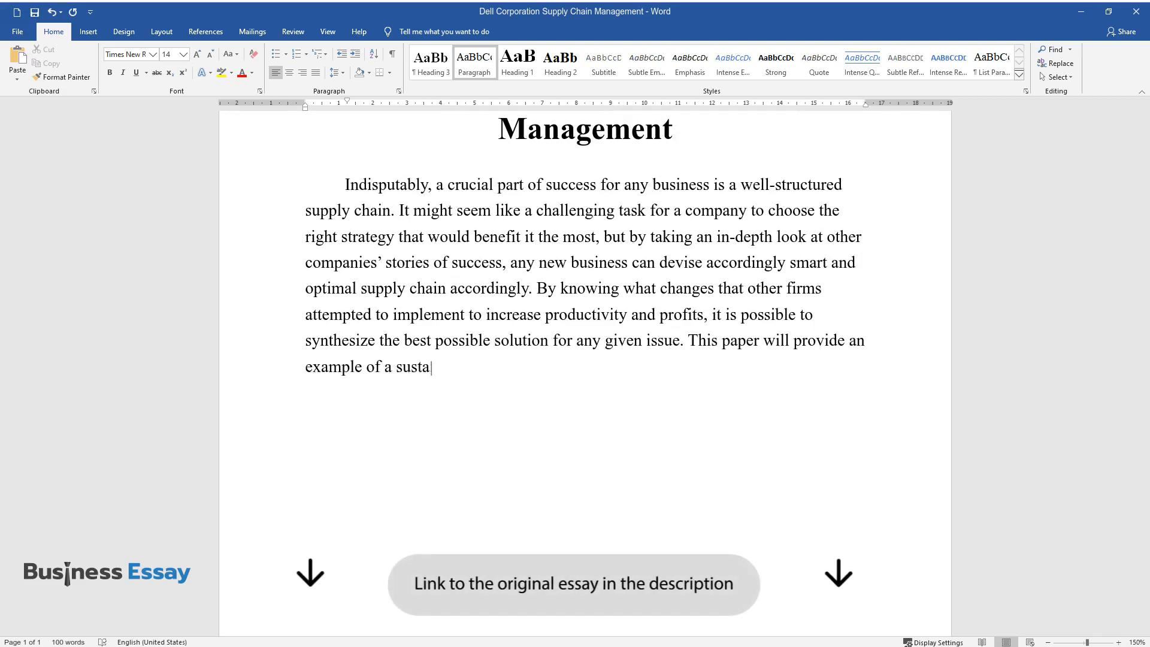
{"action": "type", "text": "inable supply chain management model by analyzing one of the"}
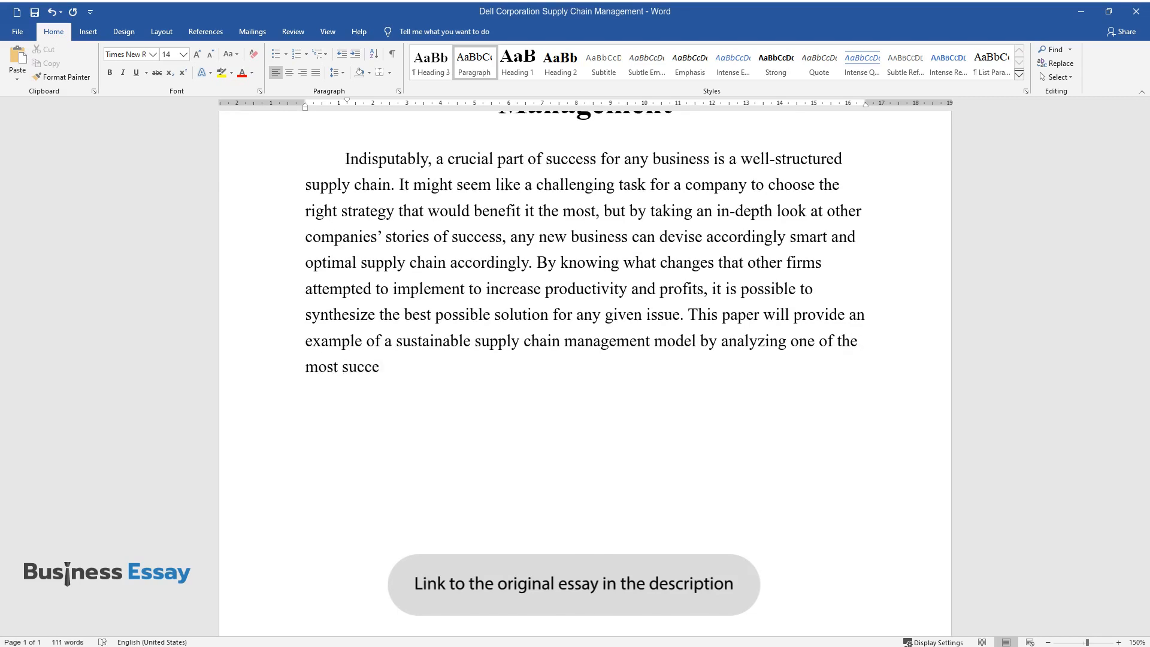
{"action": "type", "text": "ssful businesses in the personal computer market, Dell Corporation."}
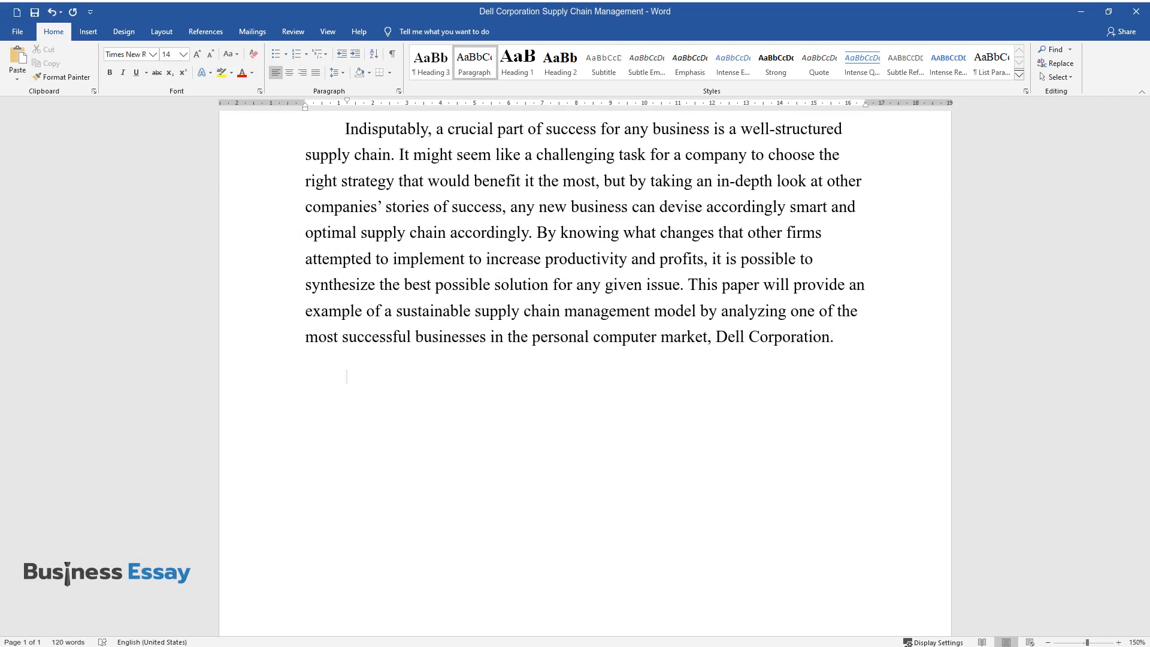
Write how Dell reimagined its supply chain by adding customers, quoting Min et al. on its manufacturing model
{"action": "type", "text": "In a certain sen"}
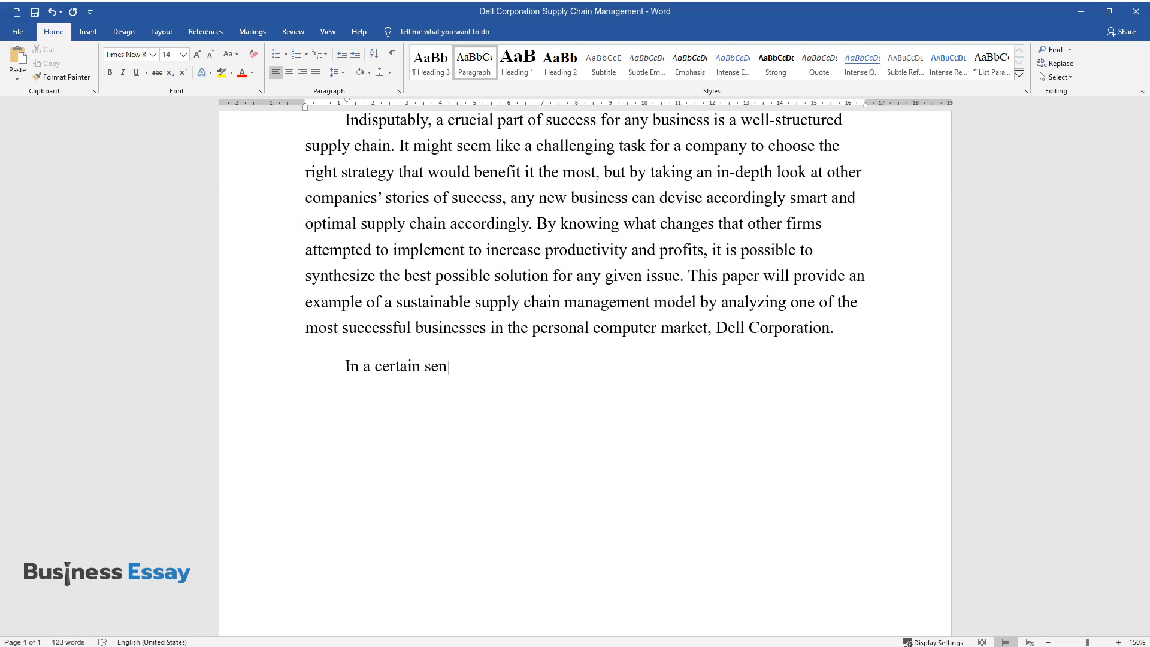
{"action": "type", "text": "se, Dell has reimagined the regular supply chain by making"}
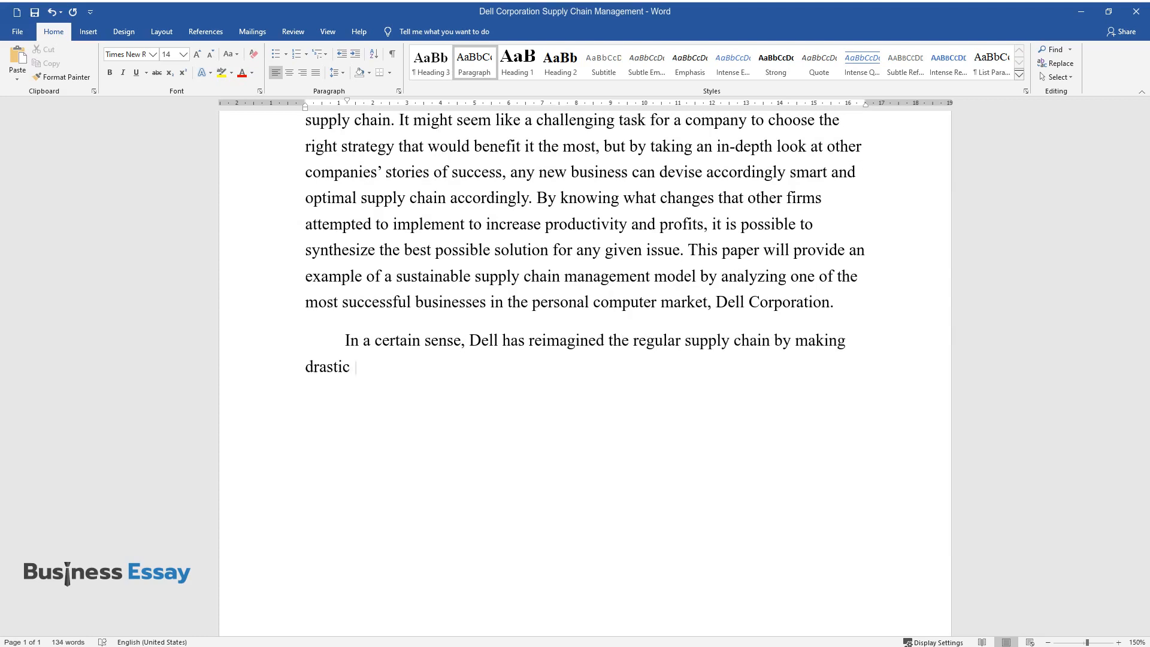
{"action": "type", "text": "changes to its operational process"}
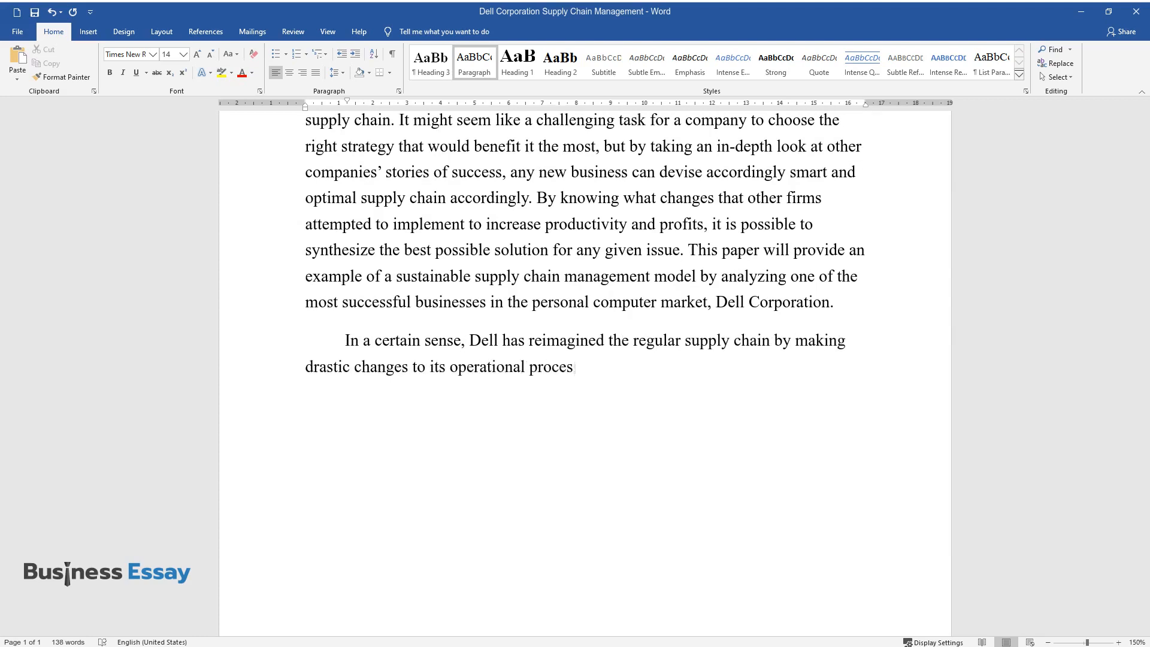
{"action": "type", "text": "s. It has added a crucial, yet regularly"}
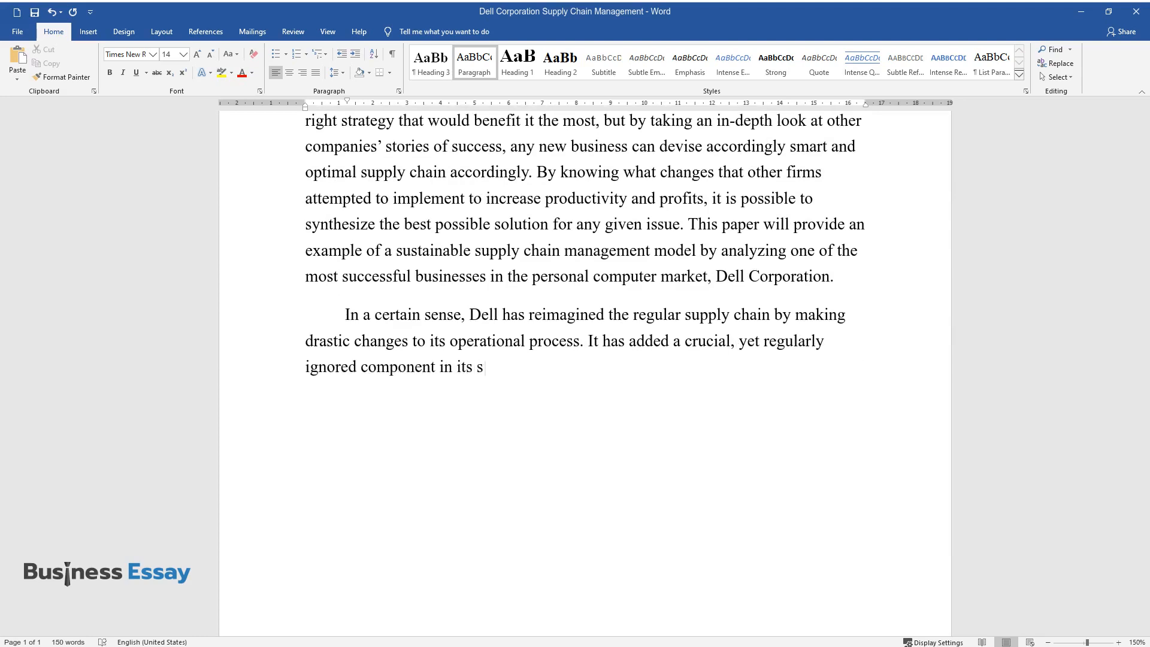
{"action": "type", "text": "upply chain: the company's custom"}
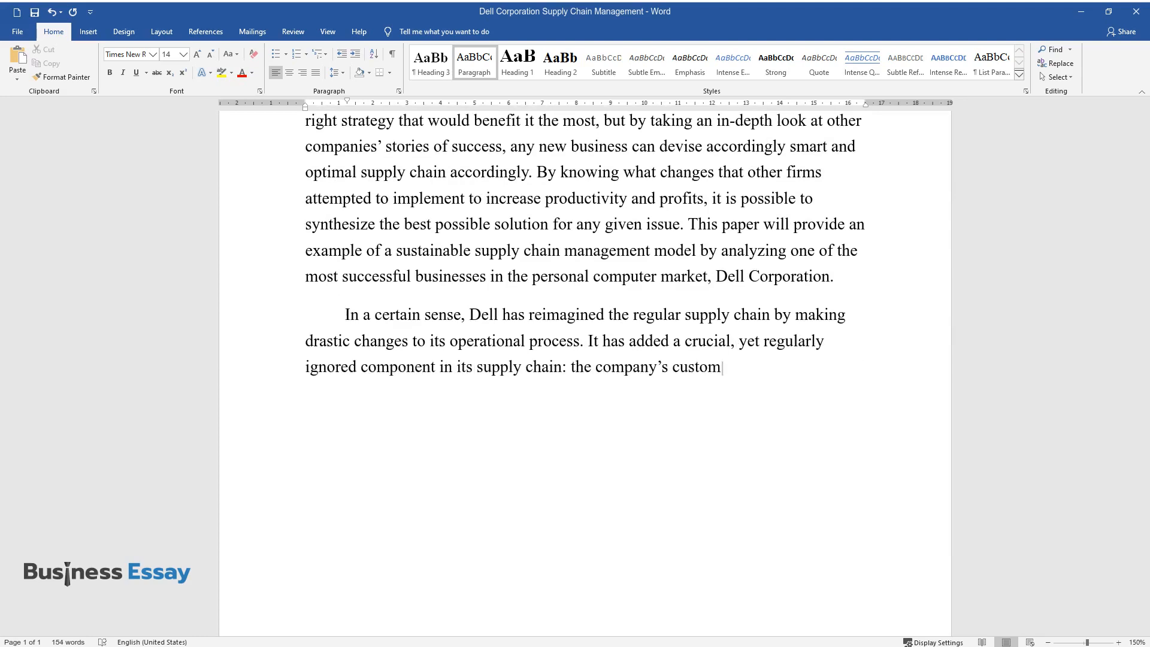
{"action": "type", "text": "ers. Min et al. state that \"Dell'"}
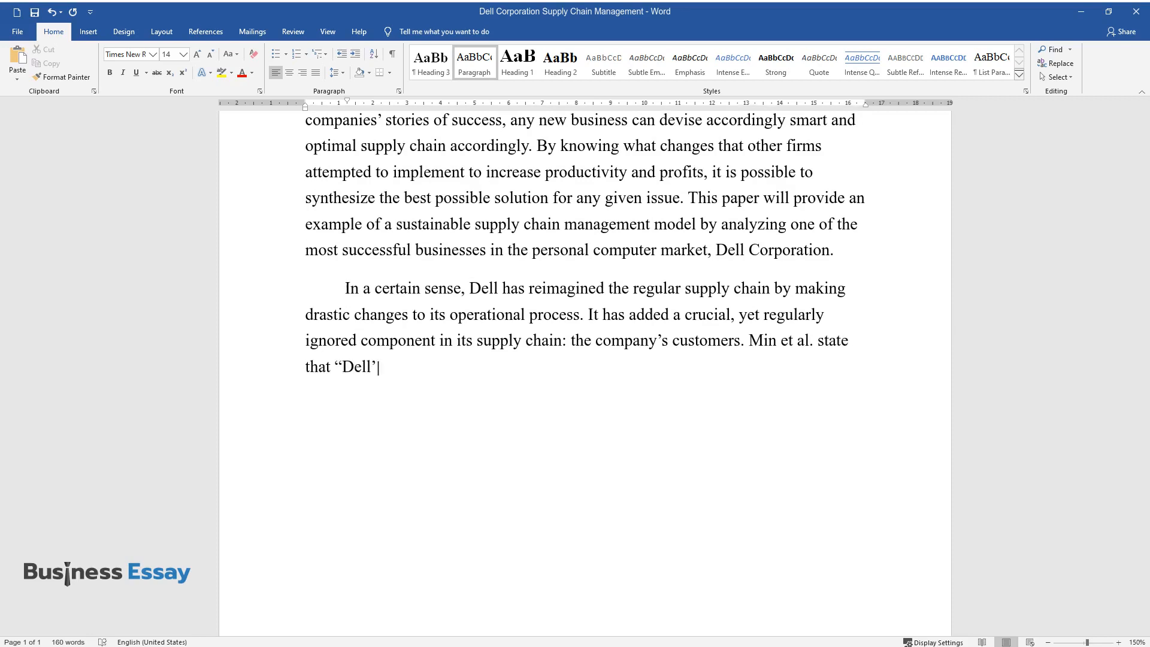
{"action": "type", "text": "s manufacturing model offered online customers a way to mix and"}
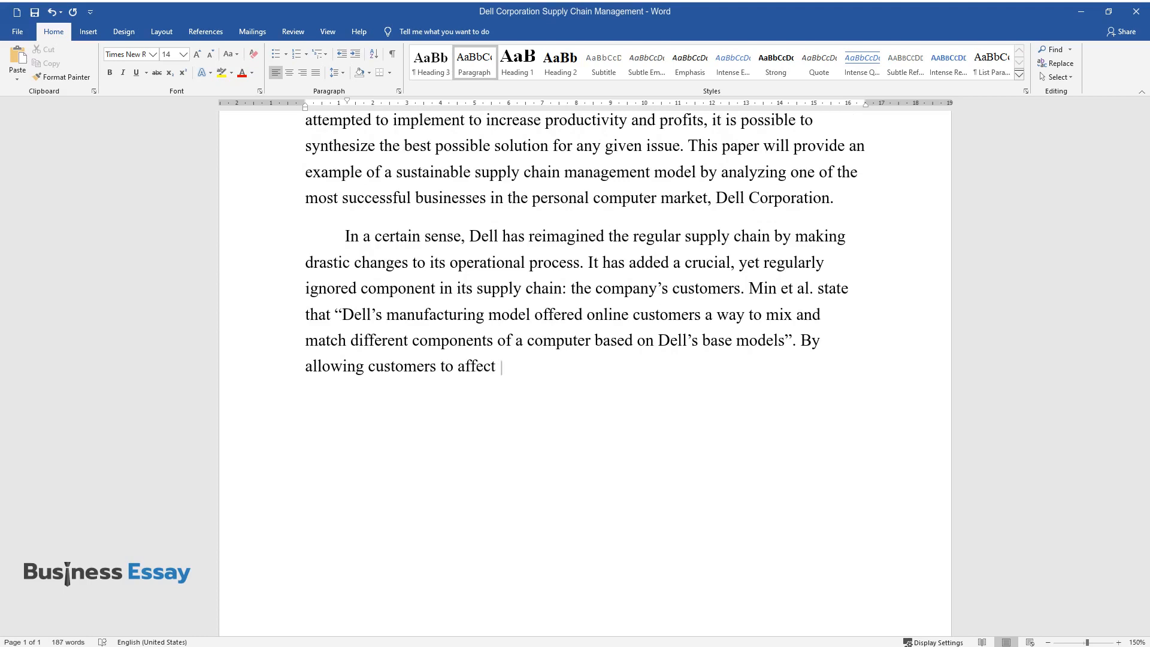
{"action": "type", "text": "the process of creating their products directly, Dell"}
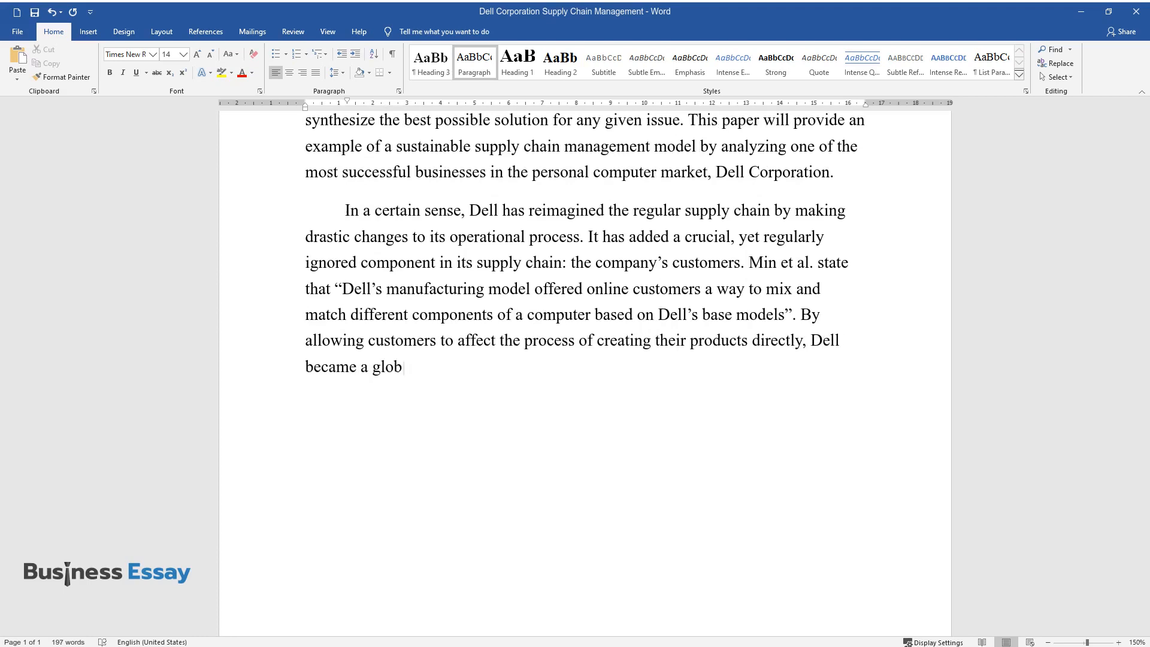
Finish the paragraph on removing distributors and the build-to-order model, then begin 'This type of collab'
{"action": "type", "text": "ally trending business. Effective"}
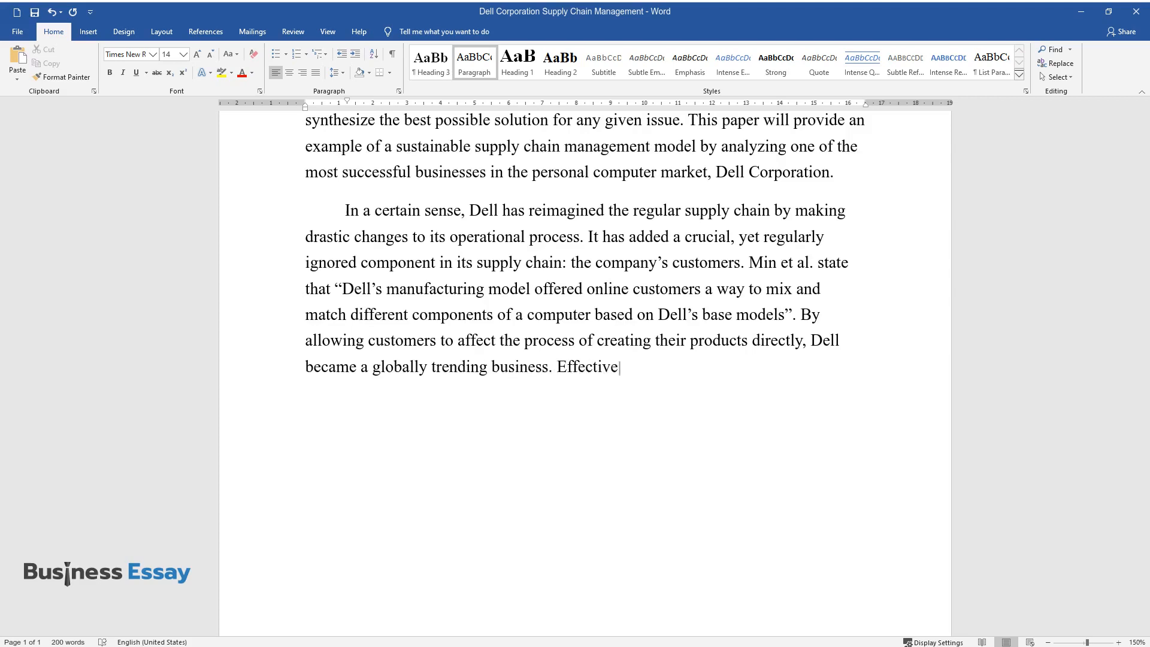
{"action": "type", "text": "ly, Dell Corporation removed dist"}
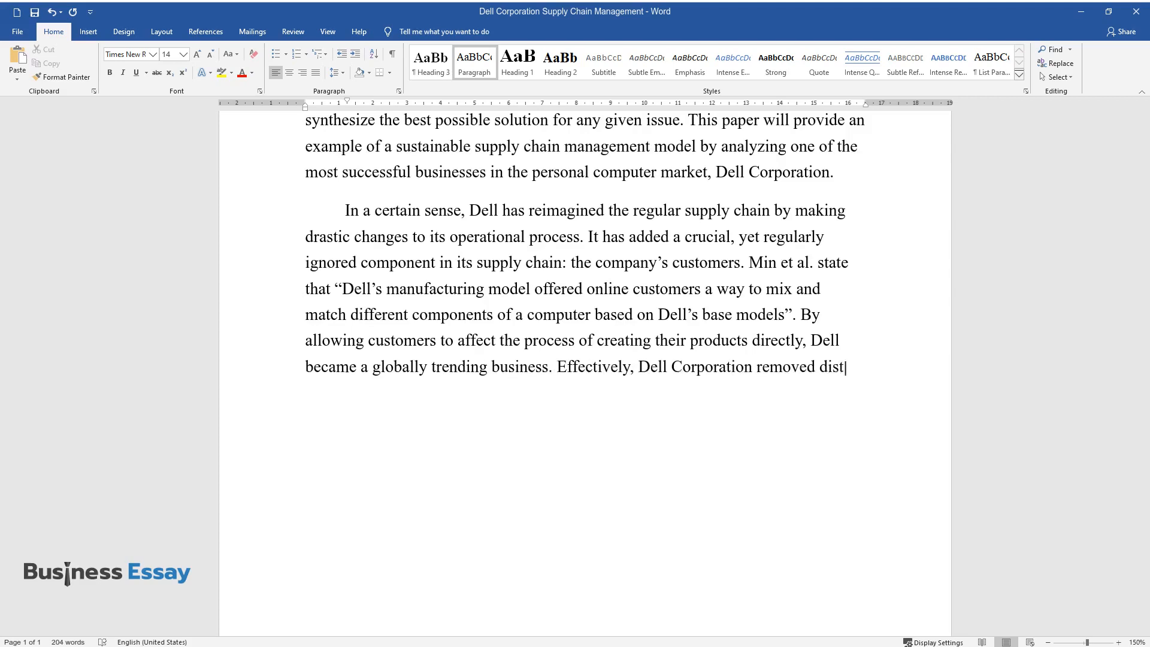
{"action": "type", "text": "ributors from its supply chain, so"}
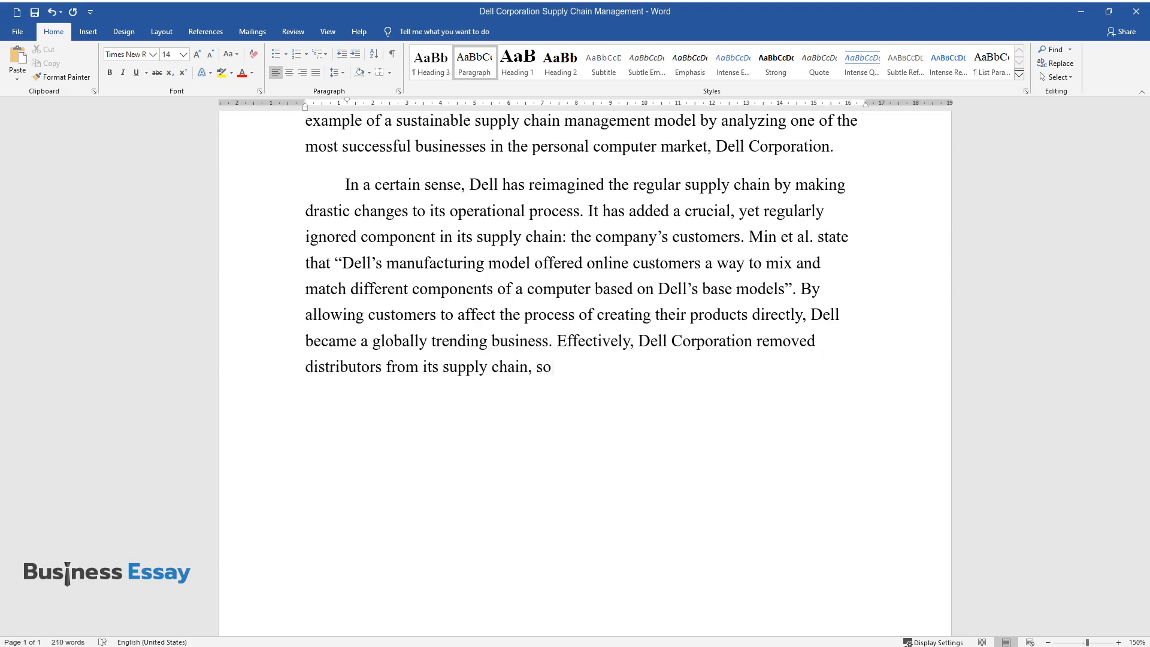
{"action": "type", "text": "suppliers and manufacturers interact directly"}
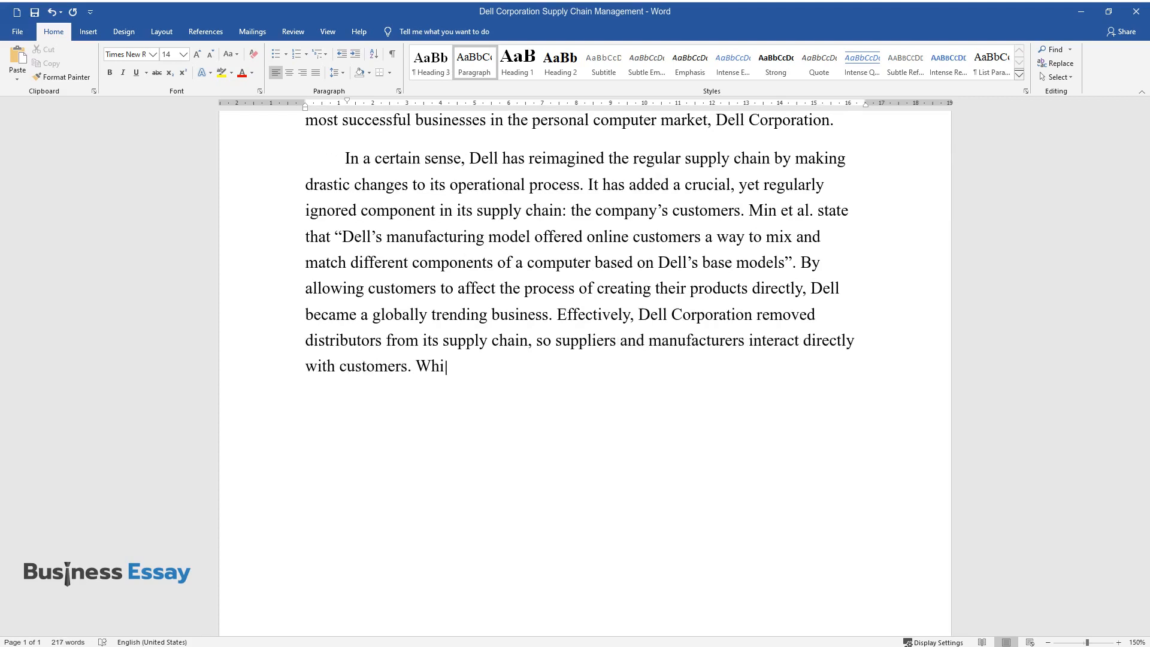
{"action": "type", "text": "le the company does sell its products through retailers, its"}
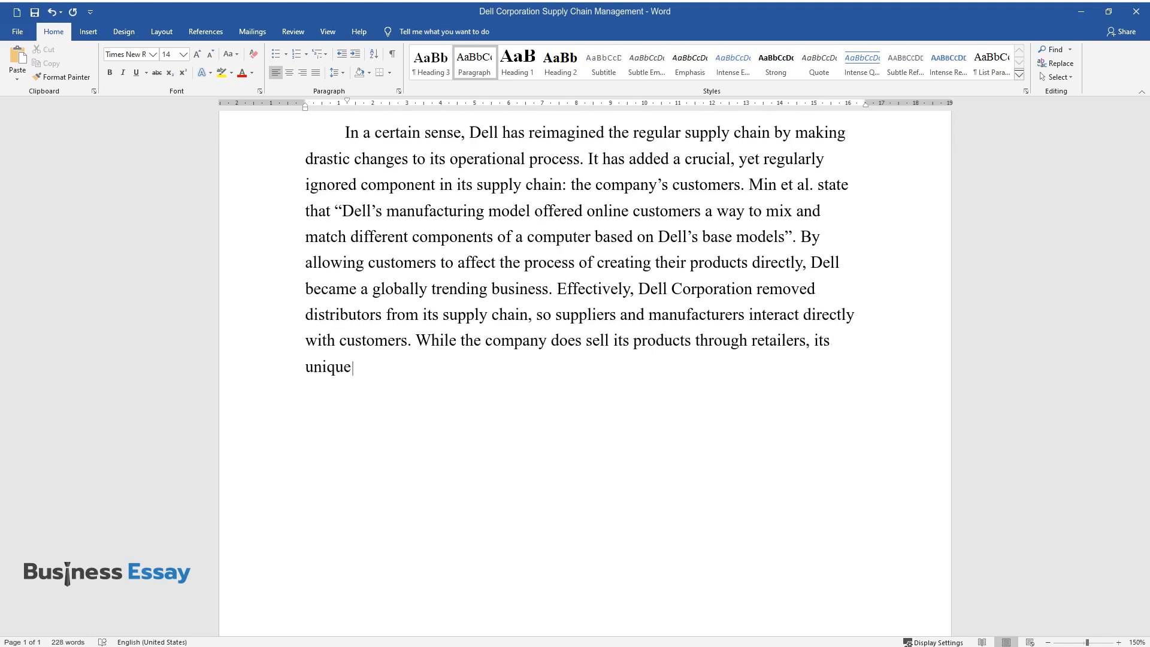
{"action": "type", "text": "build-to-order model allowed Dell to maximize generated value."}
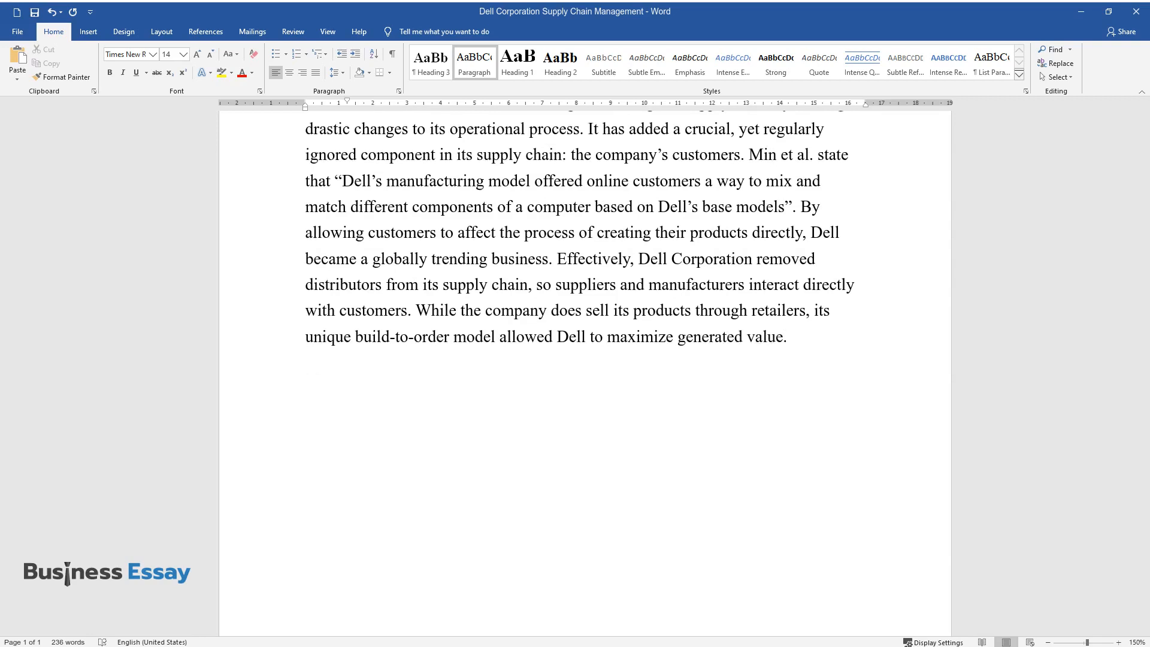
{"action": "type", "text": "This type of collab"}
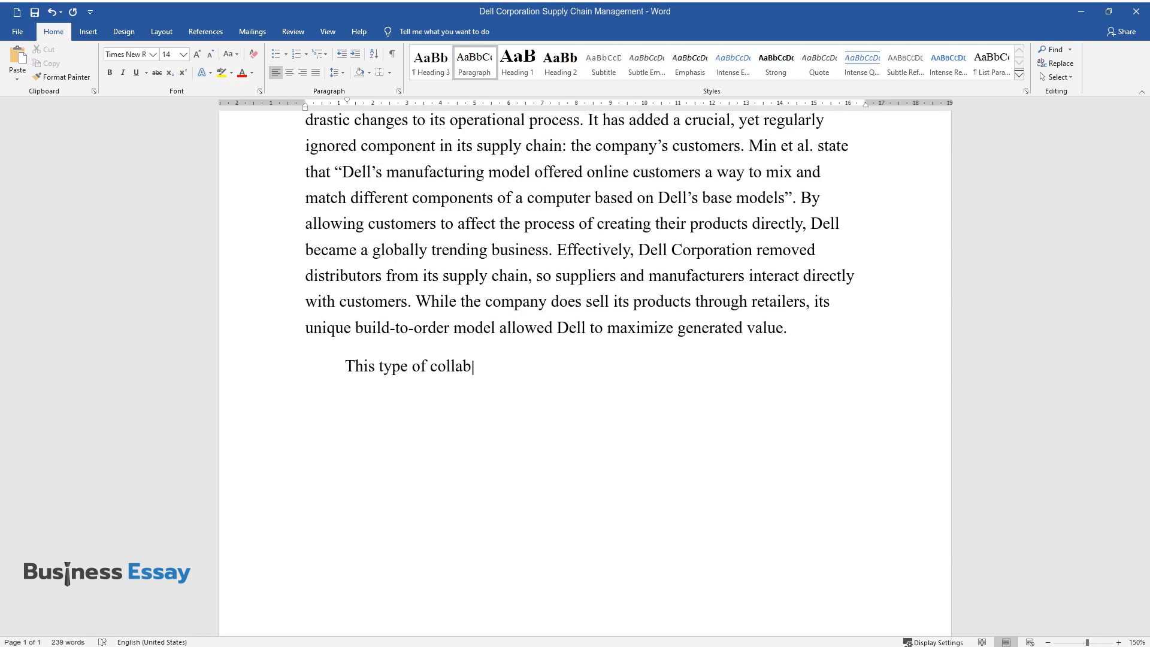
Write the paragraph on low delivery times, regional logistics partners and facilities, ending 'manufacturing process.'
{"action": "type", "text": "oration has been proven to be useful for multiple reasons,"}
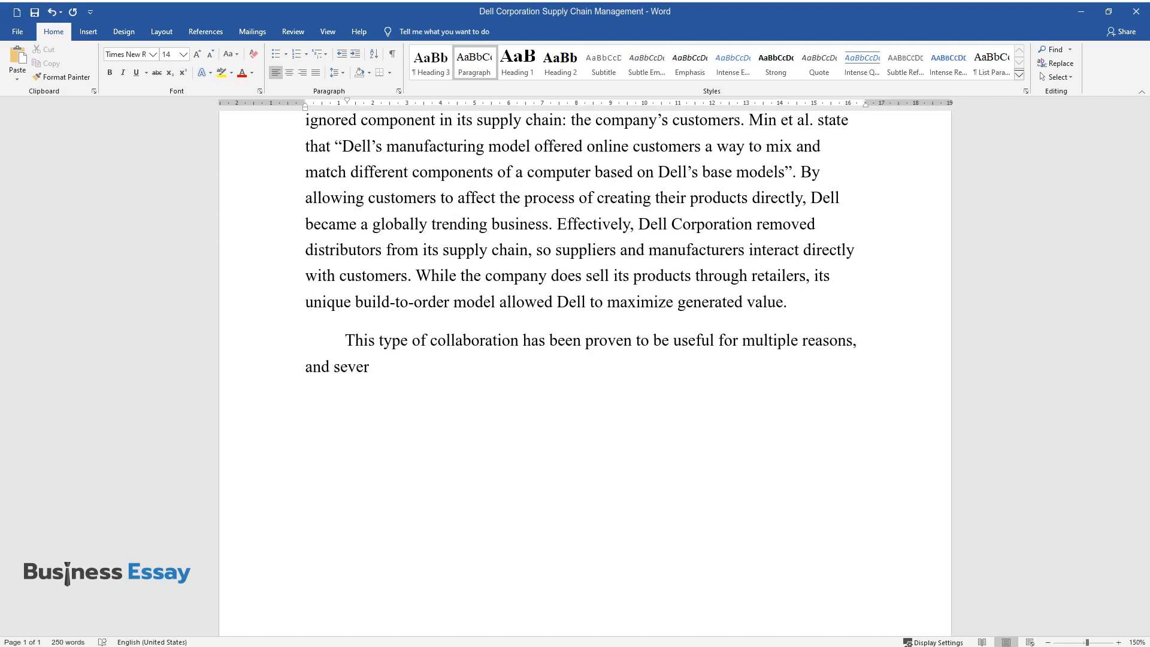
{"action": "type", "text": "al additional factors that helped the company become a leading PC"}
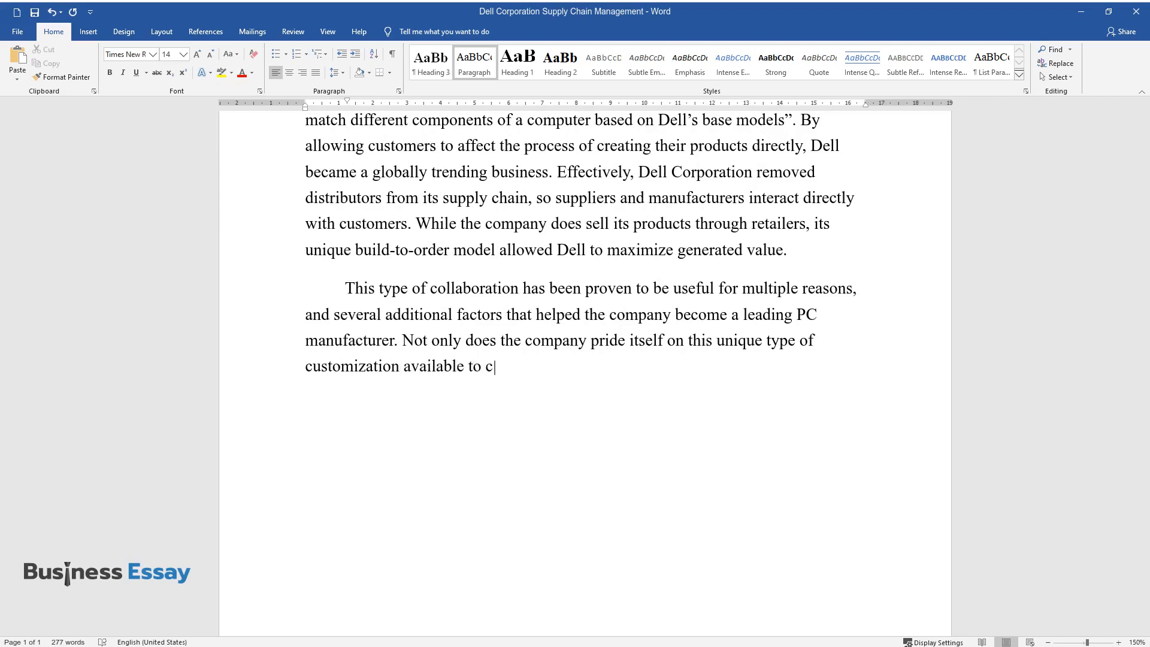
{"action": "type", "text": "ustomers, but it also has one of the lowest delivery"}
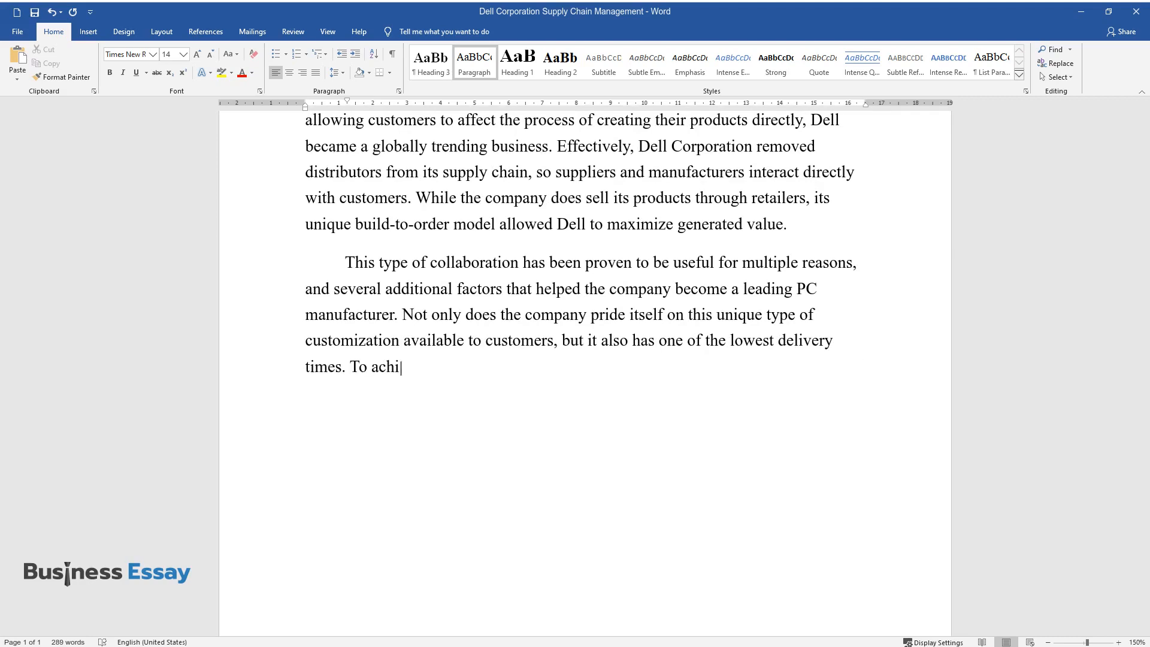
{"action": "type", "text": "eve it, the company partners with many regional businesses that"}
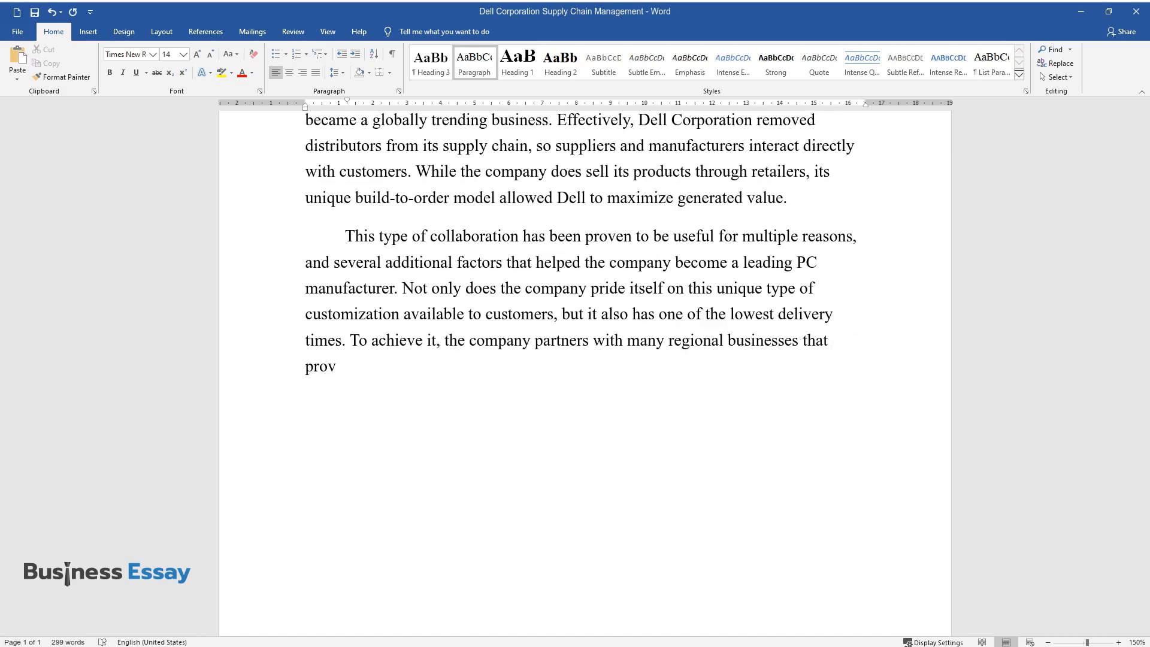
{"action": "type", "text": "ide logistics services, as well as"}
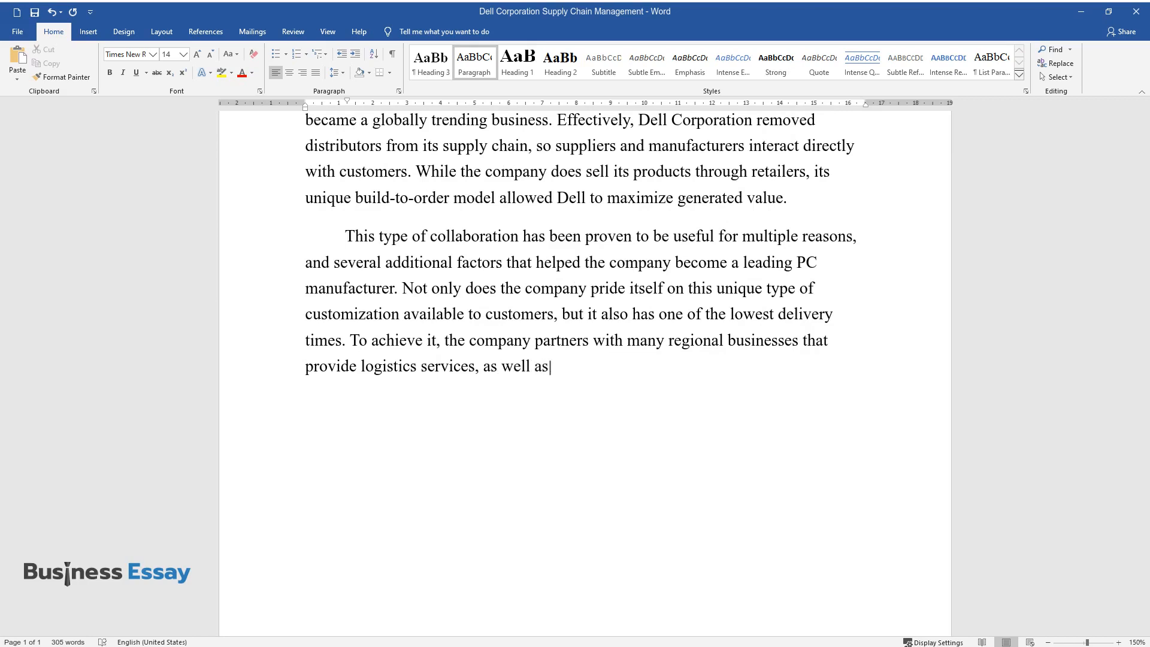
{"action": "type", "text": "has its manufacturing facilities in many"}
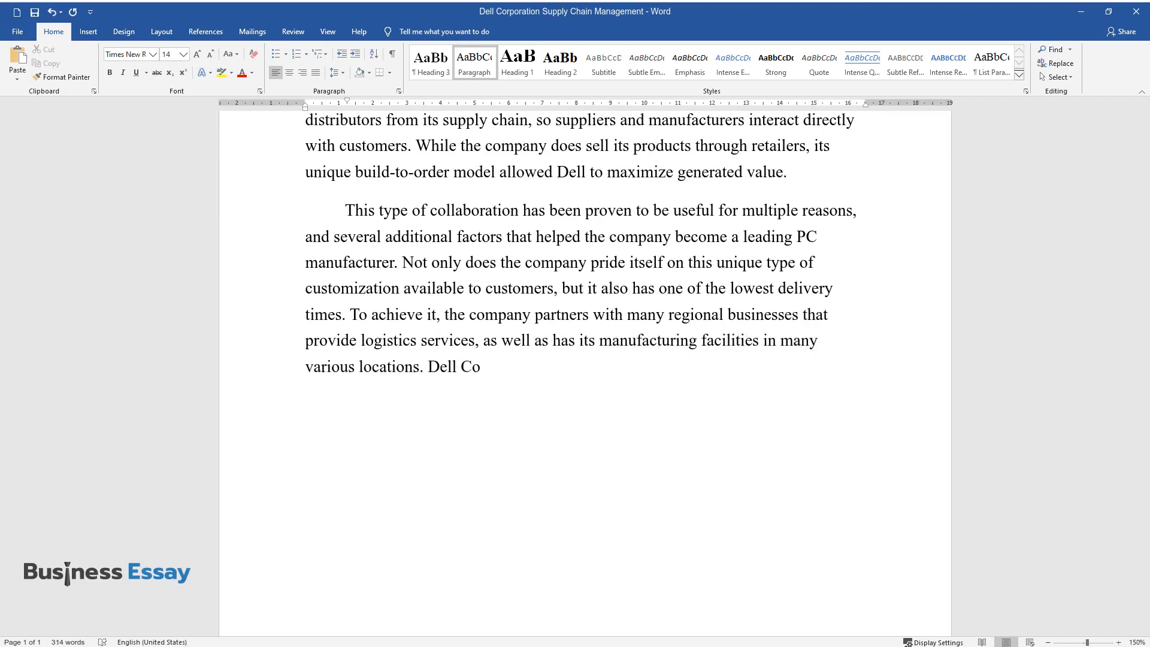
{"action": "type", "text": "rporation continuously improves its supply chain at"}
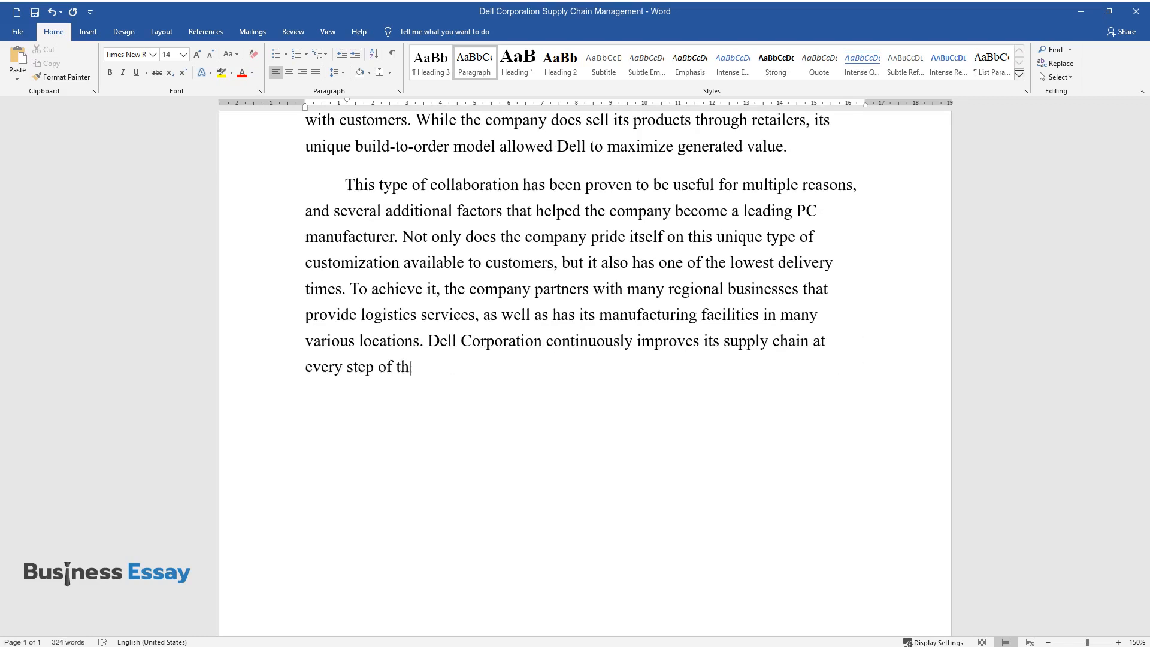
{"action": "type", "text": "e manufacturing process."}
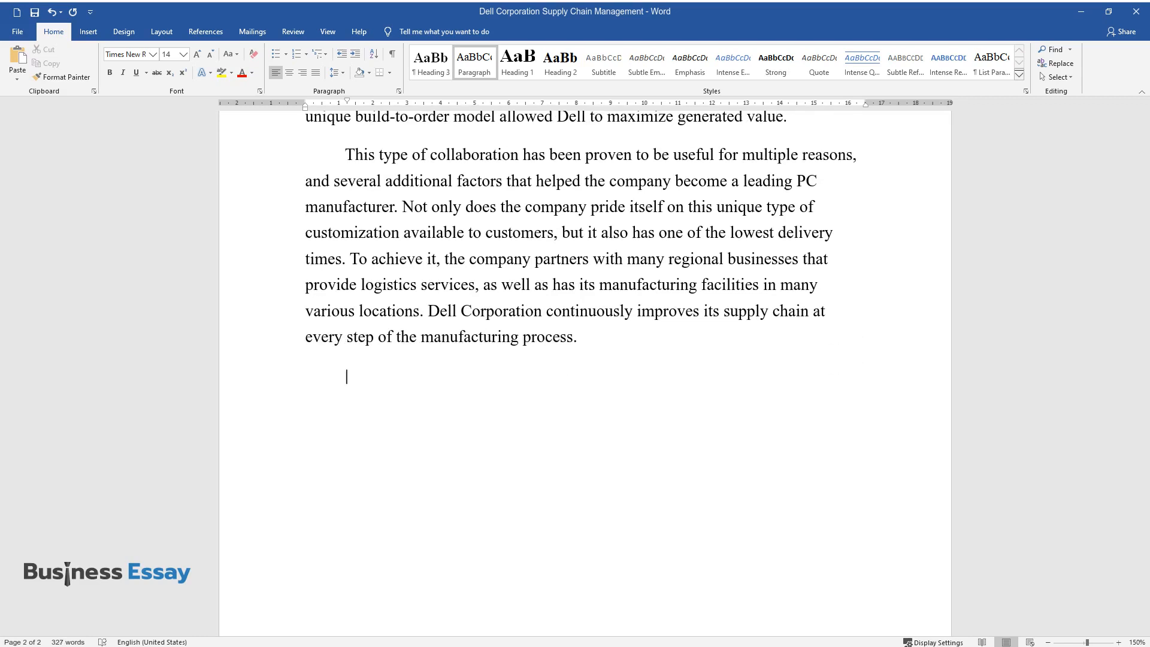
Write 'By lowering the costs of delivery and production...' with Chopra's quote on supply chain value
{"action": "type", "text": "By lowering the costs"}
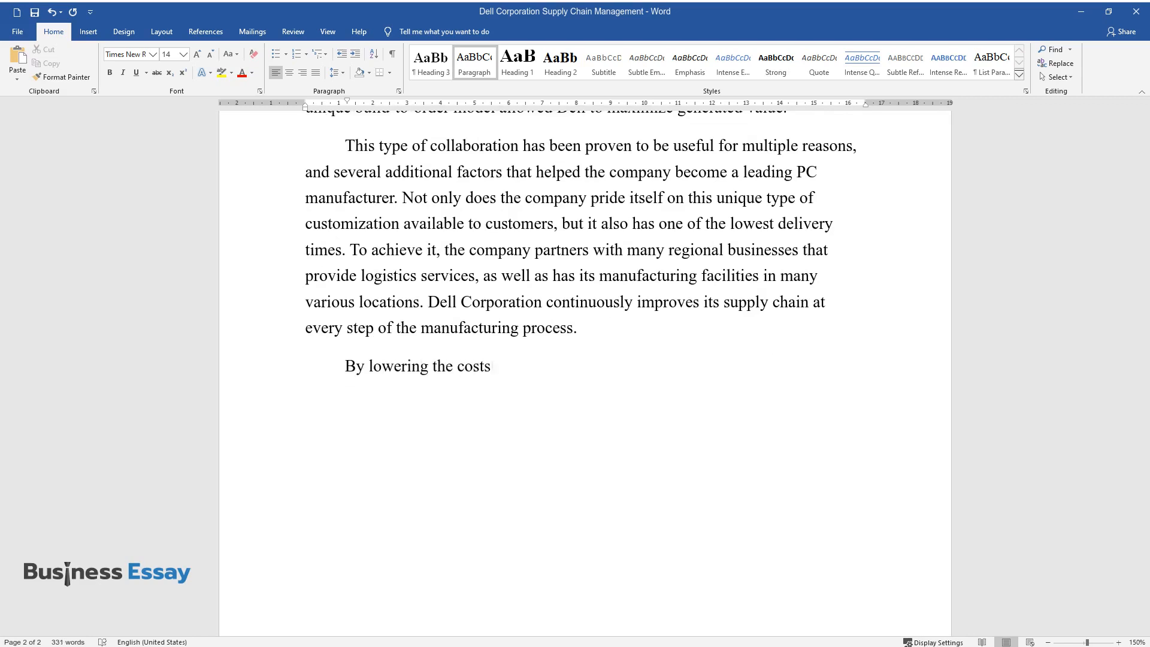
{"action": "type", "text": "of delivery and production, Dell's"}
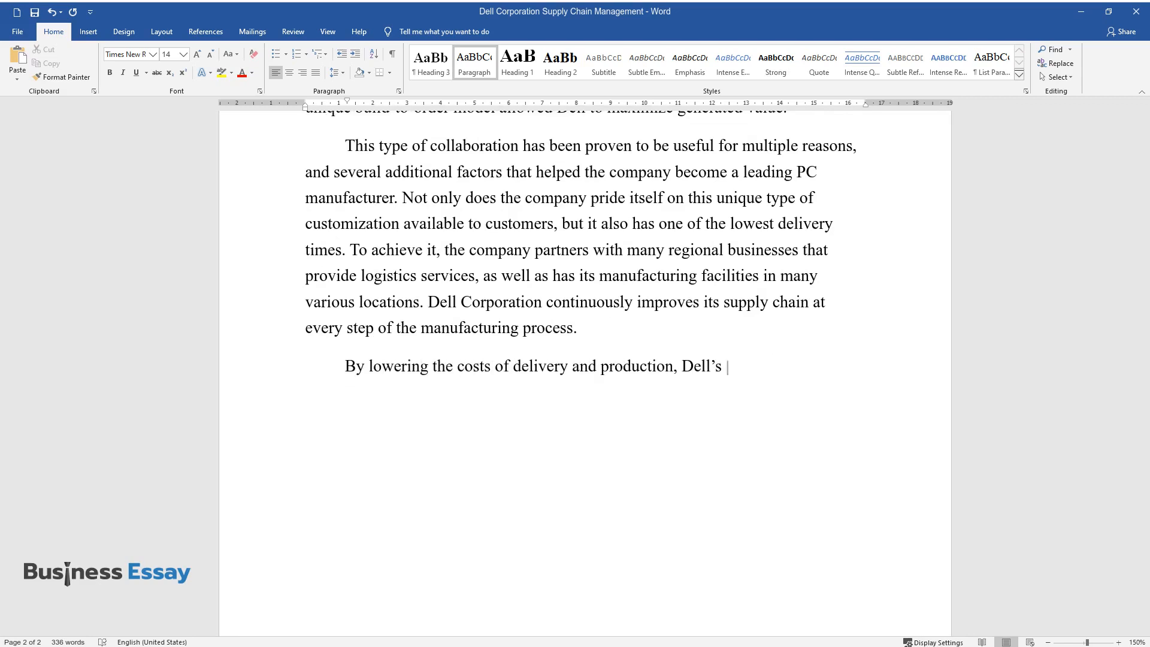
{"action": "type", "text": "supply chain has been significantly"}
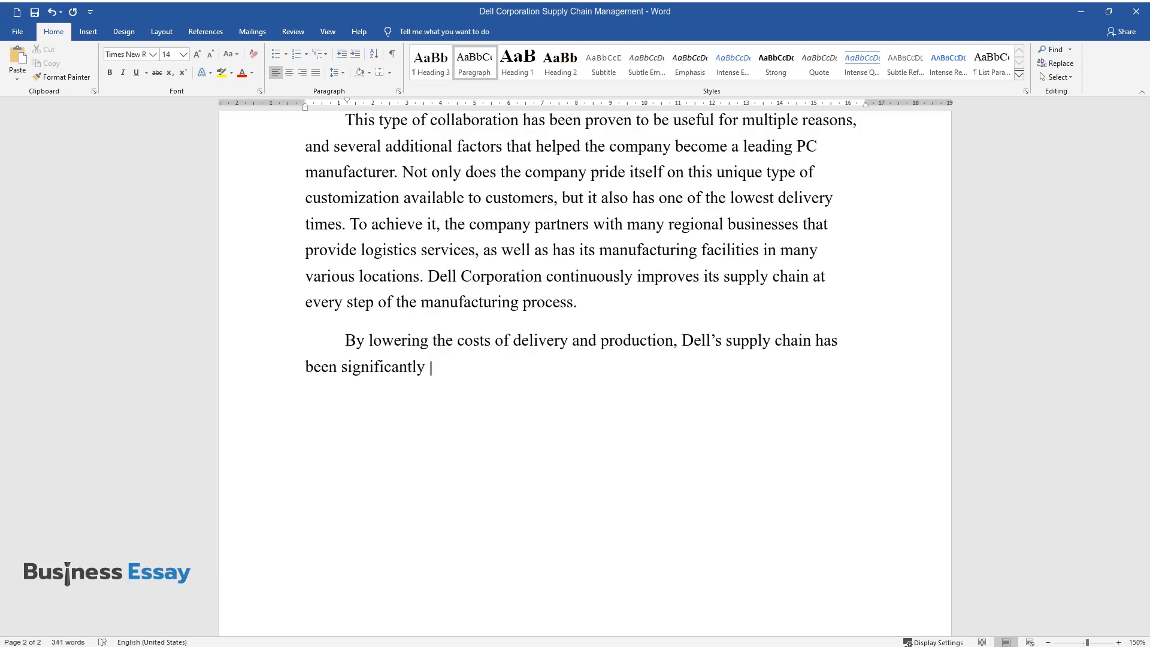
{"action": "type", "text": "optimized. Chopra states that the value it “generates is the"}
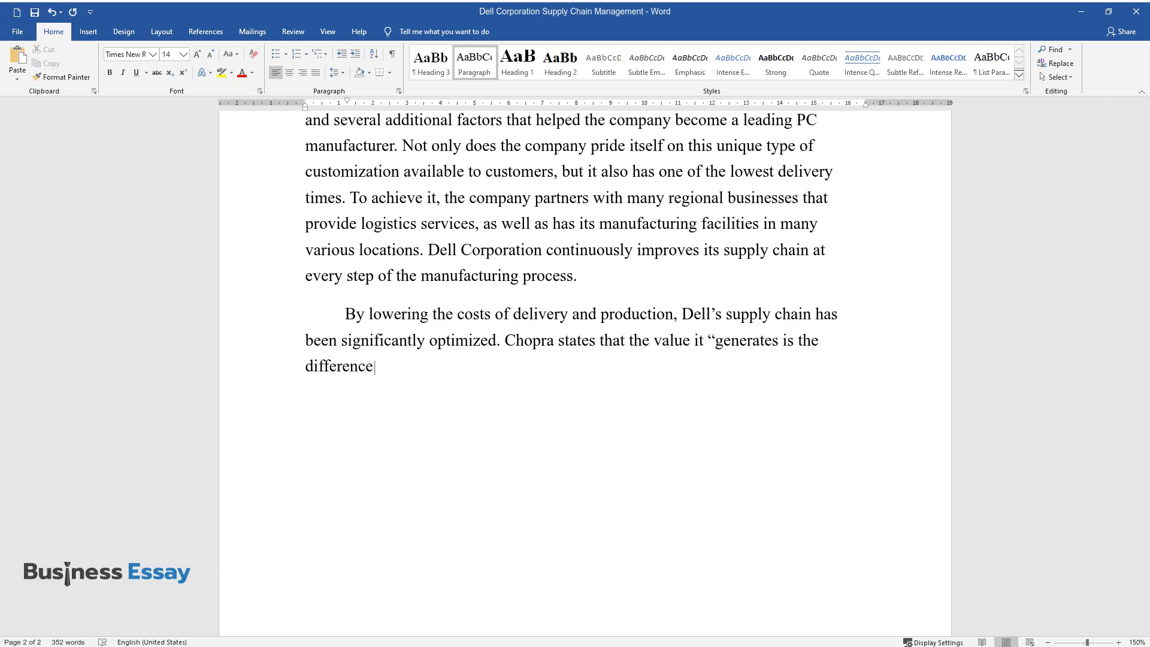
{"action": "type", "text": "between what the value of the final product is to the customer and the"}
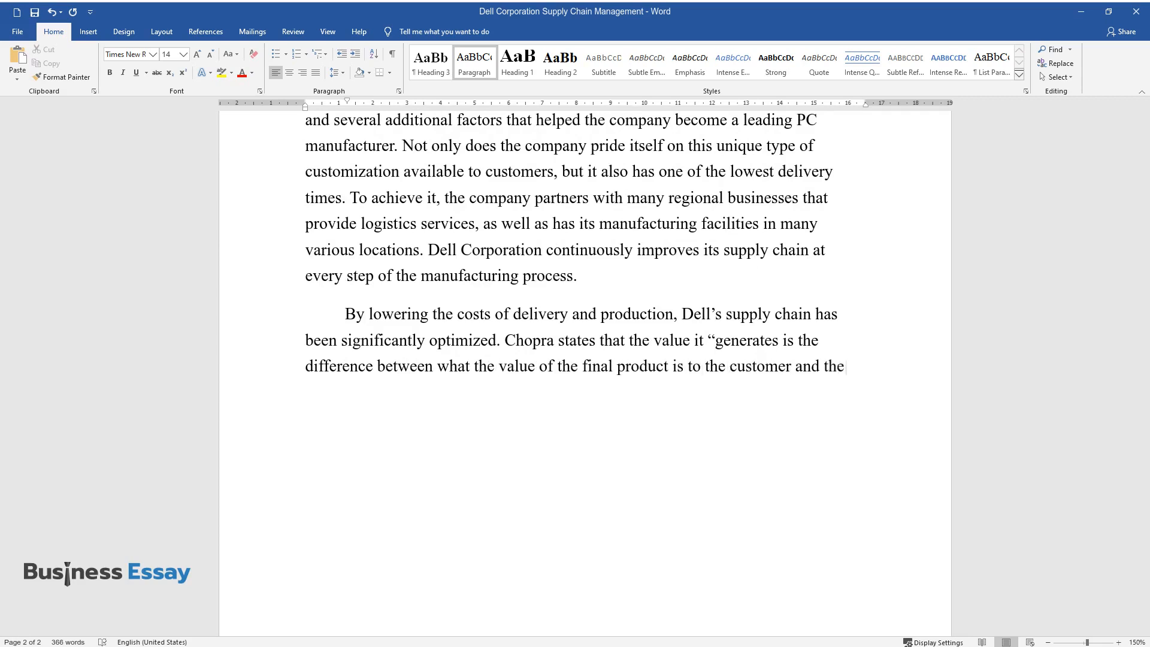
{"action": "type", "text": "costs the entire supply chain incur"}
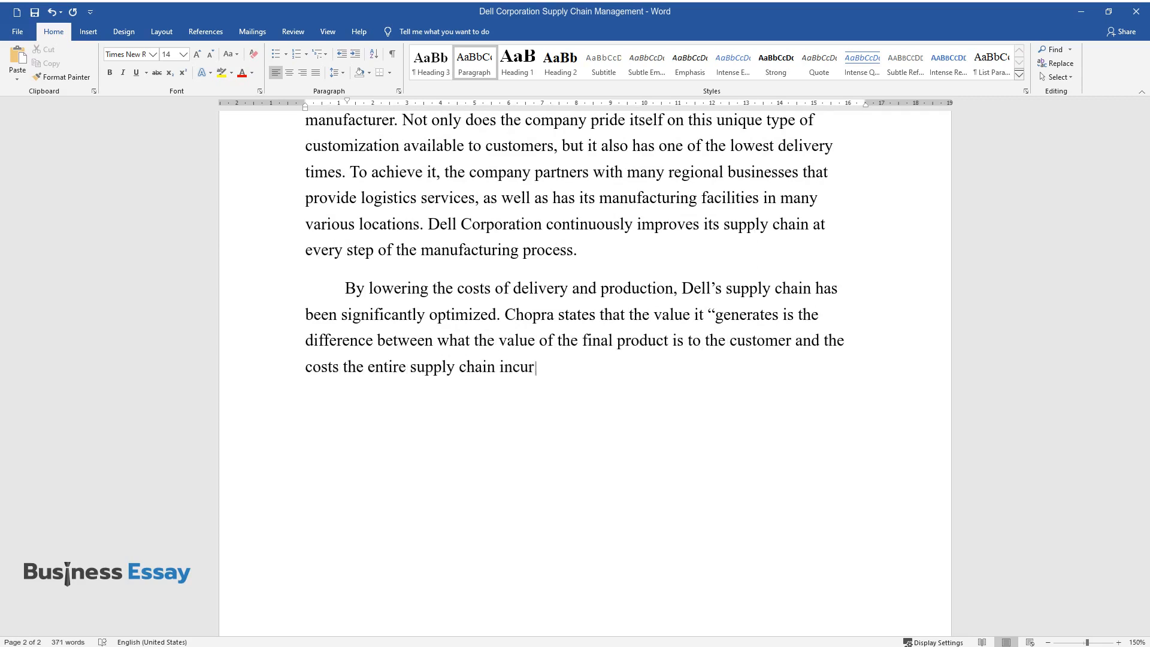
{"action": "type", "text": "s in filling the customer's request\""}
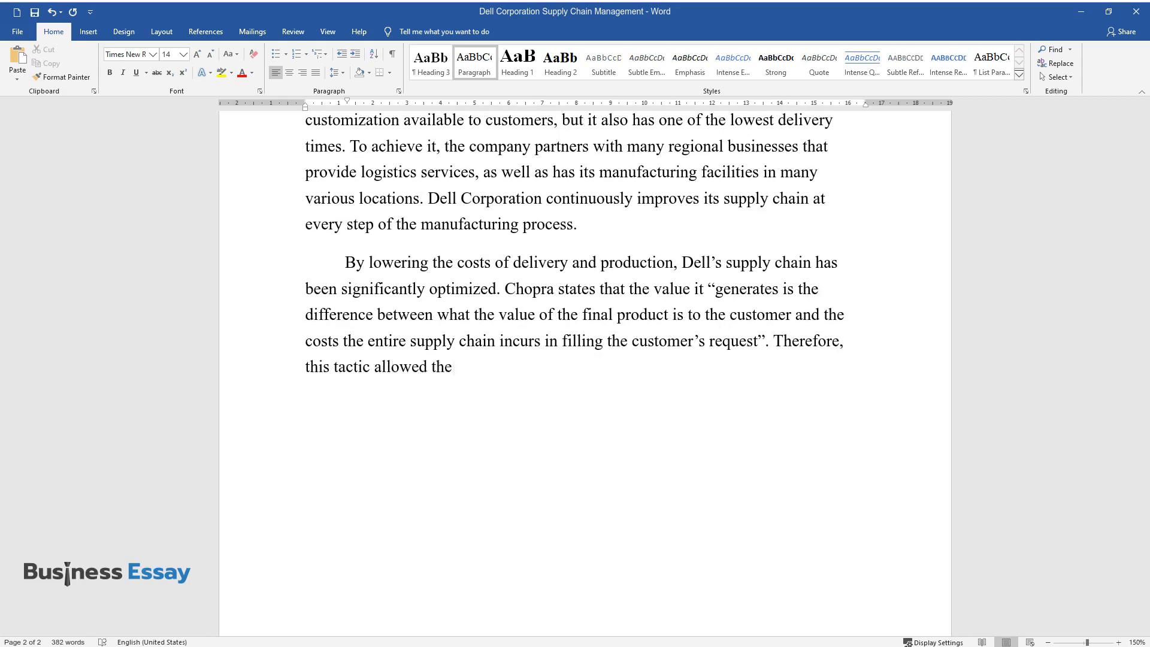
Finish with Dell transferring benefits to customers, lowering prices and gaining popularity and market share
{"action": "type", "text": "company to generate more value from each product sold."}
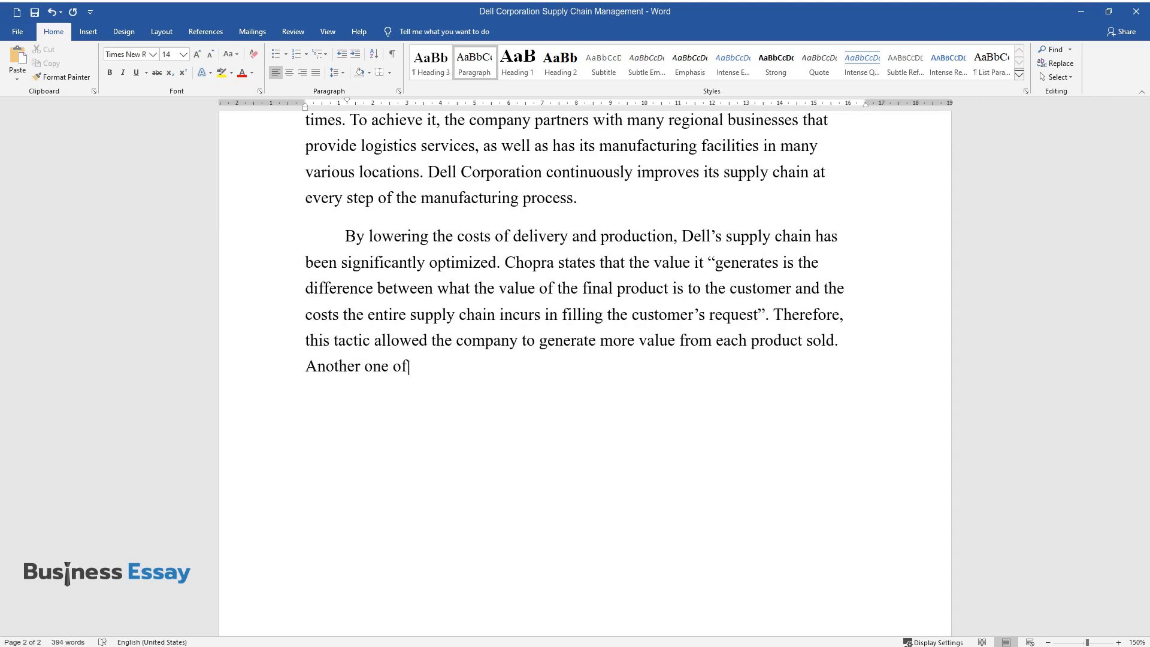
{"action": "type", "text": "Dell's smart moves was to transfer"}
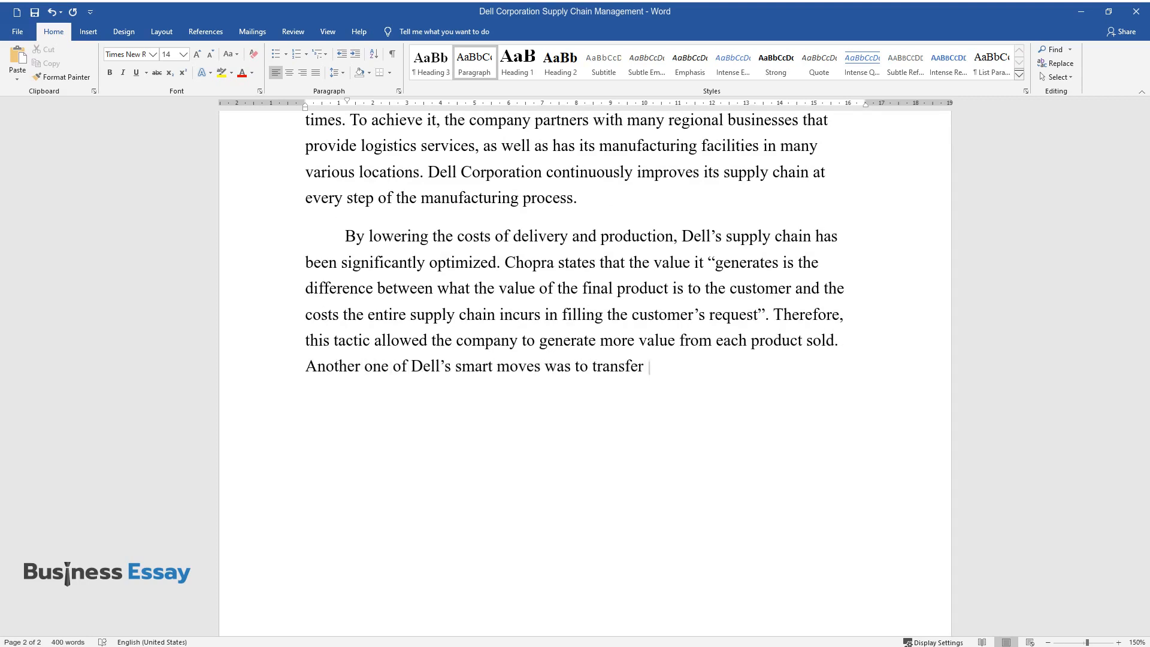
{"action": "type", "text": "these benefits to its customers, low"}
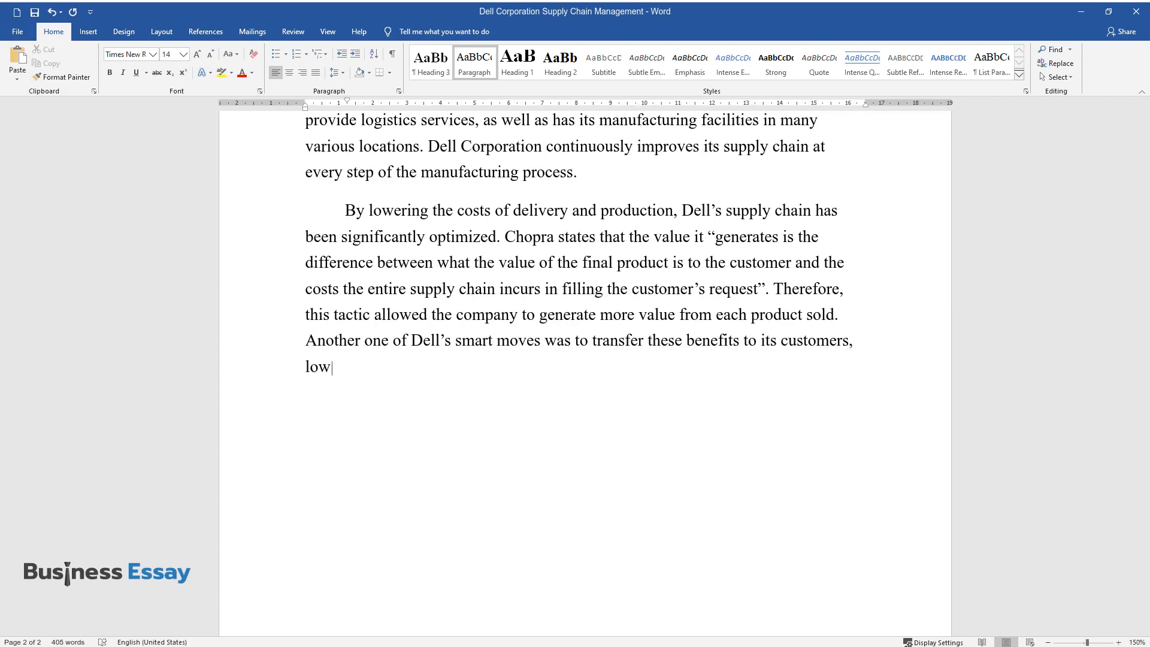
{"action": "type", "text": "ering the prices of its products and"}
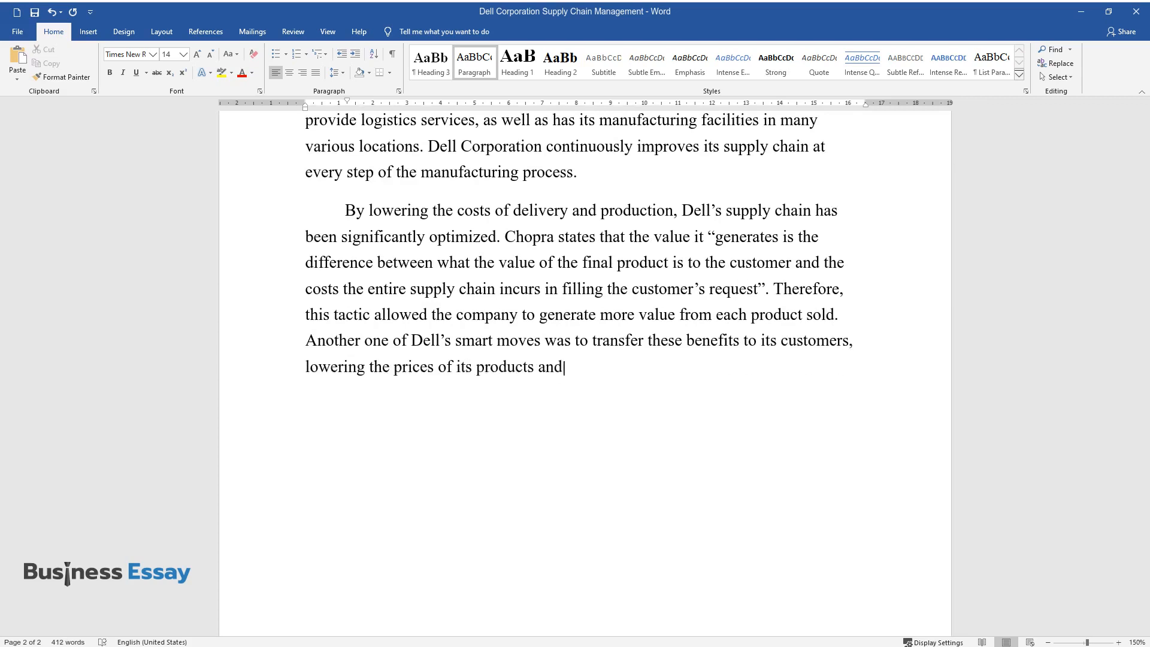
{"action": "type", "text": "gaining more popularity and market share."}
{"action": "type", "text": "However, Dell has encountered several chall"}
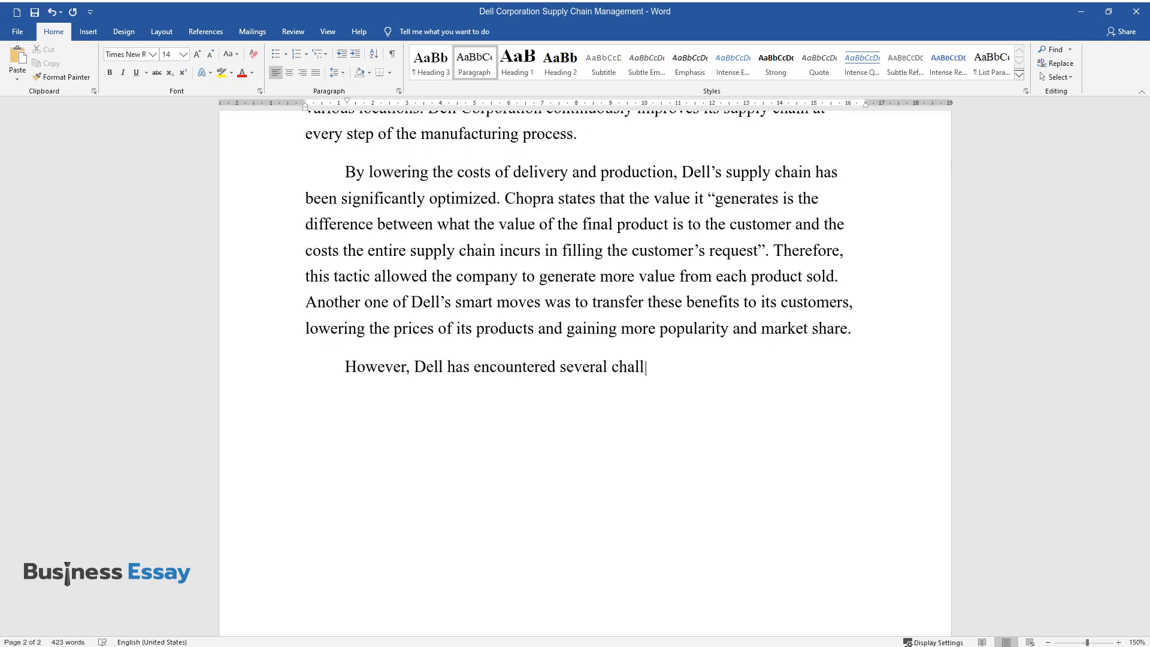
Write Dell's challenges from shifting customer tastes and separating customization from mass production for retail
{"action": "type", "text": "enges after its initial success due"}
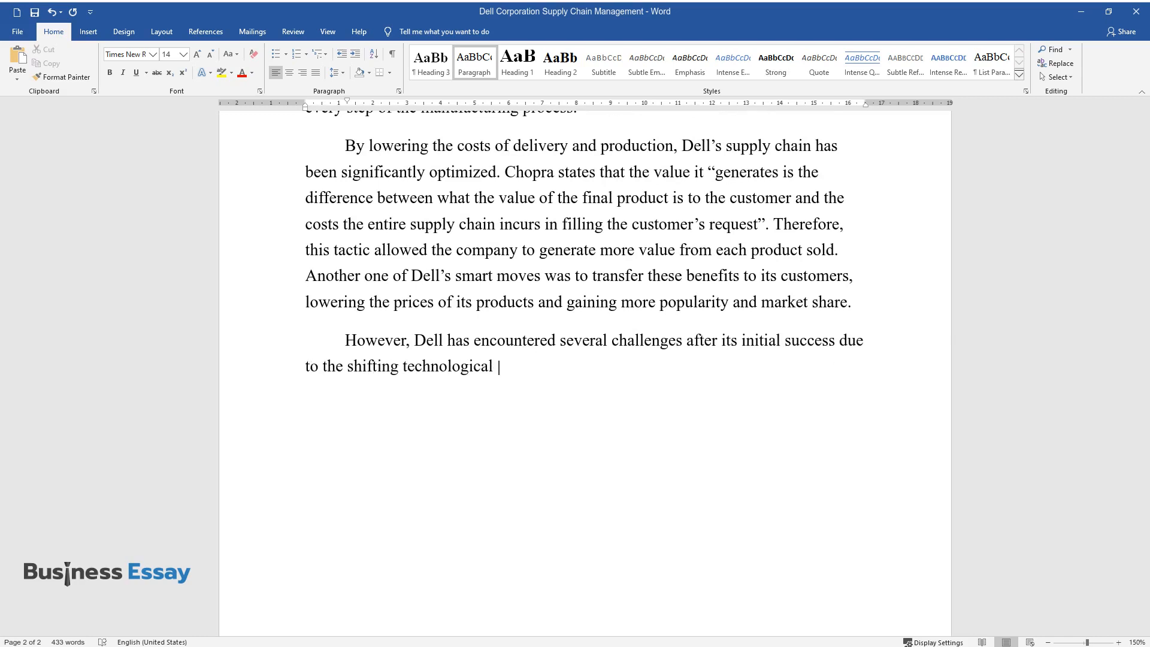
{"action": "type", "text": "tastes of its customers. Highly customized computers"}
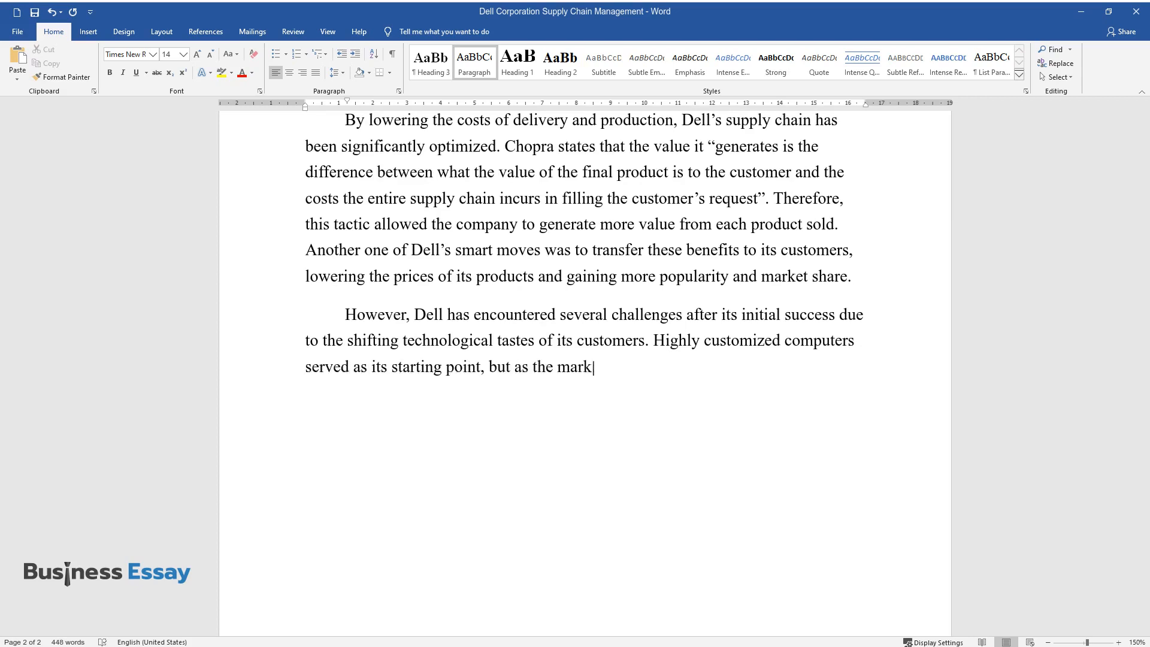
{"action": "type", "text": "et grew, individual users saw no need"}
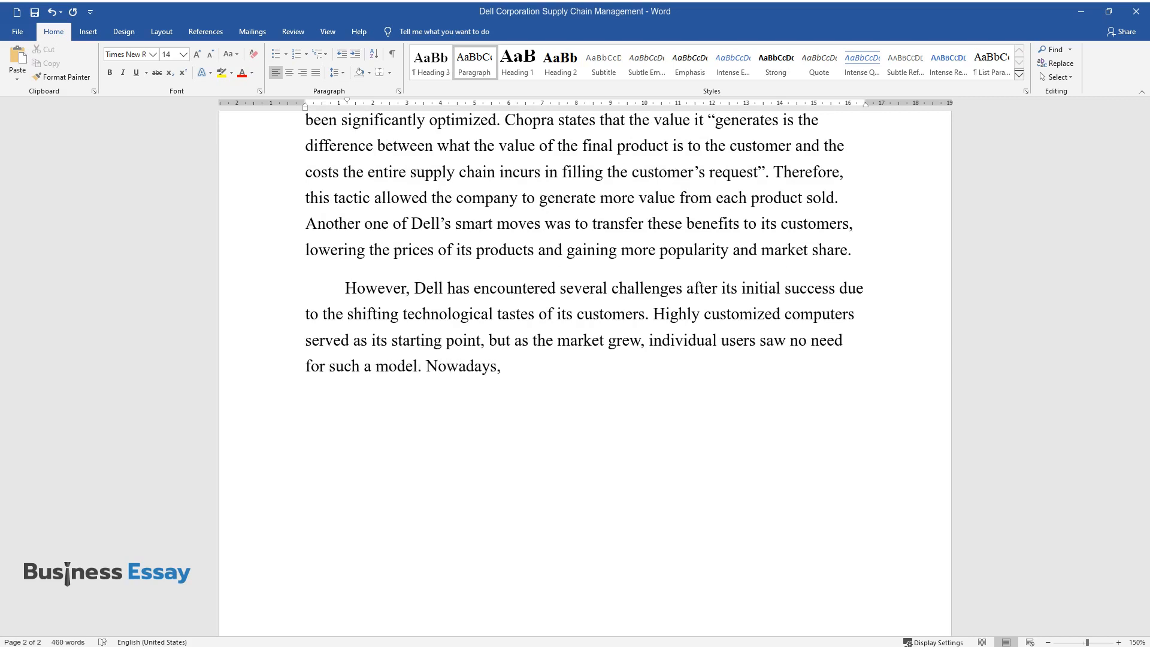
{"action": "type", "text": "Dell effectively separated its manufacturing process"}
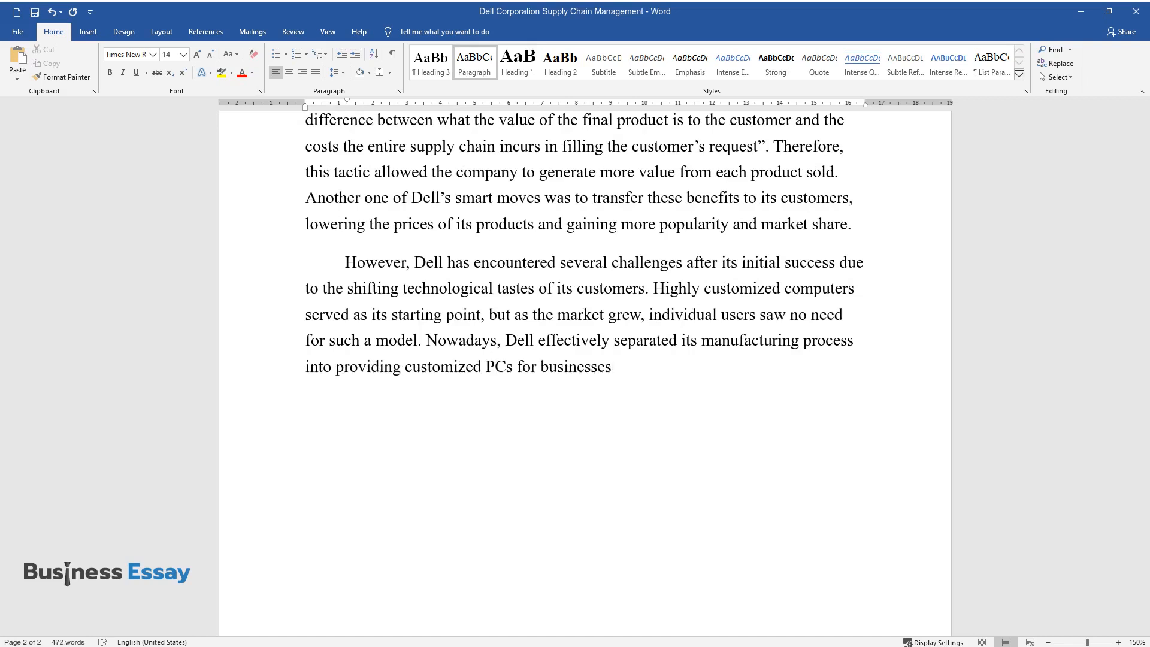
{"action": "type", "text": "and mass production of PCs for r"}
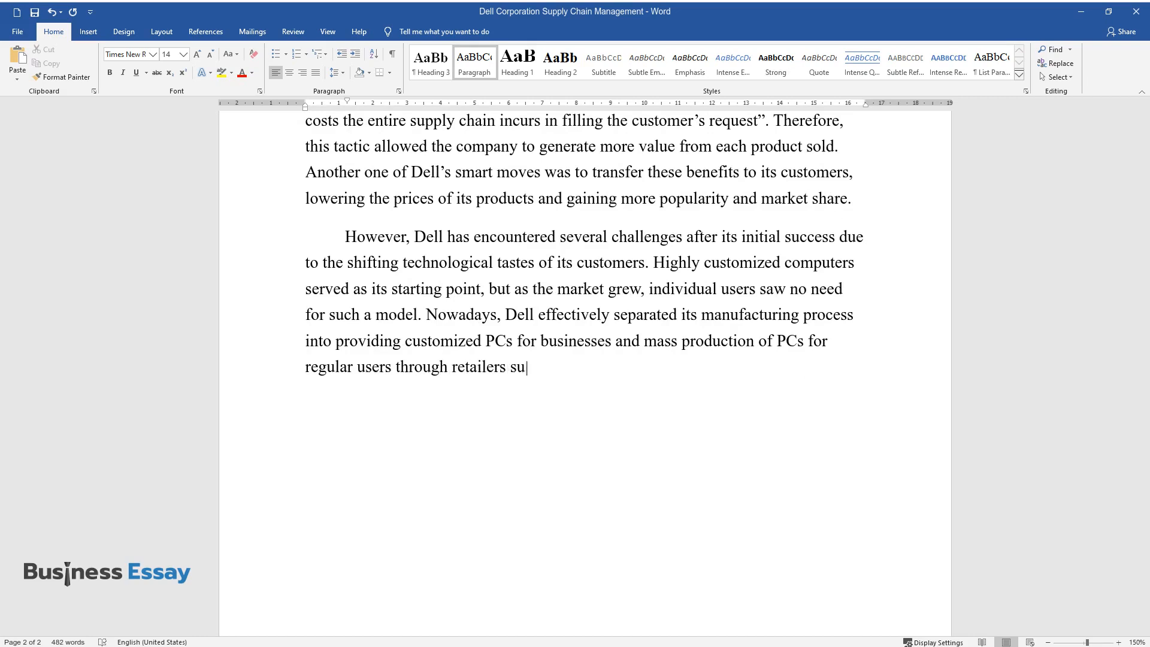
Finish with retailers like Walmart and Target and the difficulty of upkeeping both strategies at the same time
{"action": "type", "text": "ch as Walmart, Target, and other"}
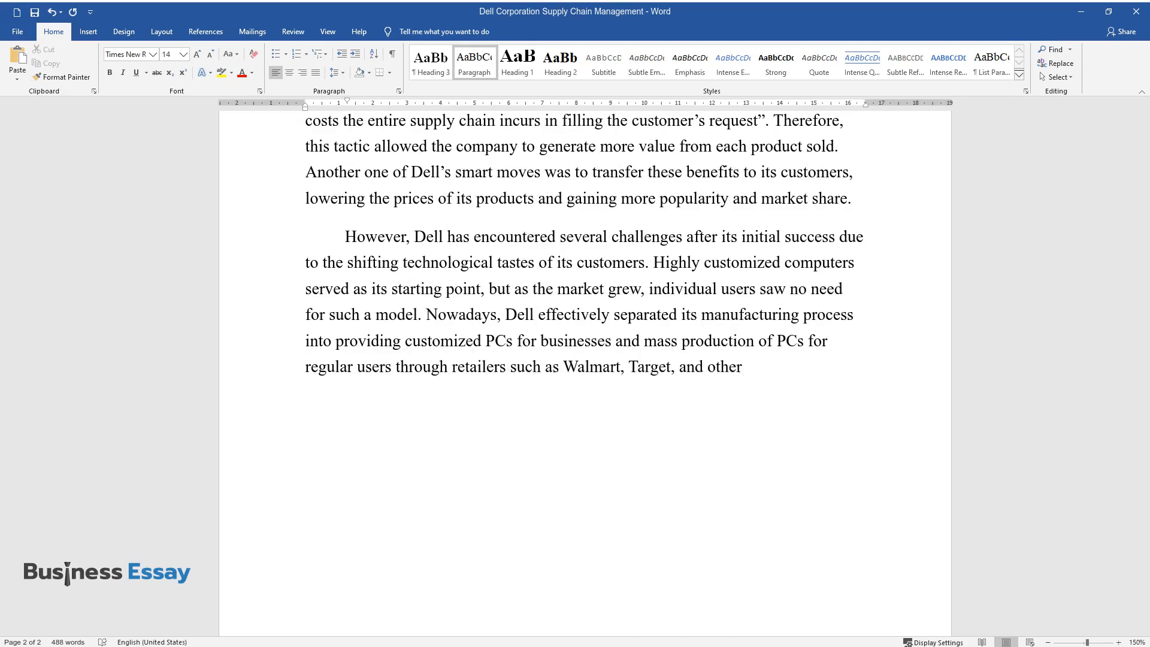
{"action": "type", "text": "malls. Dell Corporation has been"}
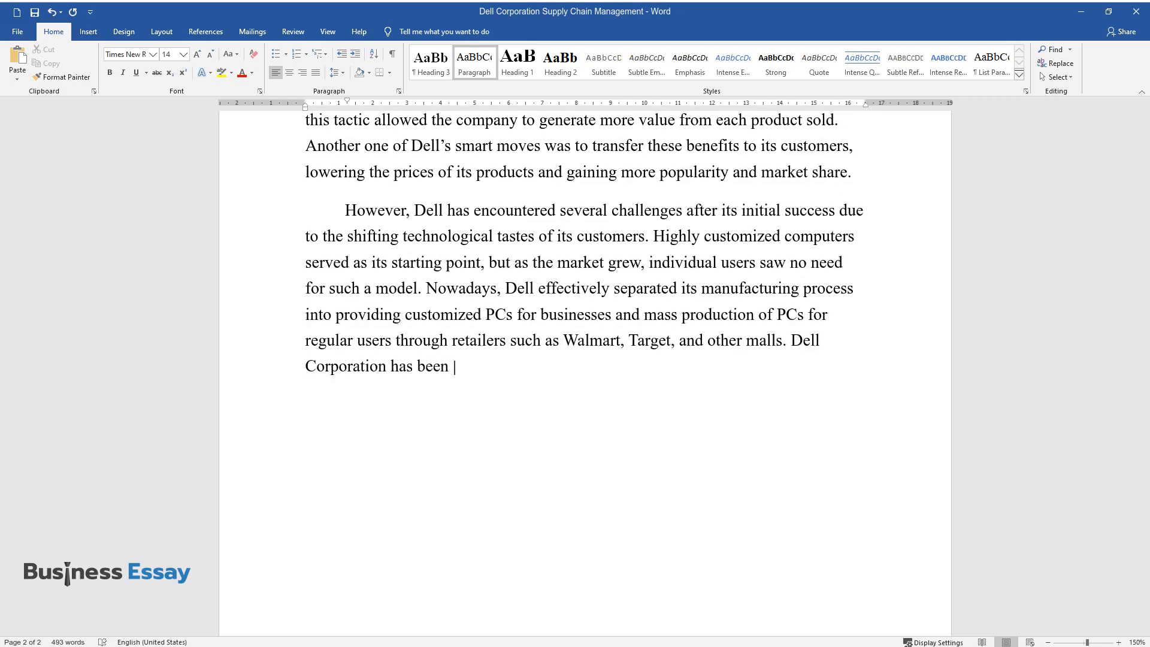
{"action": "type", "text": "able to remain competitive so far, but it could be problematic"}
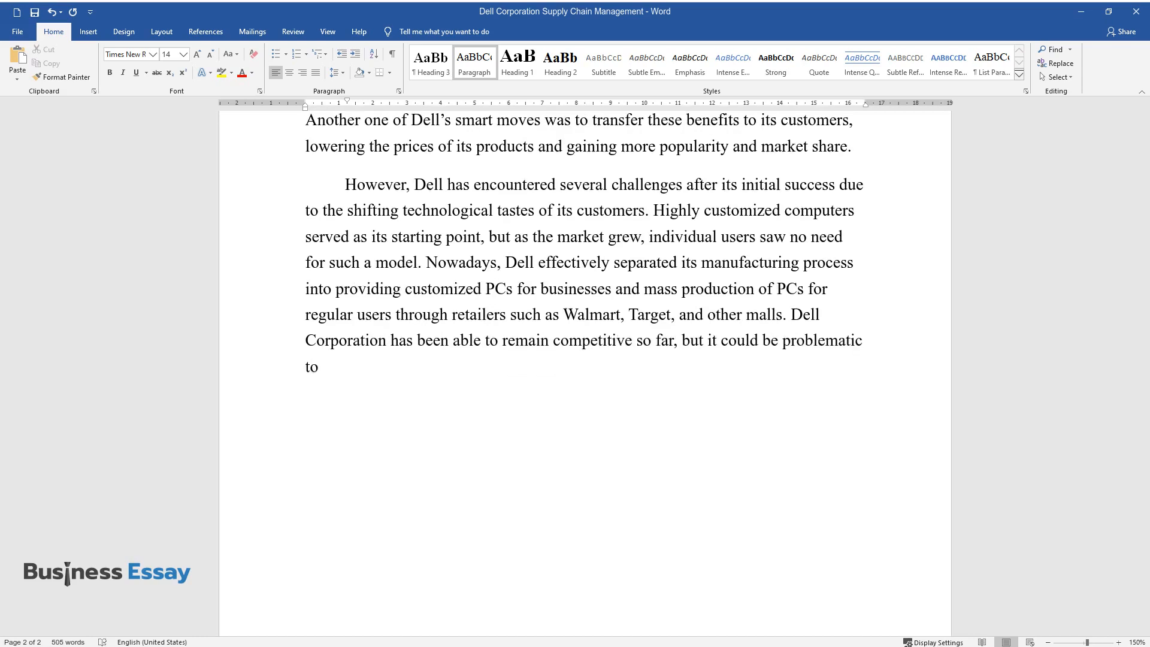
{"action": "type", "text": "upkeep both strategies at the sa"}
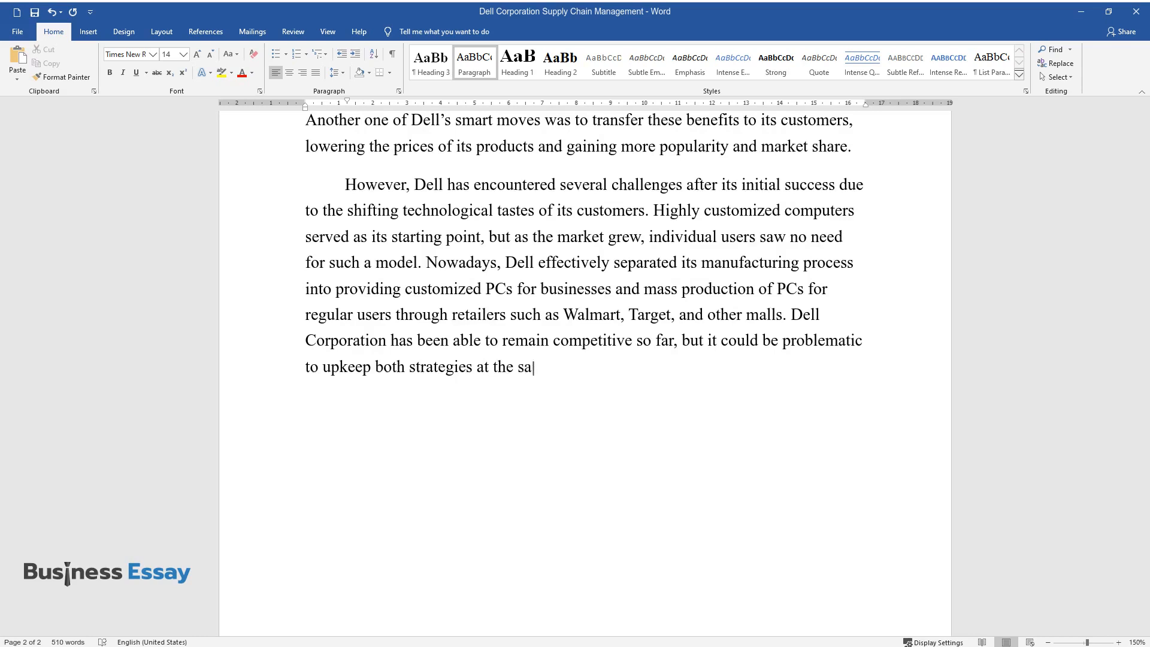
{"action": "type", "text": "me time."}
{"action": "type", "text": "There are still issues left for the company to overcome, mainly due to new o"}
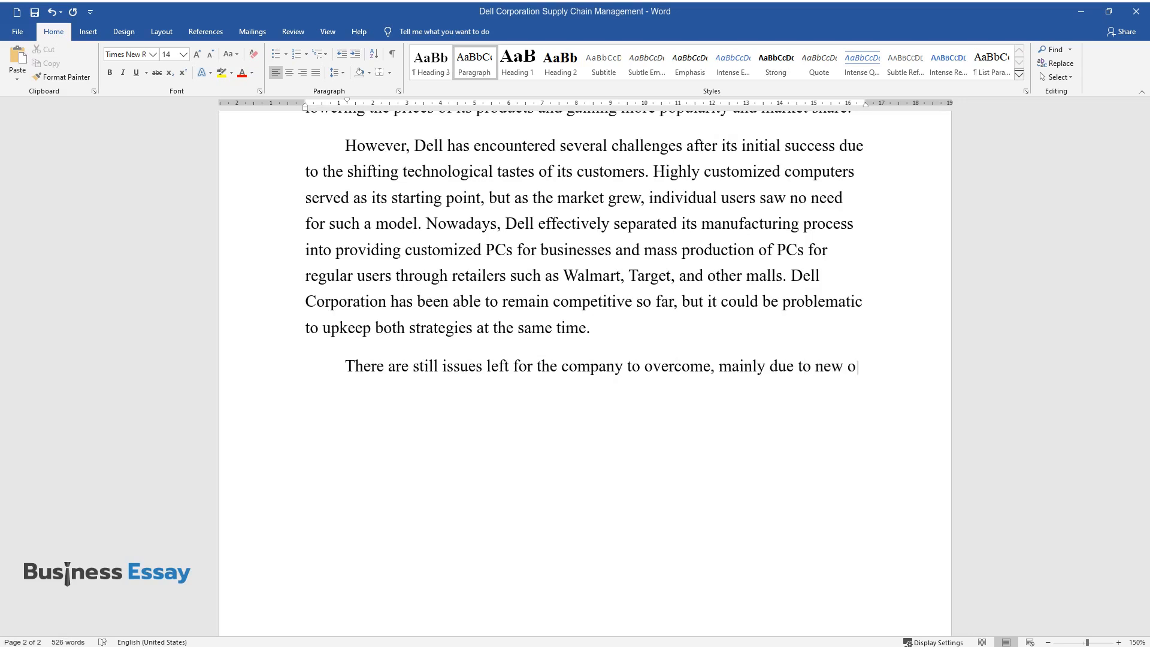
Write the retail-sales obstacles of built-to-stock PCs and Chopra's quote on a strategy becoming a weakness
{"action": "type", "text": "bstacles introduced by retail sales. Currently, many personal compute"}
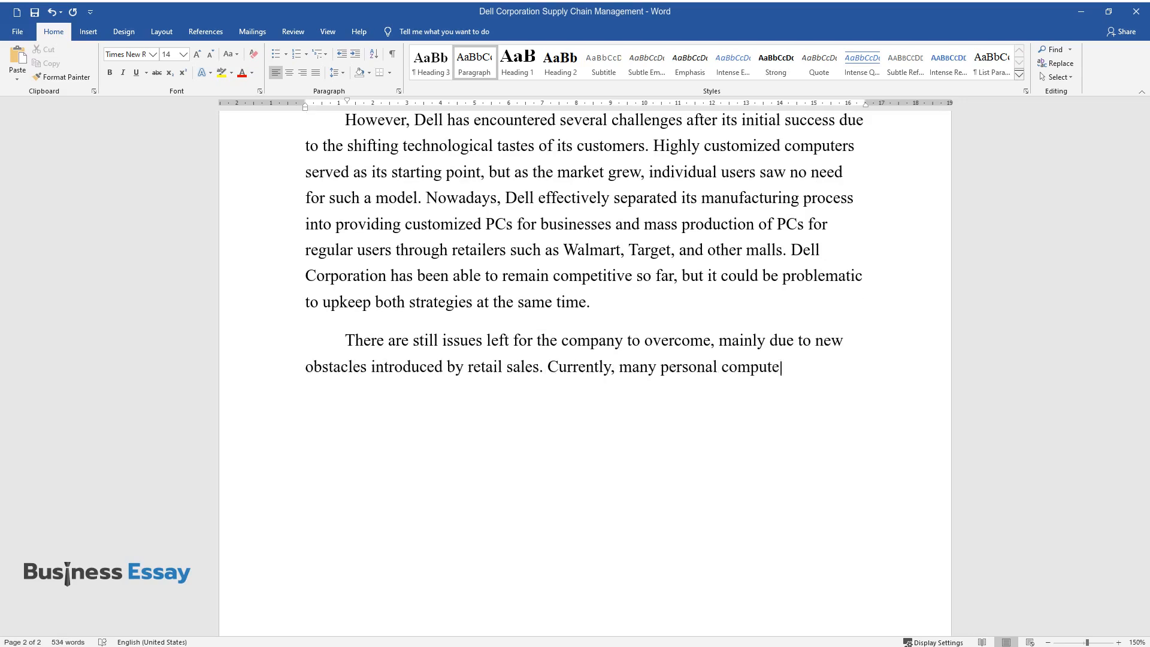
{"action": "type", "text": "rs that are produced by Dell are bu"}
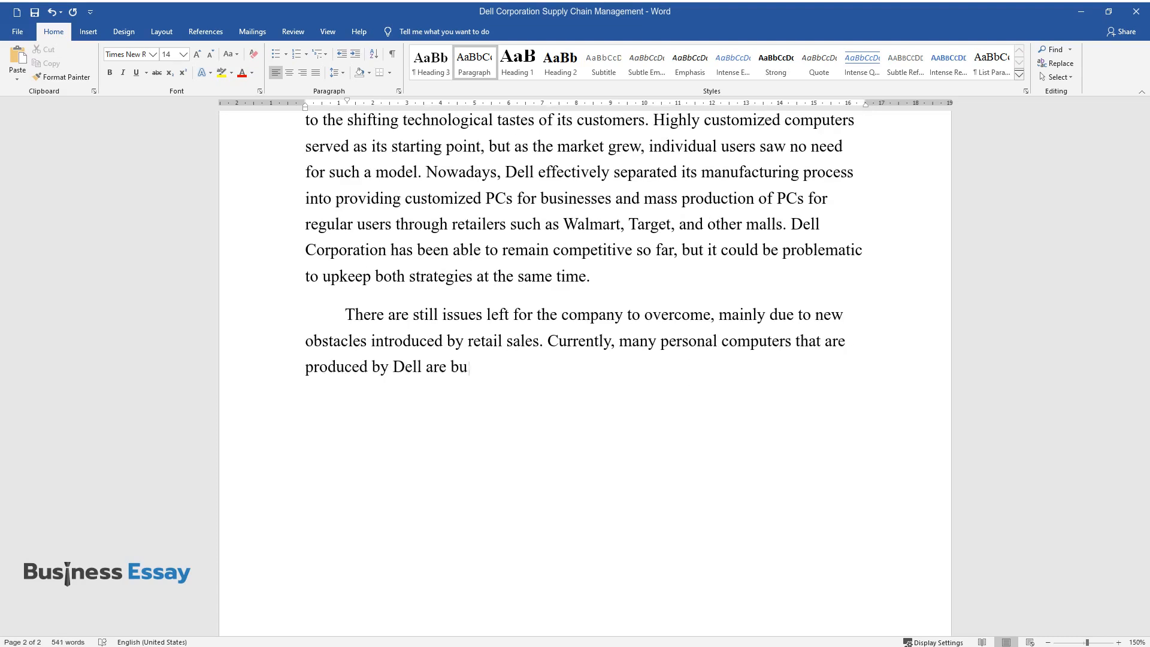
{"action": "type", "text": "ilt-to-stock, not built-to-order,"}
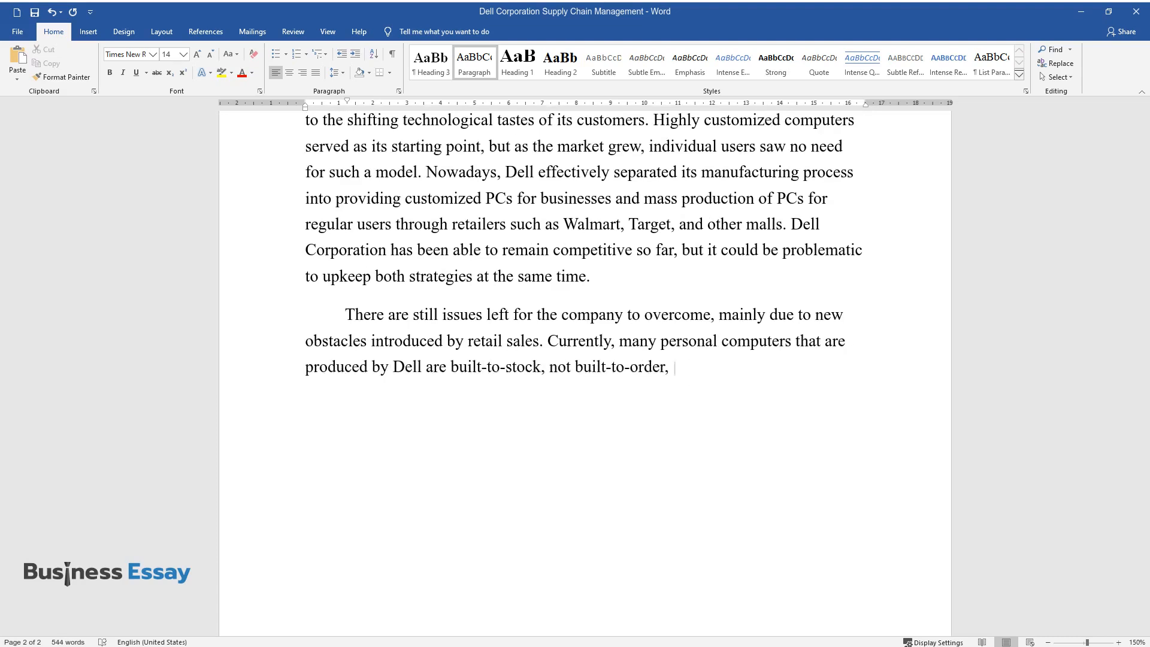
{"action": "type", "text": "which diminishes the advantage the"}
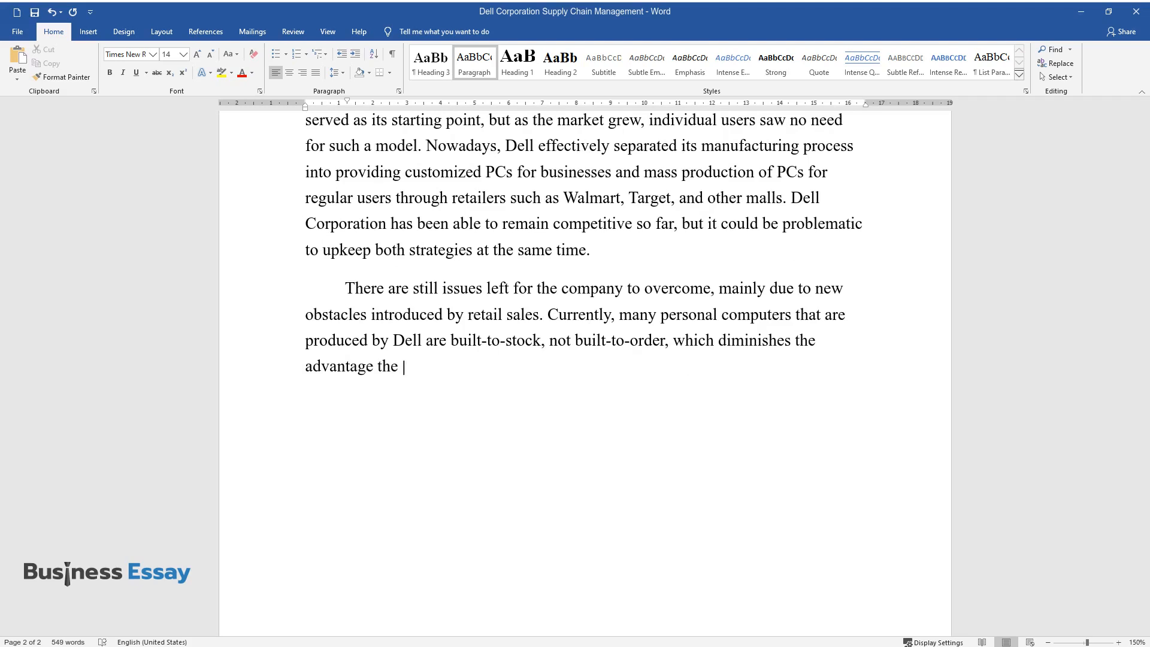
{"action": "type", "text": "company has over other PC manufact"}
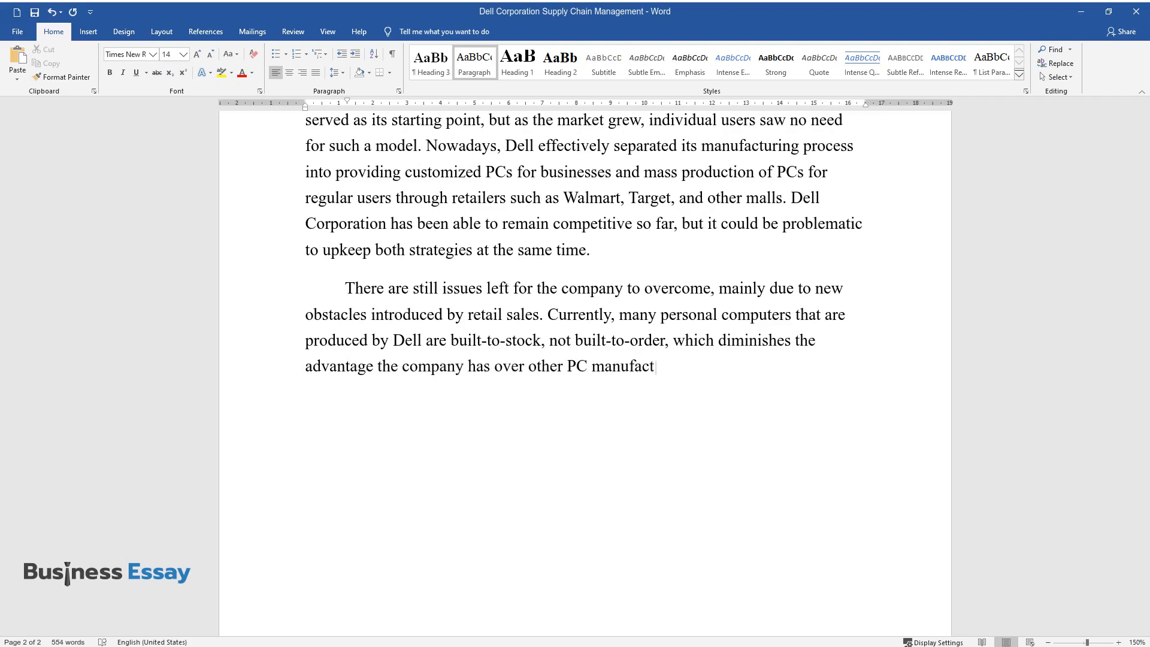
{"action": "type", "text": "urers. Chopra argues that \"A strate"}
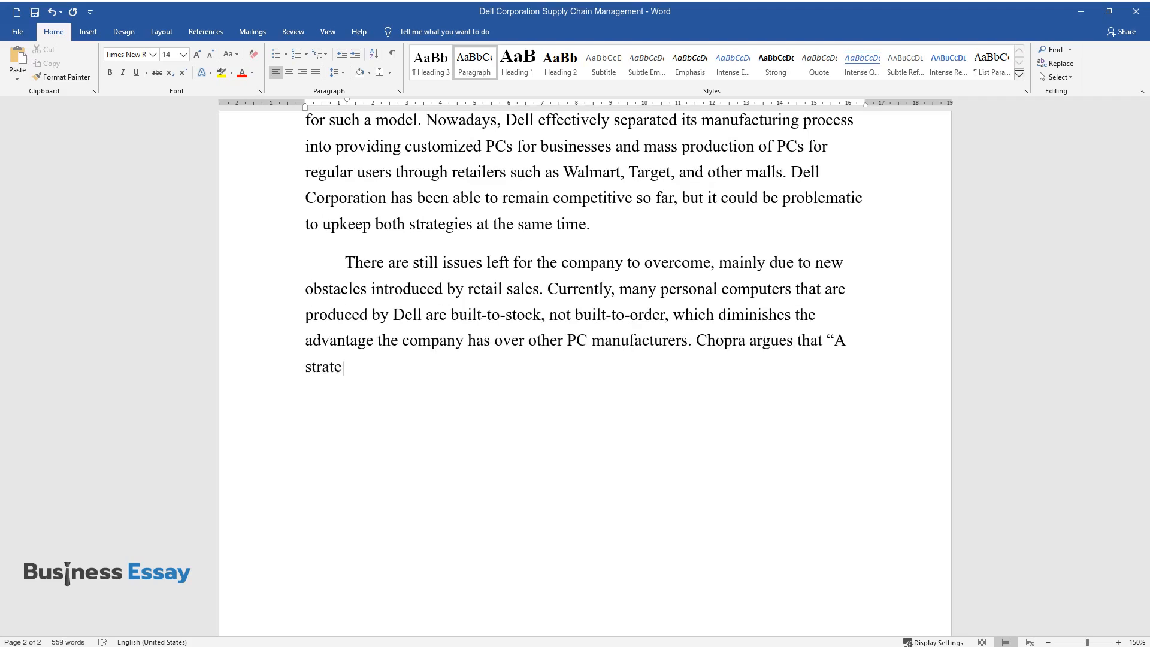
{"action": "type", "text": "gy that may have been very succes"}
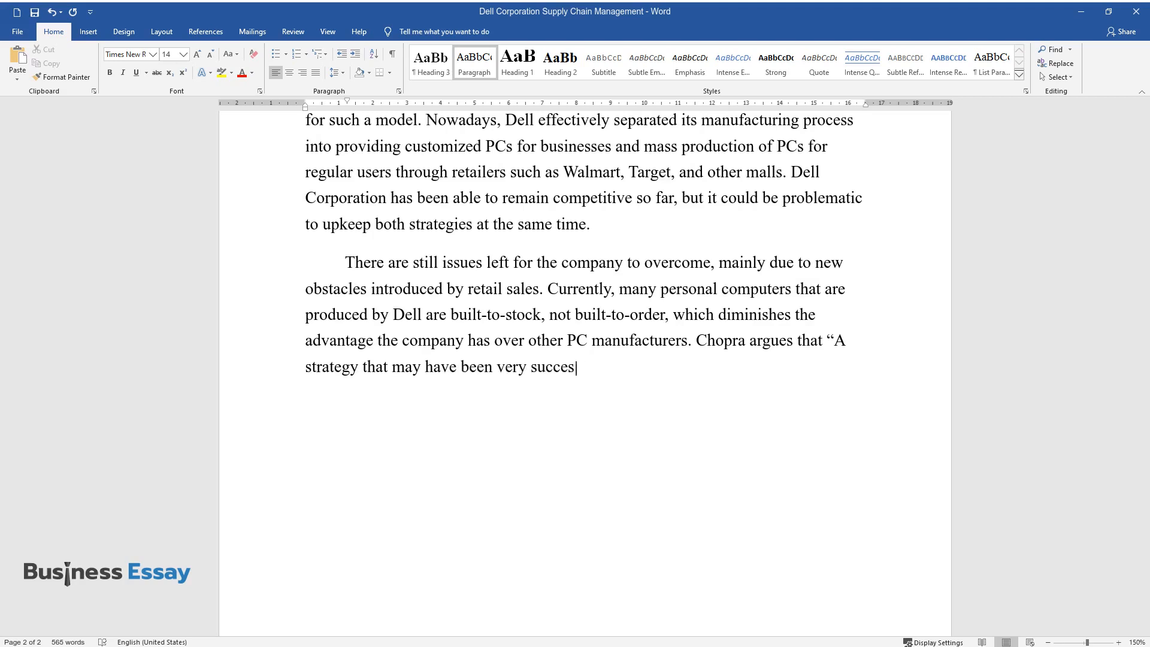
{"action": "type", "text": "sful in one environment can easily b"}
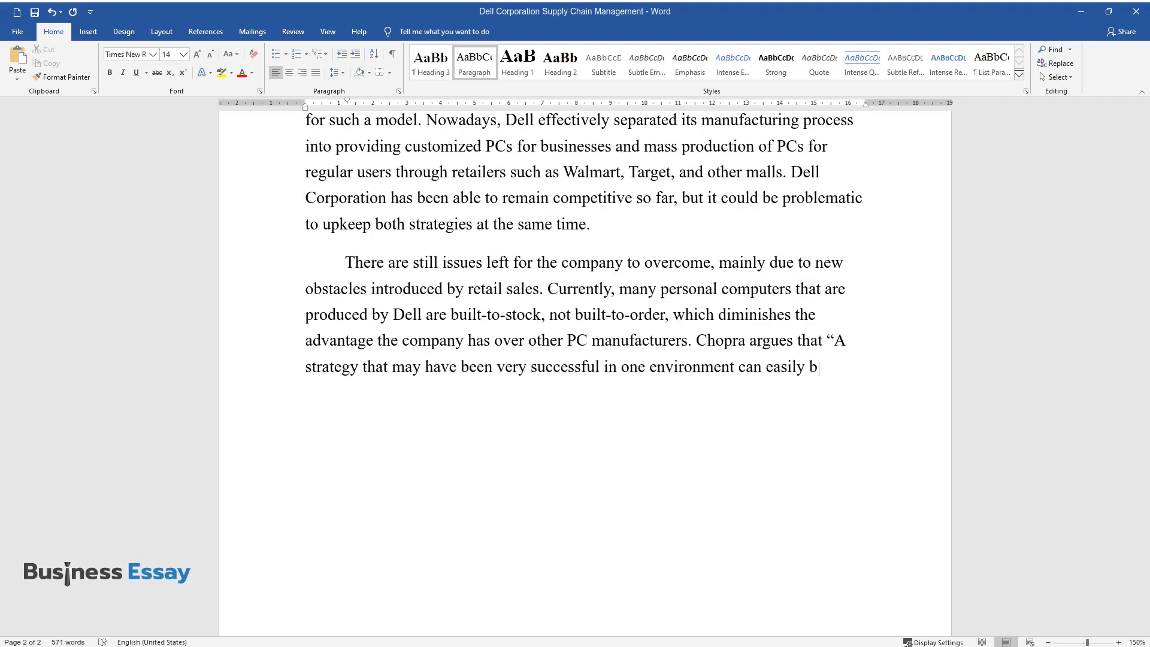
{"action": "type", "text": "ecome a weakness in a changed sett"}
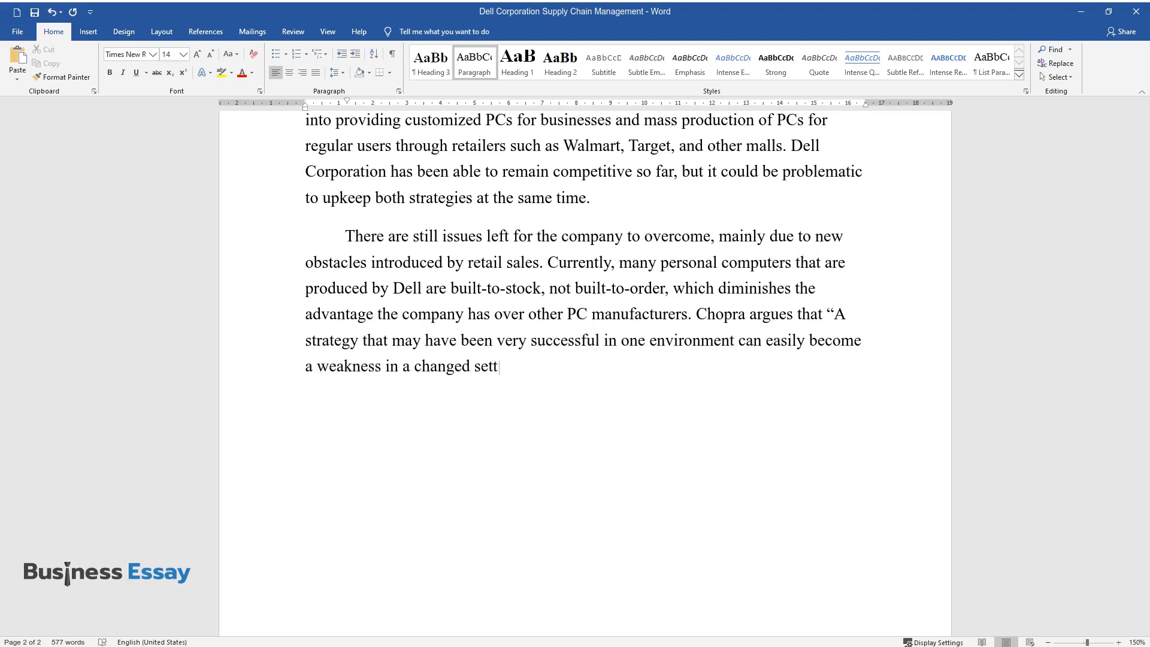
{"action": "type", "text": "ing\". To improve its position in t"}
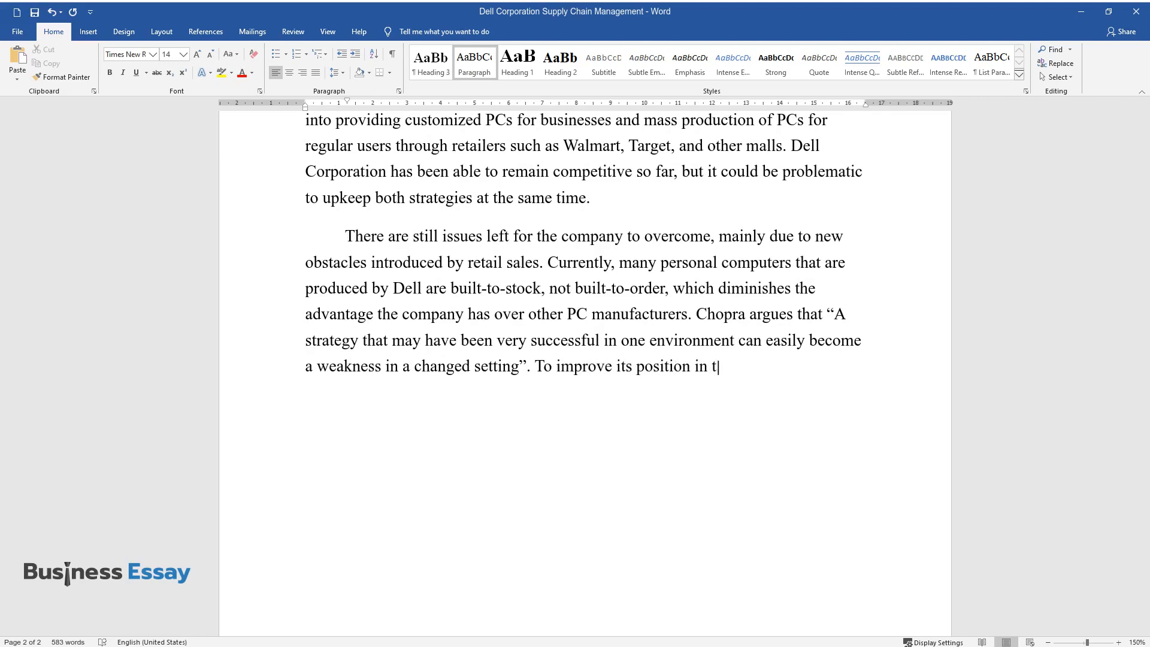
Finish with cutting supply chain costs, attracting online customers and adjusting the product pricing strategy
{"action": "type", "text": "he market, Dell Corporation has to"}
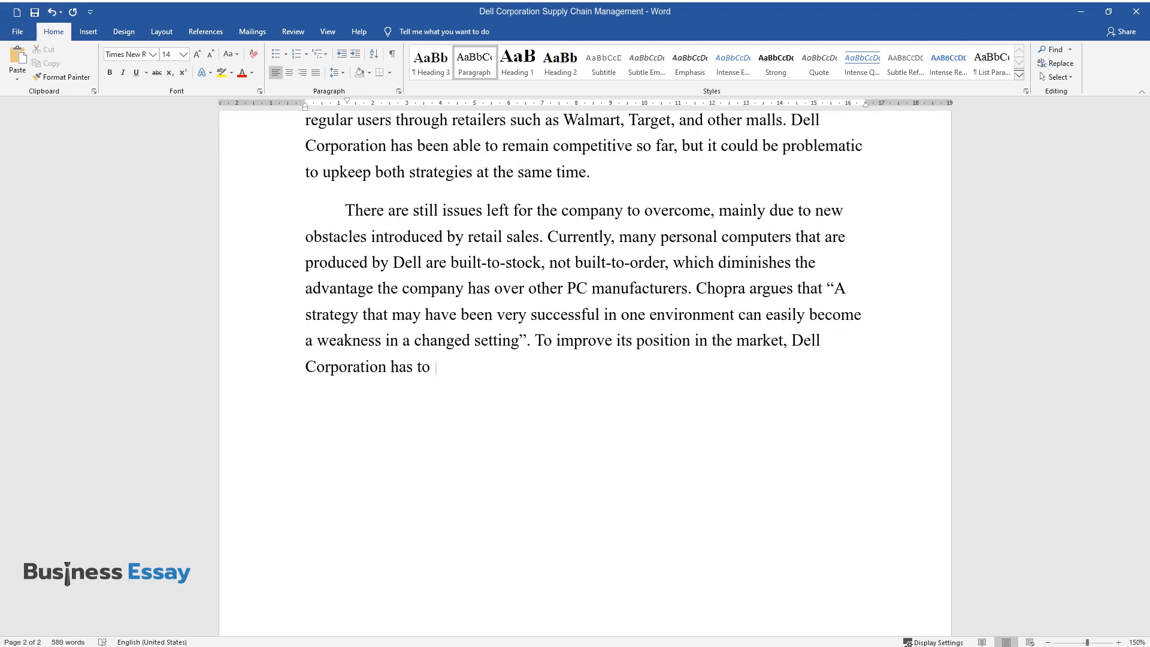
{"action": "type", "text": "find a way to cut further the cost"}
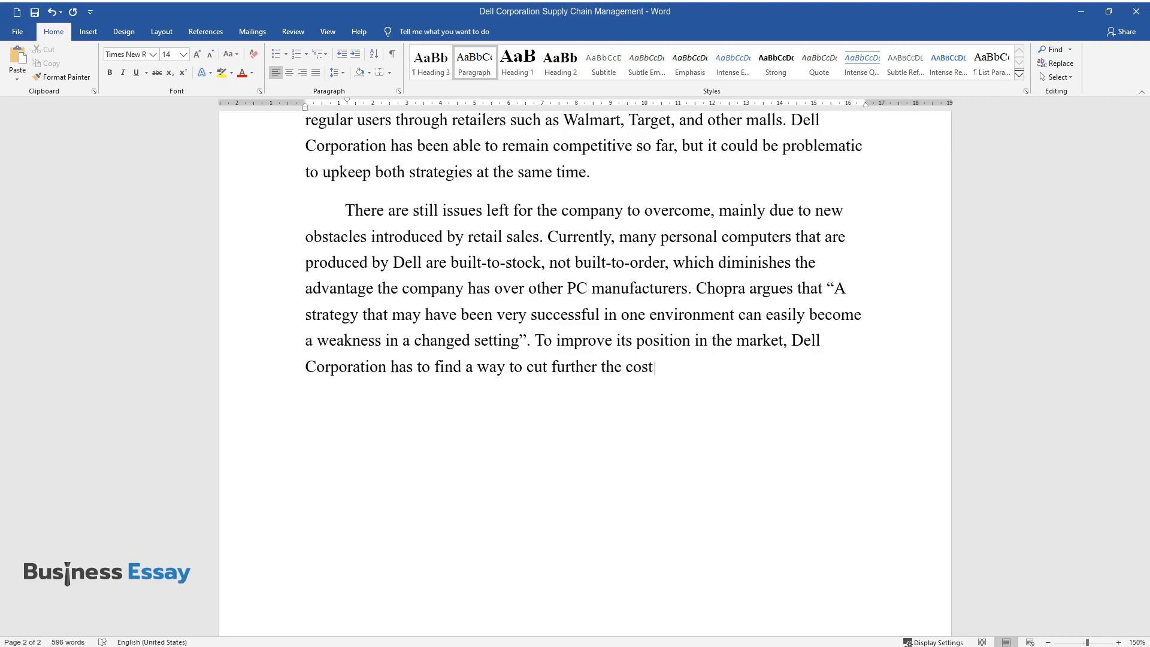
{"action": "type", "text": "s imposed by its supply chain, whic"}
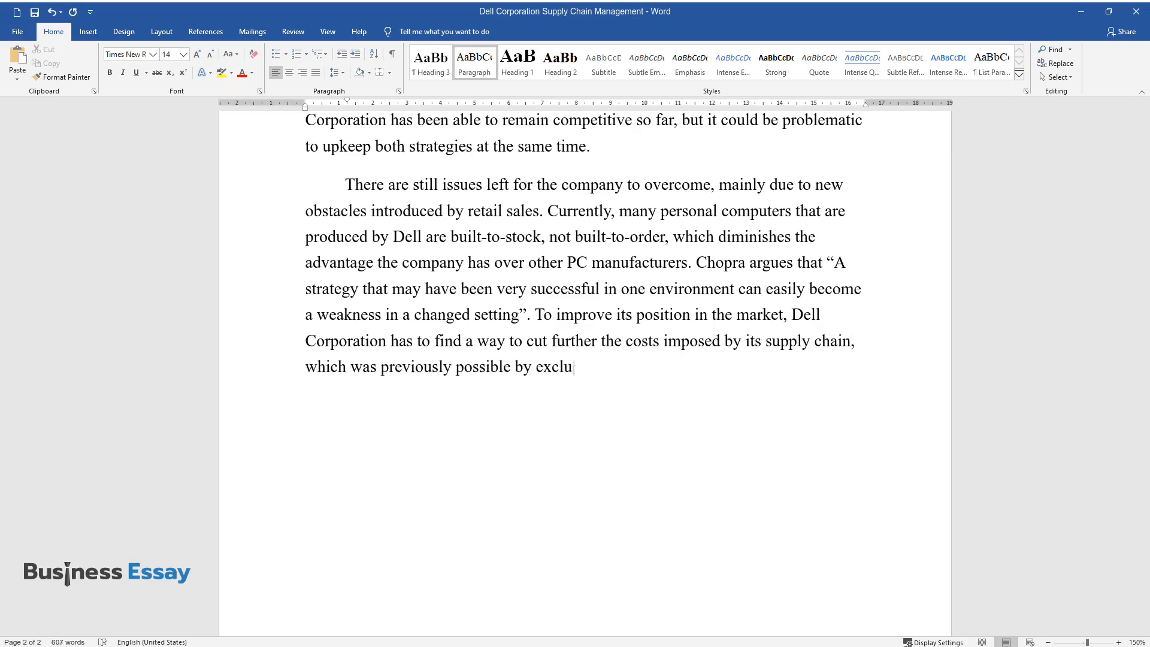
{"action": "type", "text": "ding a distributor from it. One of"}
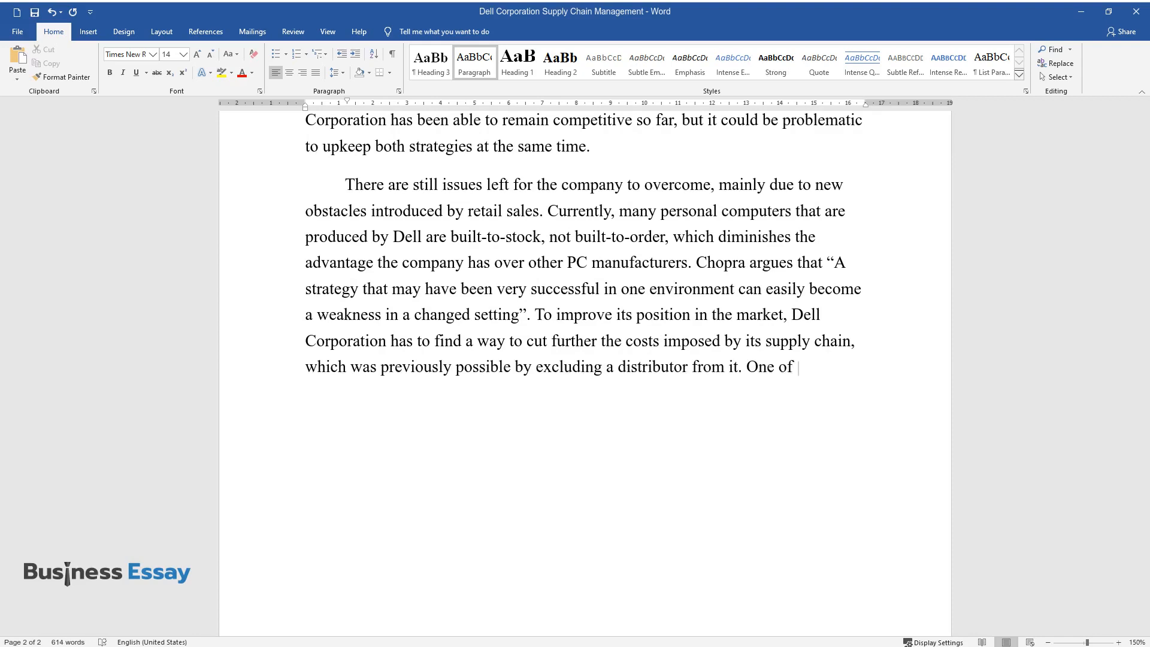
{"action": "type", "text": "the feasible solutions is to attra"}
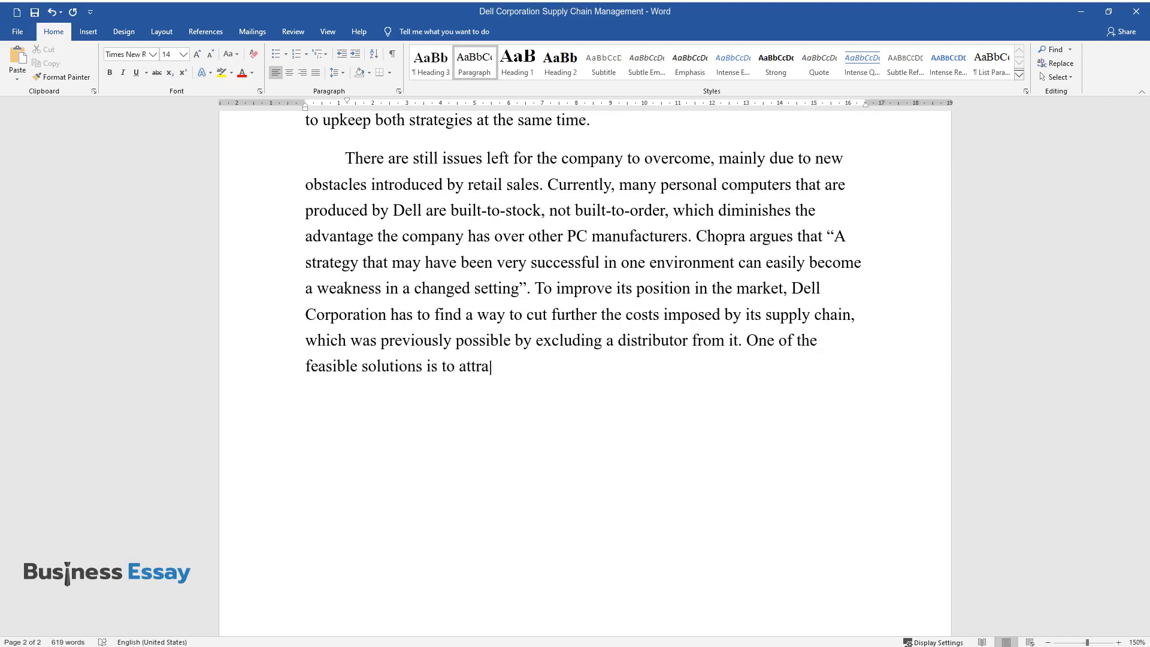
{"action": "type", "text": "ct more customers to its online store, which would"}
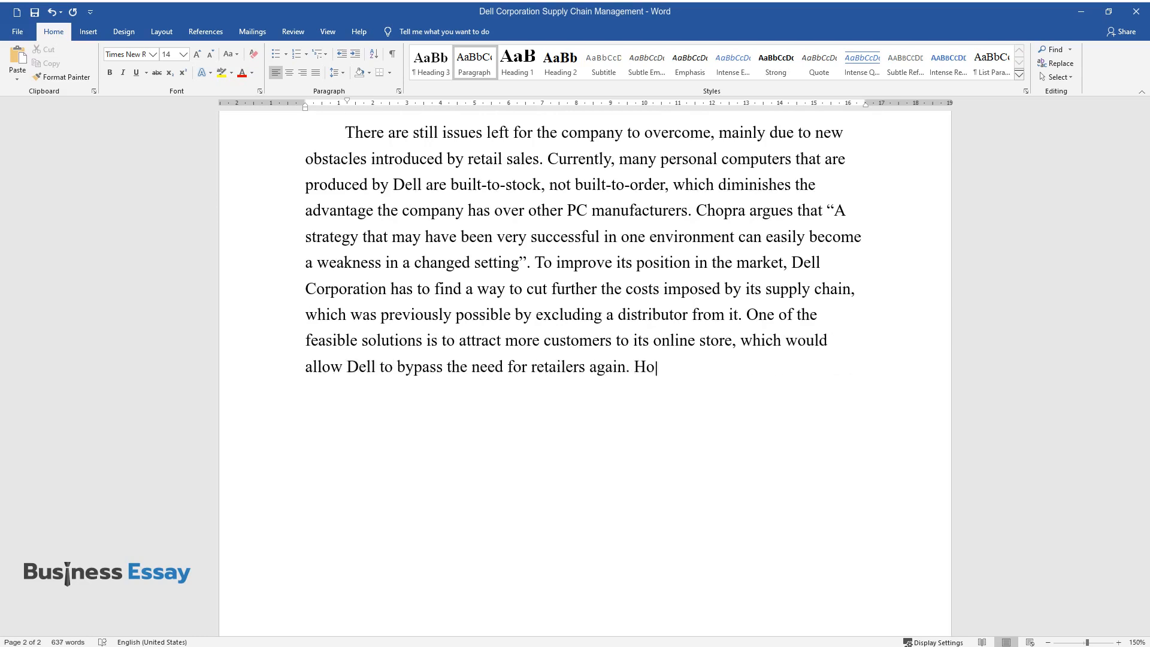
{"action": "type", "text": "wever, to deal with the imposed de"}
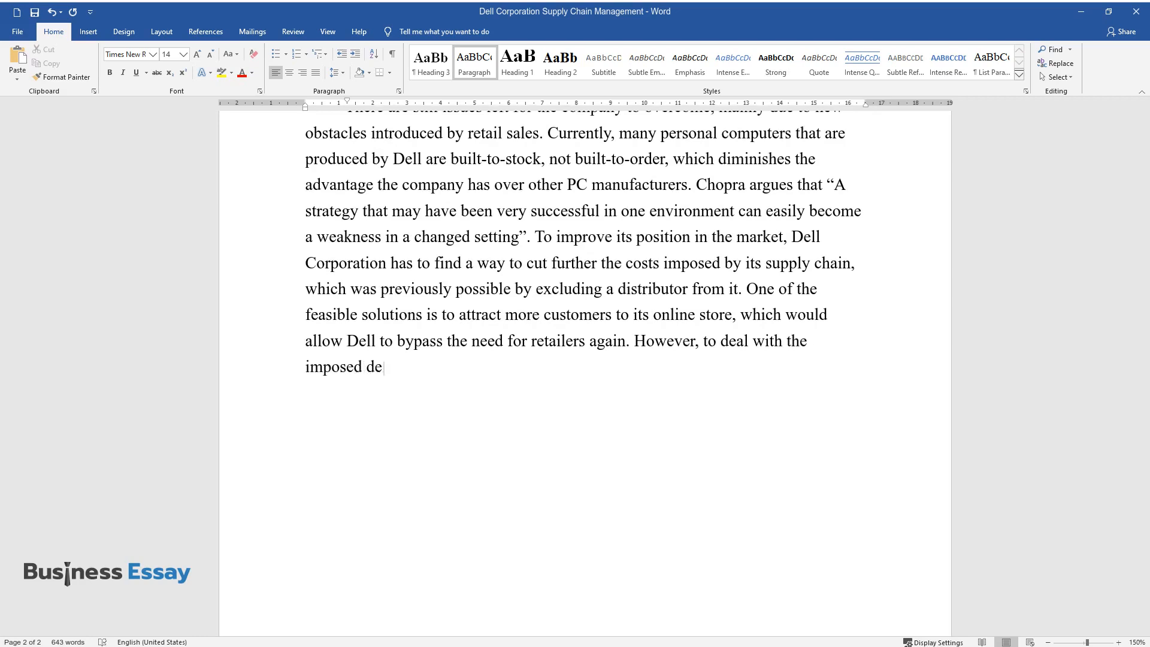
{"action": "type", "text": "livery times that negatively affect"}
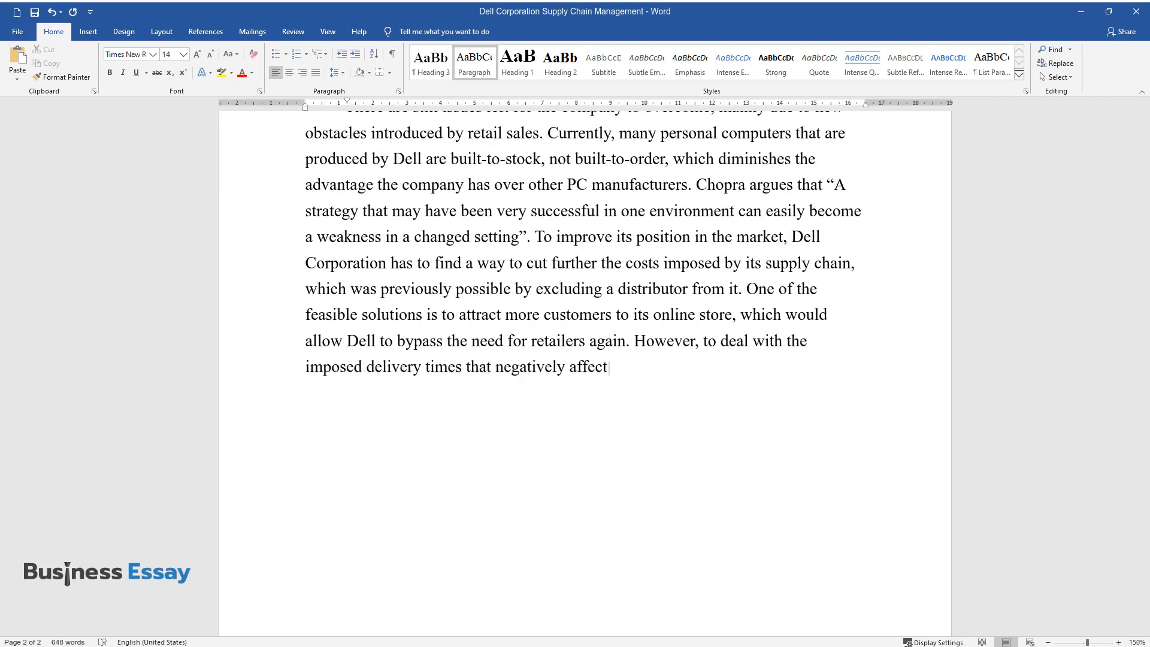
{"action": "type", "text": "customers' experience, Dell might"}
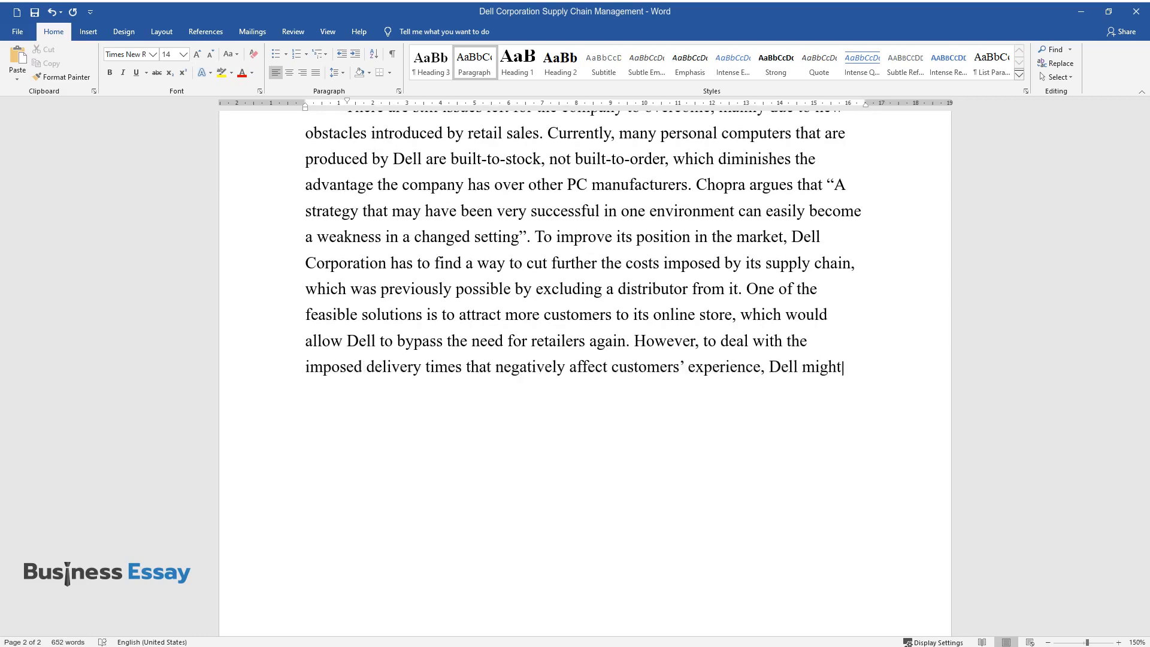
{"action": "type", "text": "have to adjust its product pricin"}
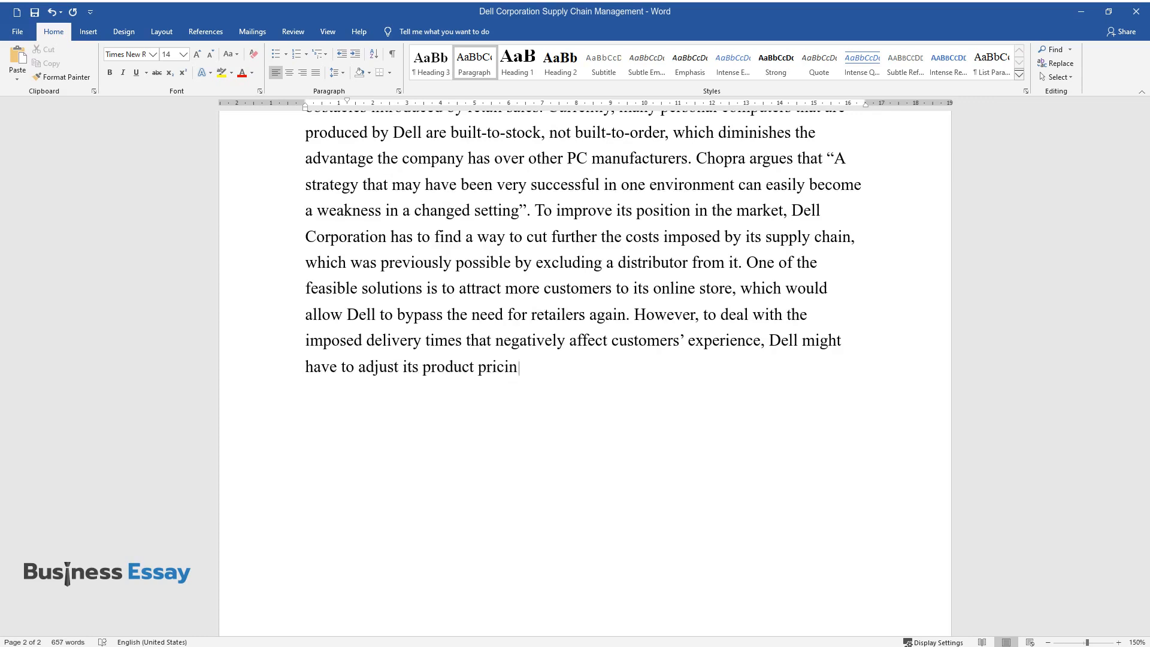
{"action": "type", "text": "g strategy."}
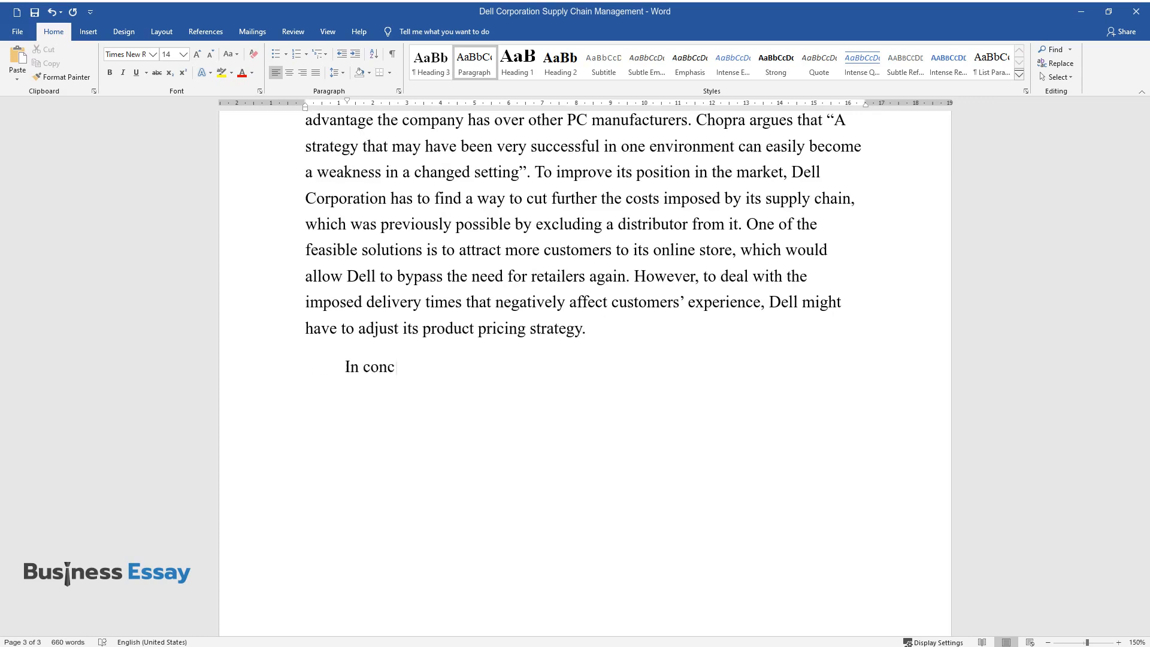
Write the conclusion on Dell's customer-involving distribution strategy and scaling assembly lines for popular products
{"action": "type", "text": "lusion, the distribution strategy of Dell Corporation is unique"}
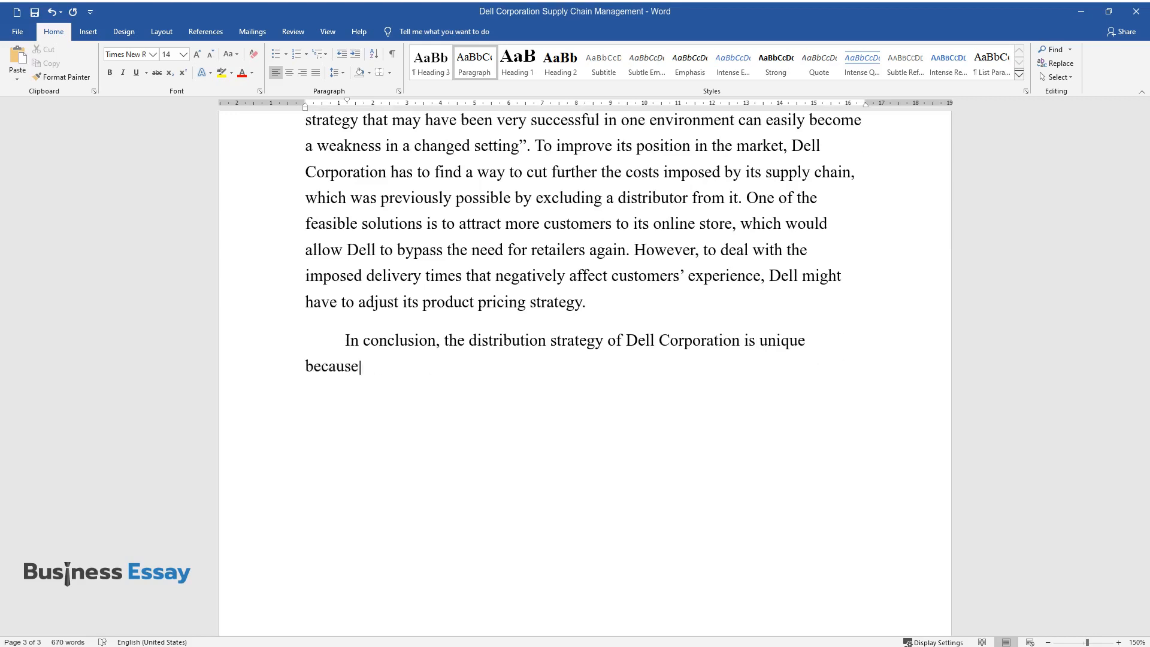
{"action": "type", "text": "it involves customers as active pa"}
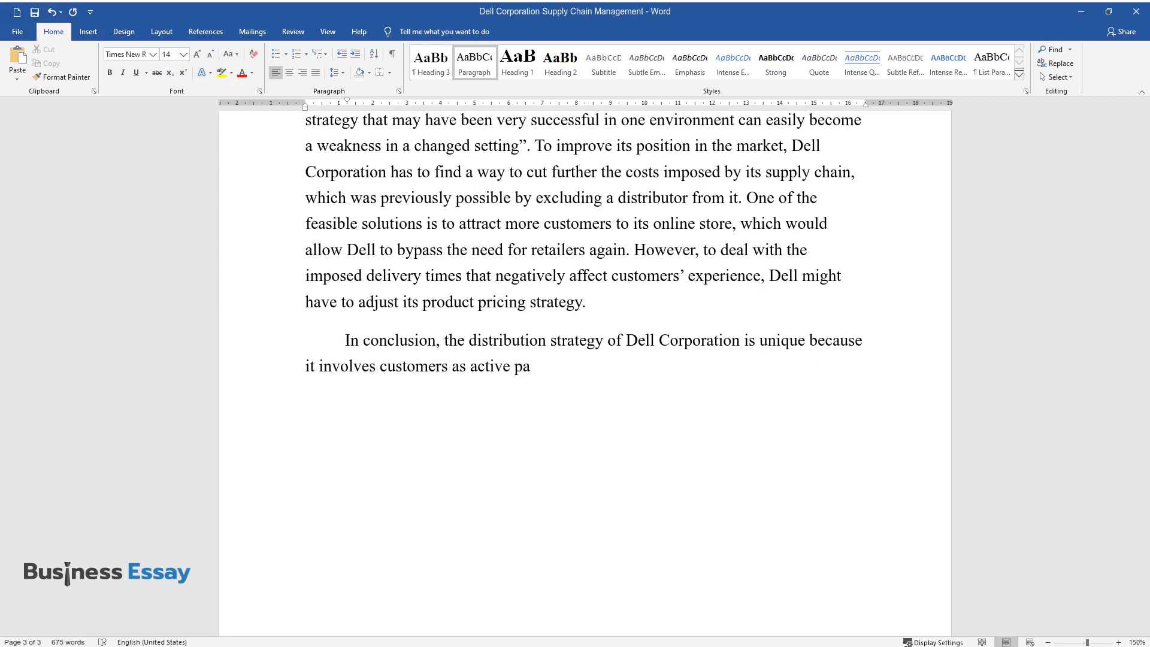
{"action": "type", "text": "rticipants. The company is one of the top vendors"}
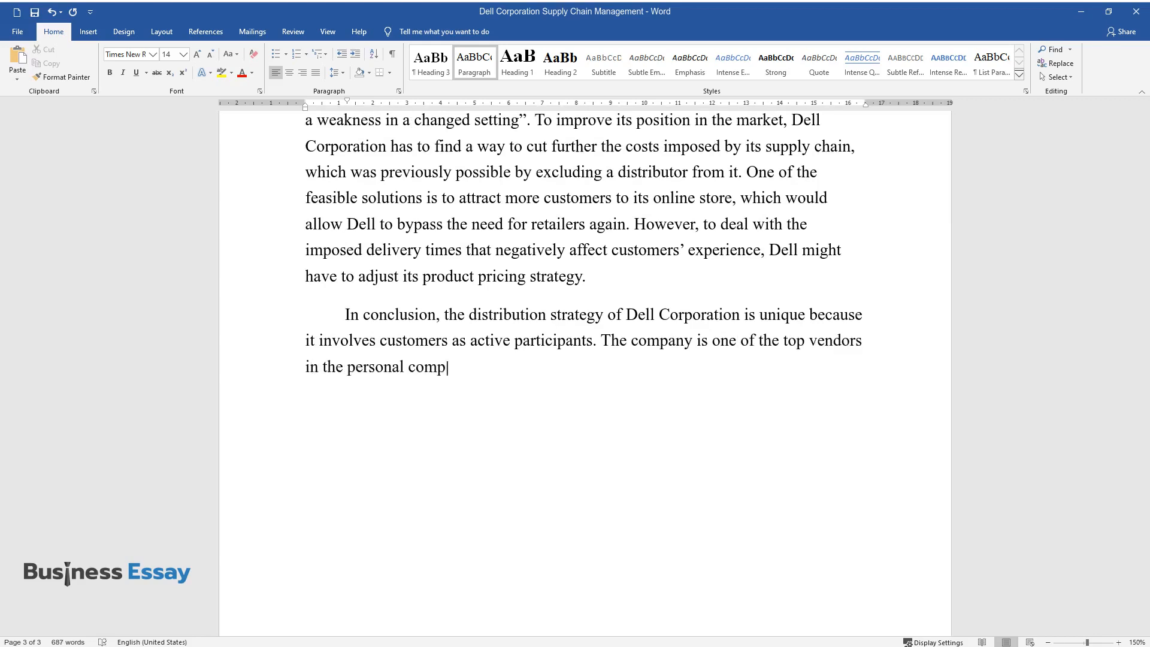
{"action": "type", "text": "uters and hardware market, but to keep its position, it has to"}
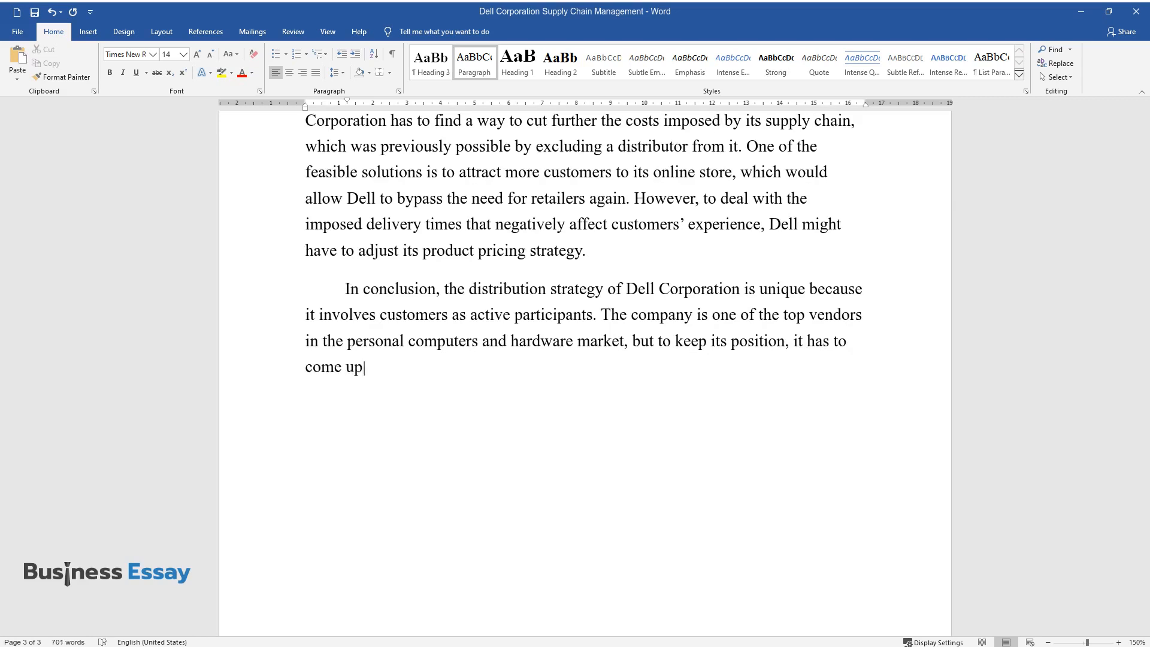
{"action": "type", "text": "with another innovative strategy o"}
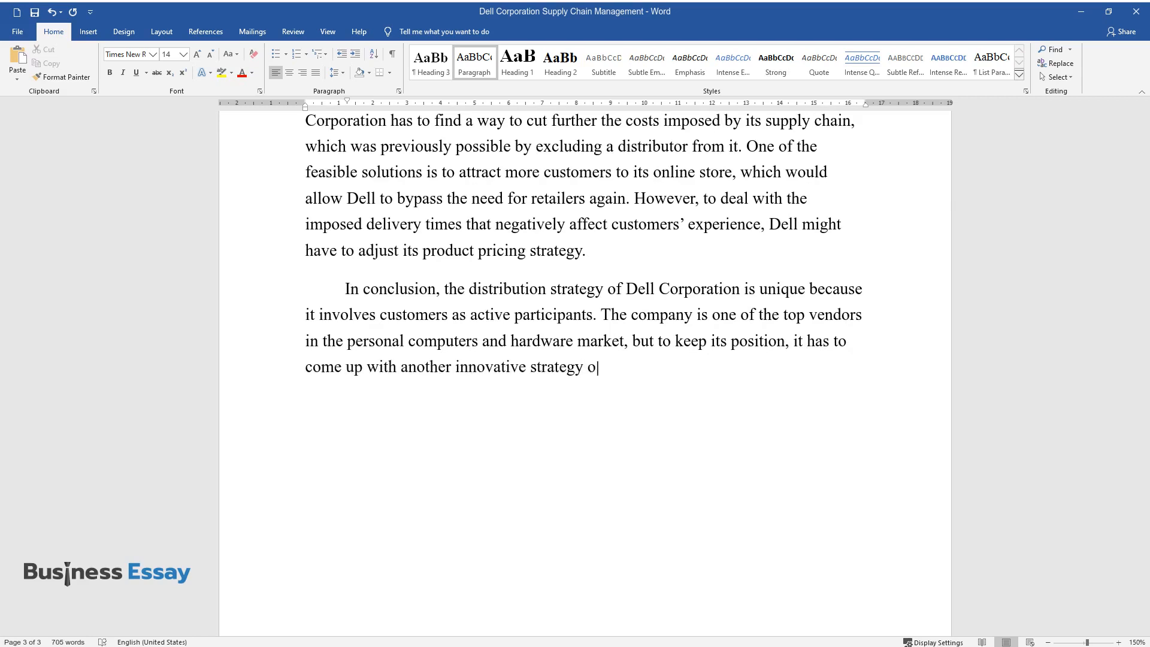
{"action": "type", "text": "r successfully upgrade the existing one."}
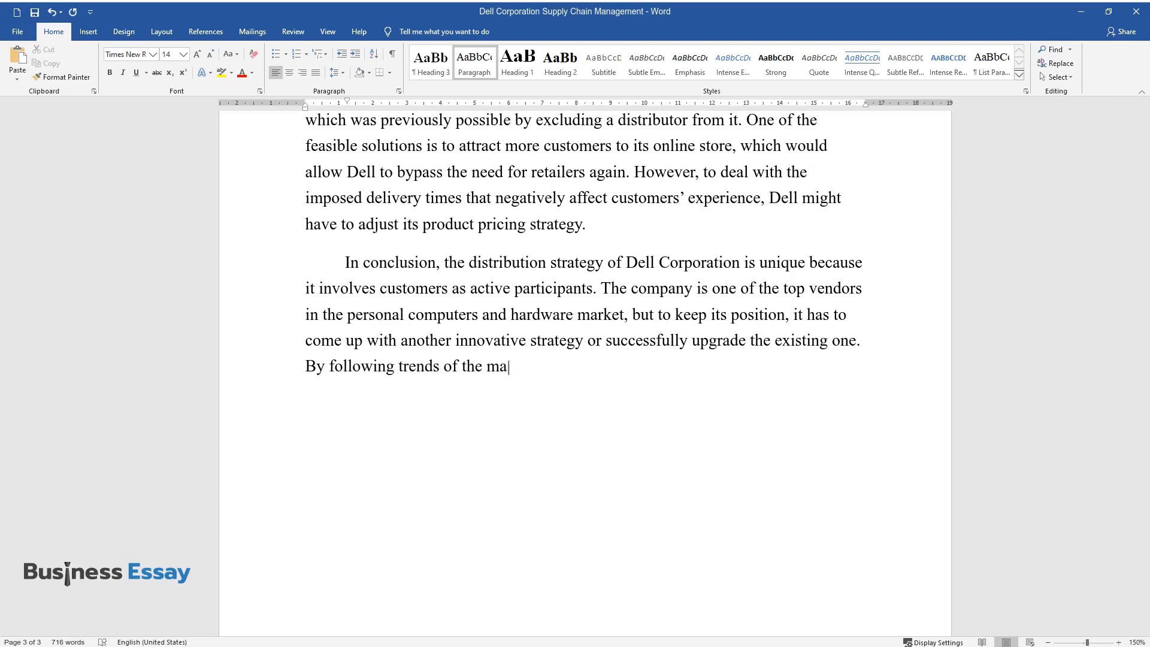
{"action": "type", "text": "rket fluctuations, Dell could gain the advantage by"}
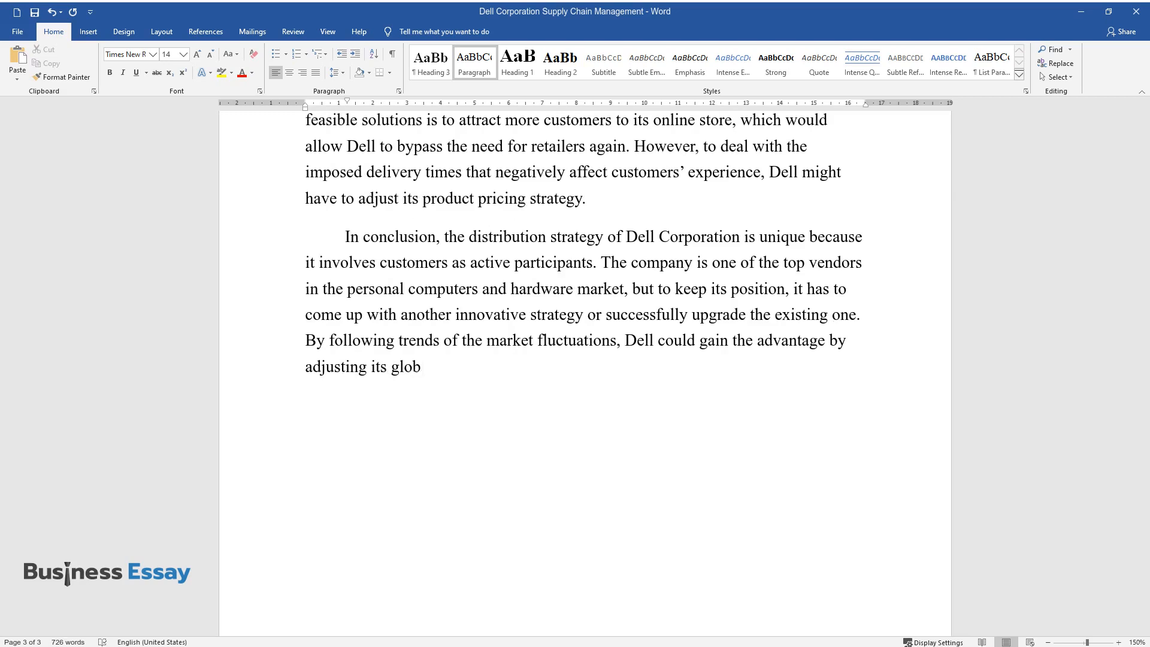
{"action": "type", "text": "al assembly lines to produce the most popular products in larger"}
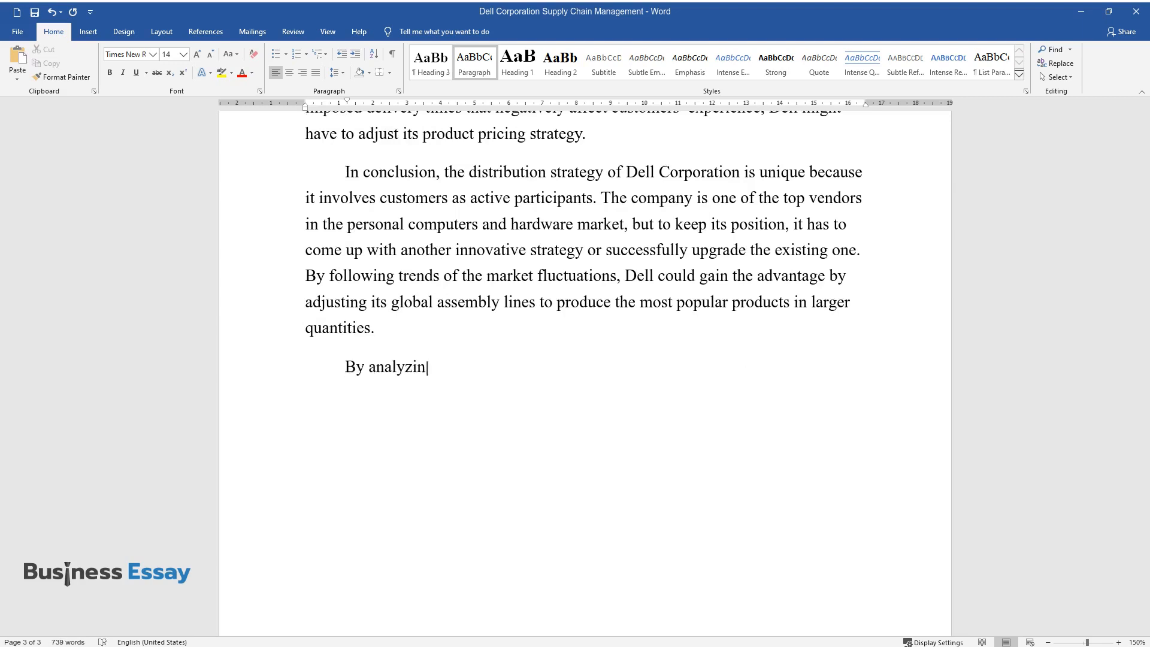
Write the sentence introducing critical goals a company 'aims to achieve profitability:' before the bulleted list
{"action": "type", "text": "g the initial success of this business, it is possible to synthesize"}
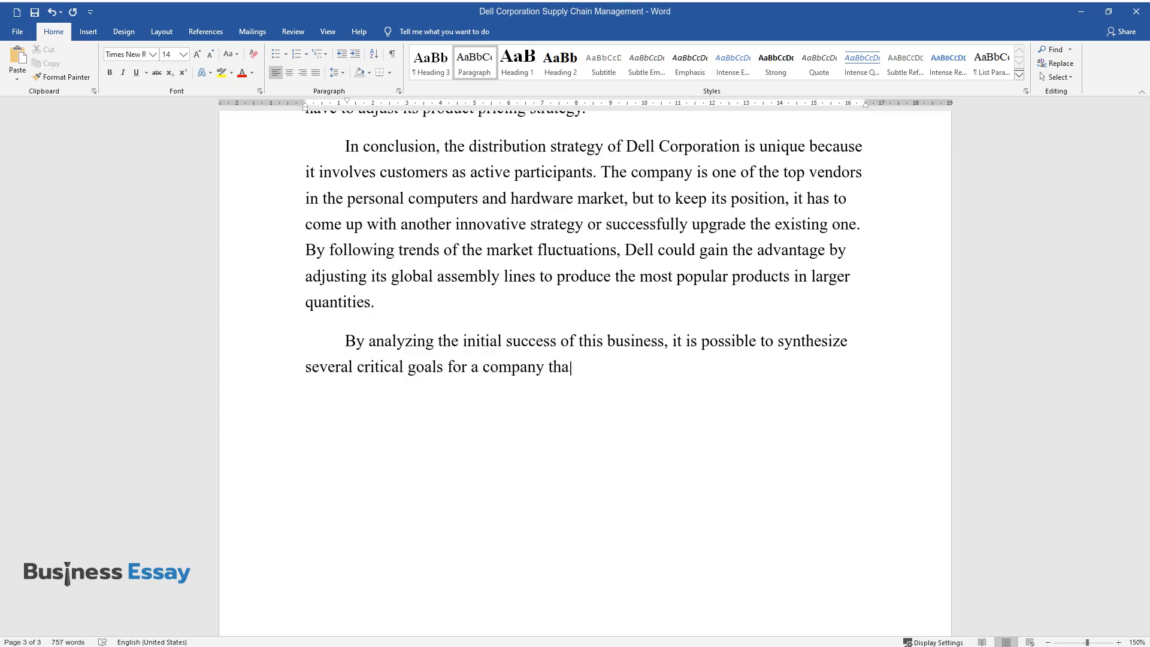
{"action": "type", "text": "t aims to achieve profitability:"}
{"action": "type", "text": "low delivery times"}
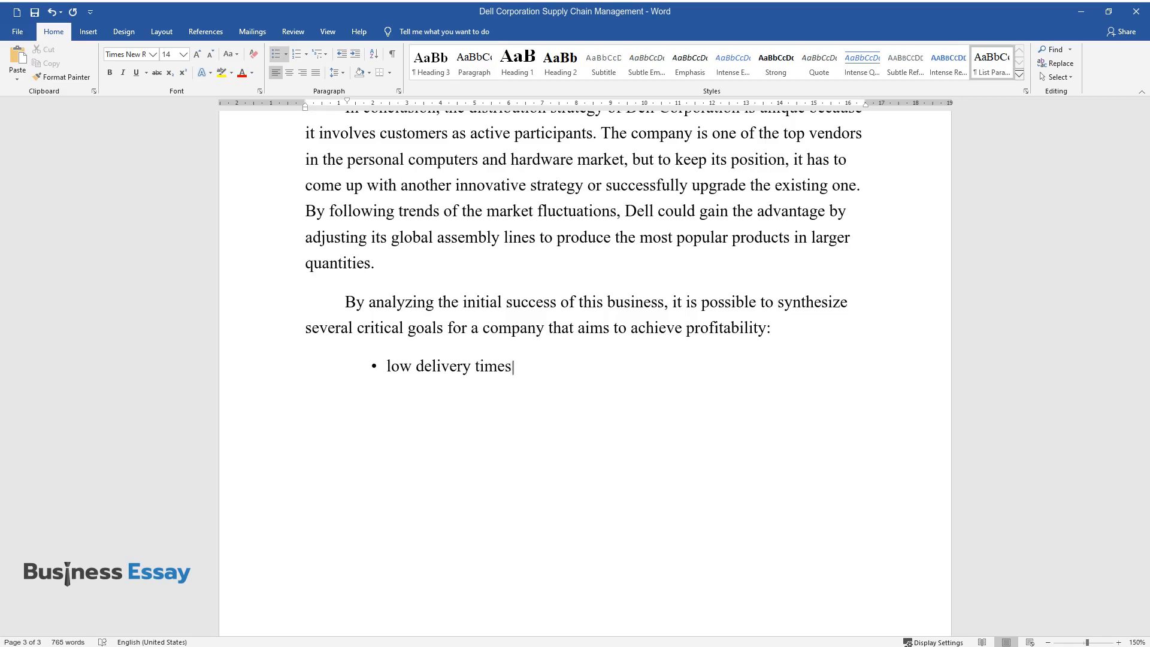
List the remaining goals: ready-made solutions for popular goods, customer involvement, constant improvement of other parts
{"action": "type", "text": "for its products or services;"}
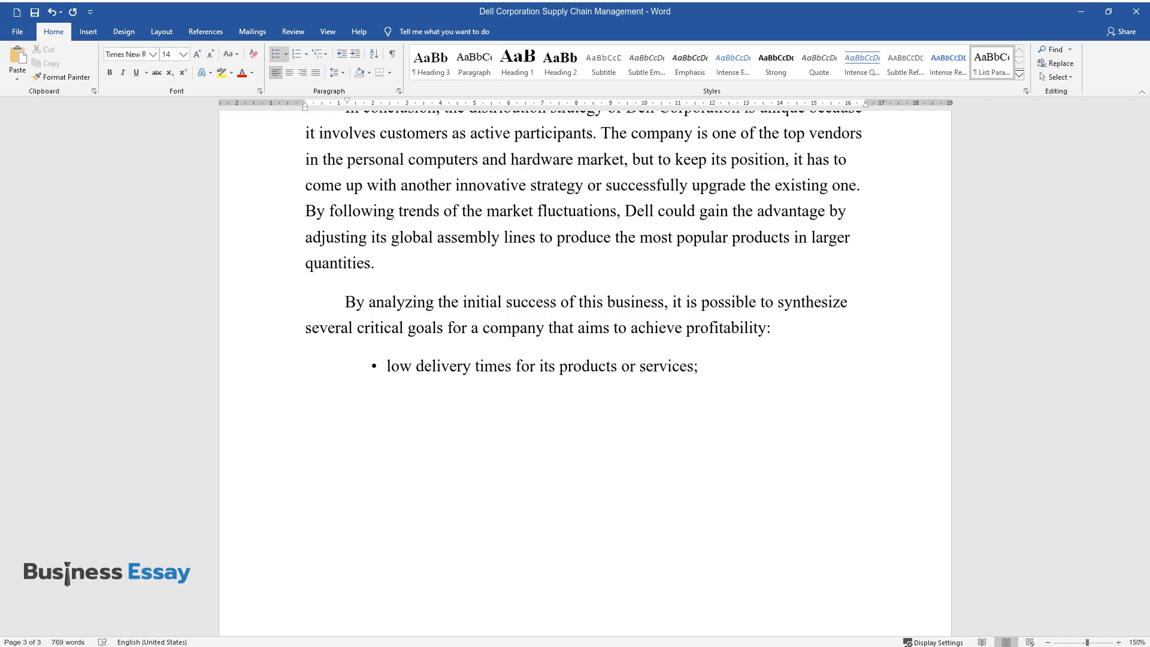
{"action": "type", "text": "ready-made solut"}
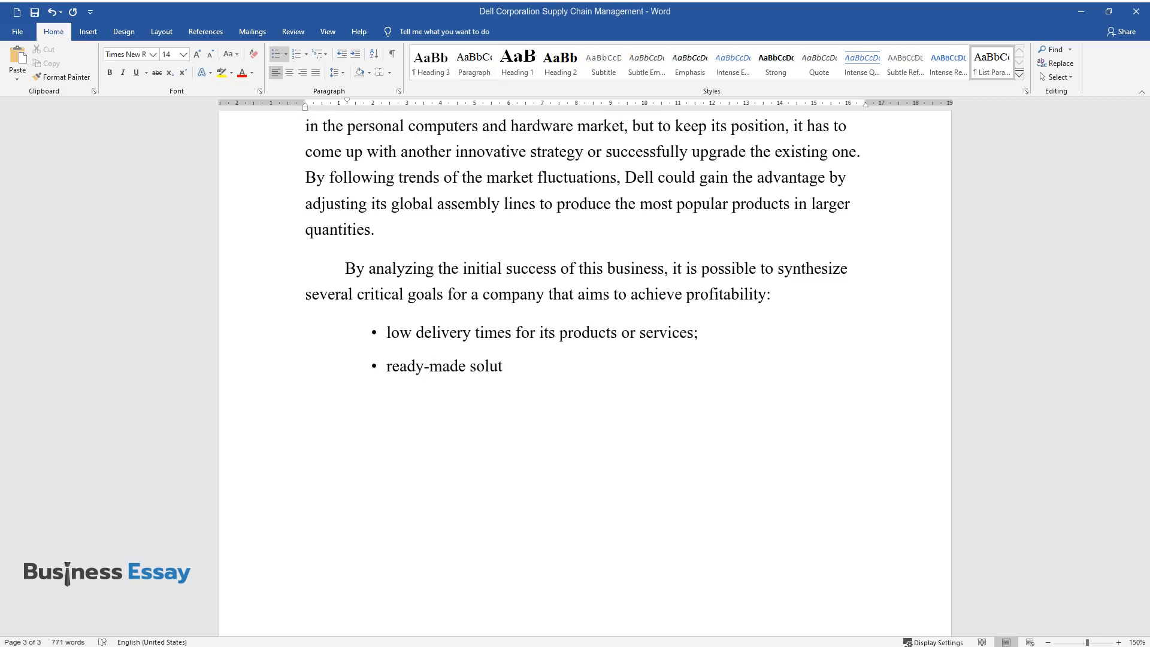
{"action": "type", "text": "ions for its most popular goods;"}
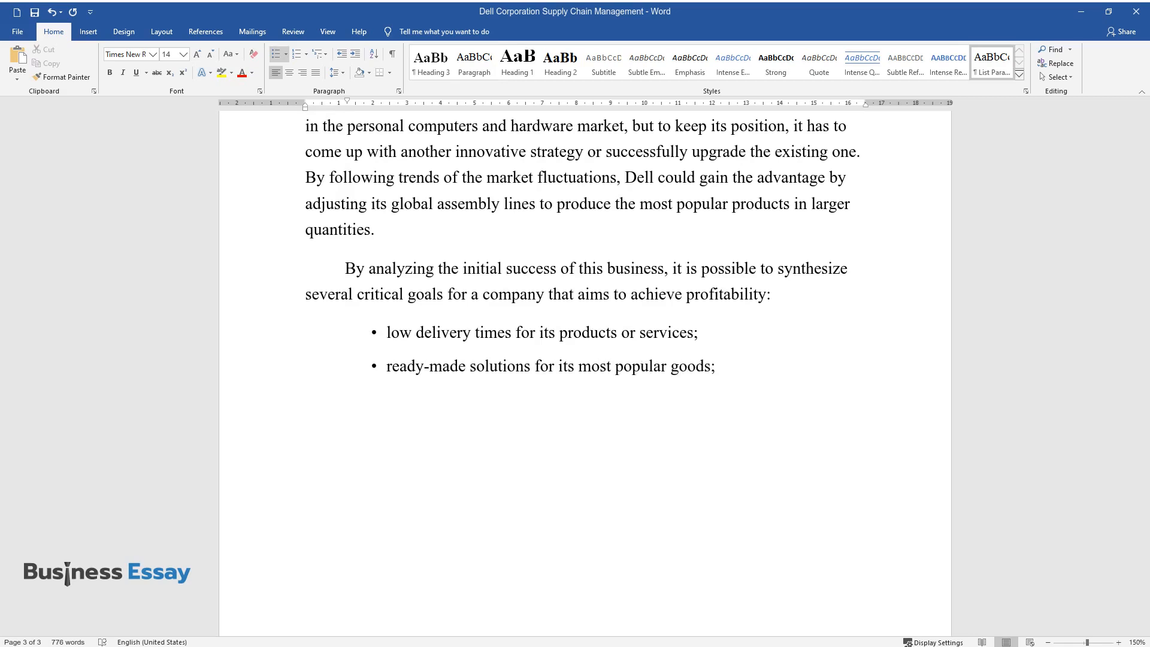
{"action": "type", "text": "customer's involvement;"}
{"action": "type", "text": "const"}
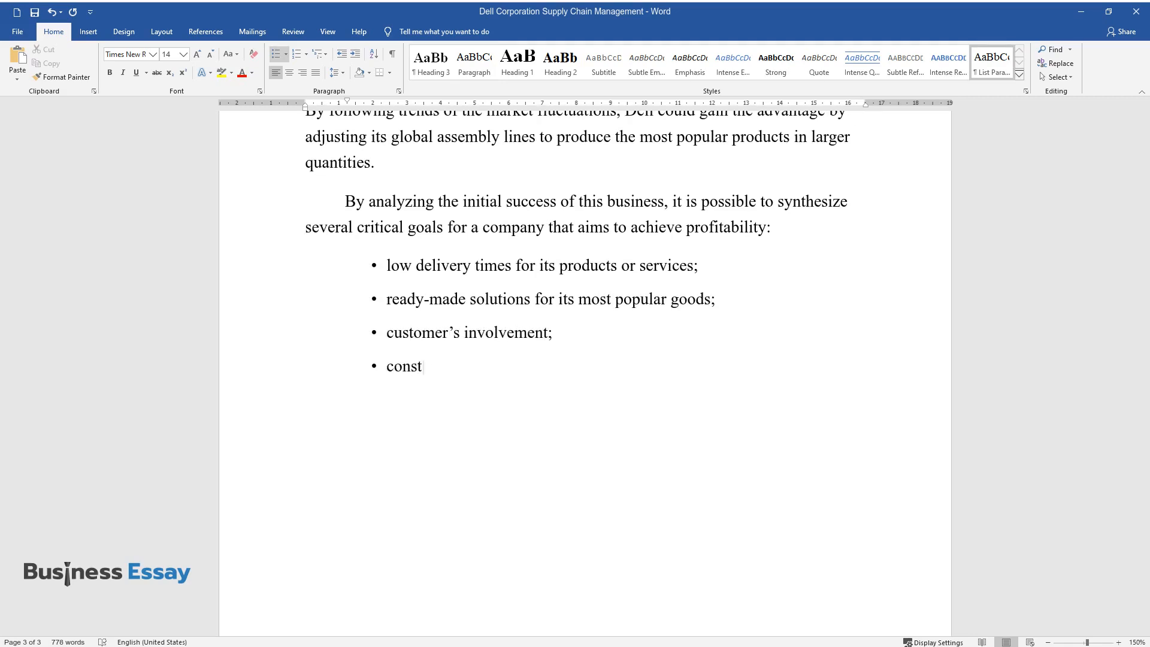
{"action": "type", "text": "ant improvement of other parts of a supply chain."}
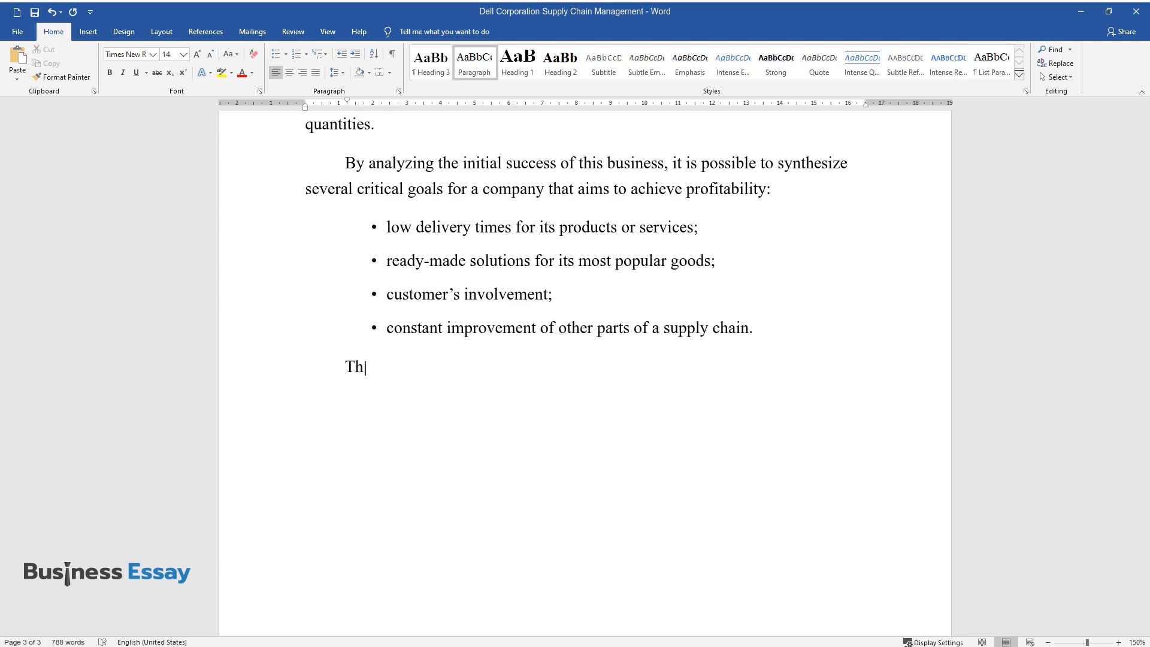
Begin the closing sentence: 'Therefore, smart supply chain management is crucial to any business…'
{"action": "type", "text": "erefore, smart supply chain management is crucial to any business, and k"}
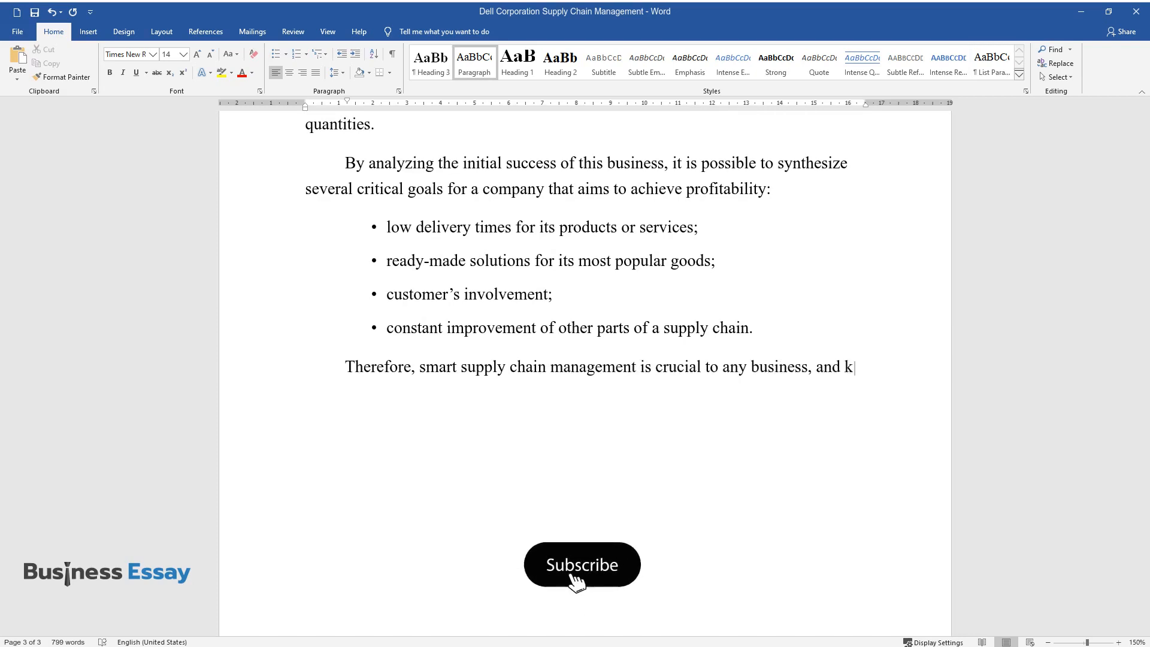
{"action": "left_click", "coordinate": [581, 564]}
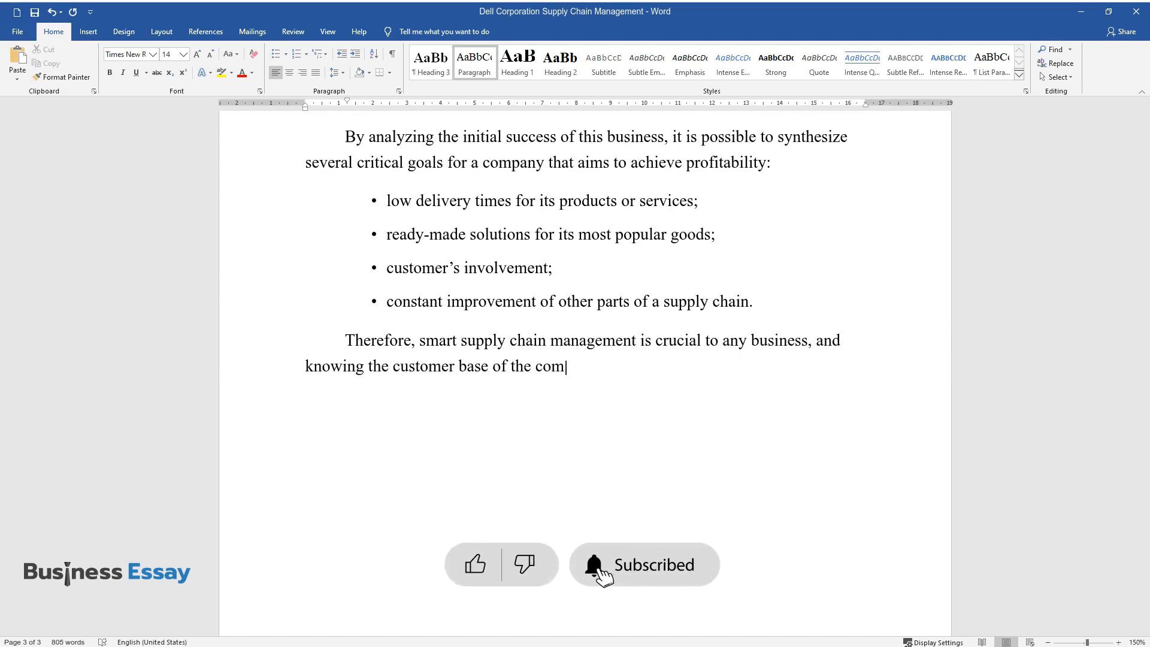